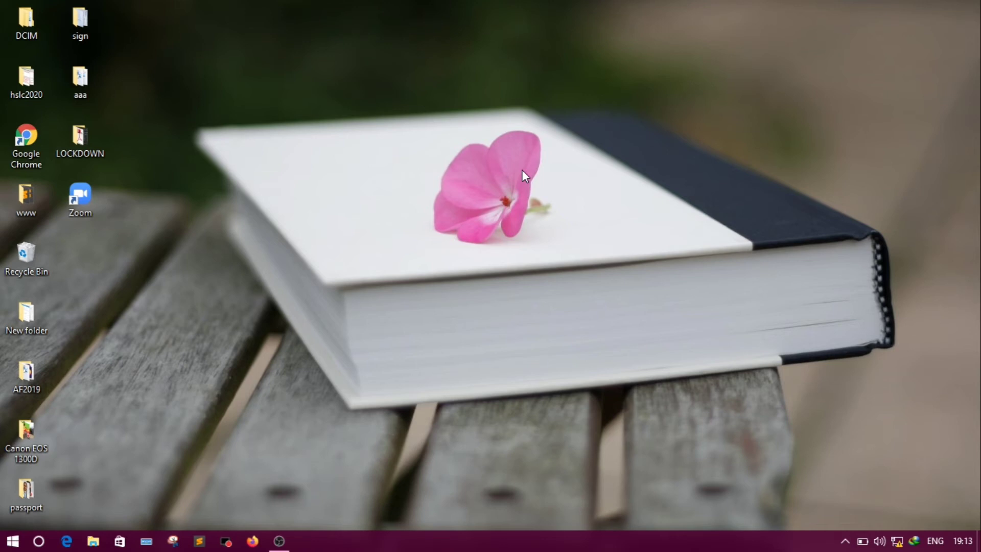
mouse_move(359, 216)
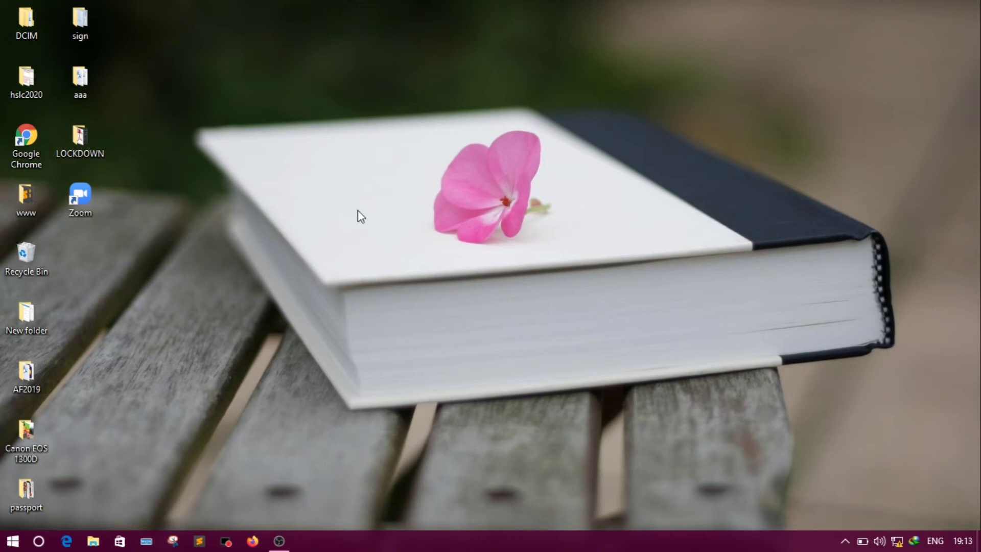
mouse_move(149, 360)
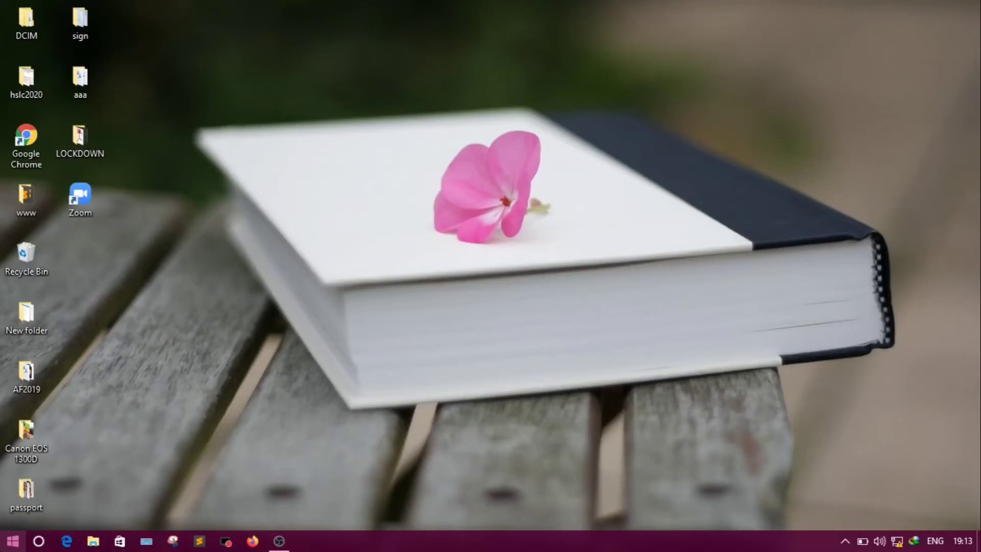
Step: Launch Microsoft Word 2010 from the Start menu's Microsoft Office folder
left_click(12, 540)
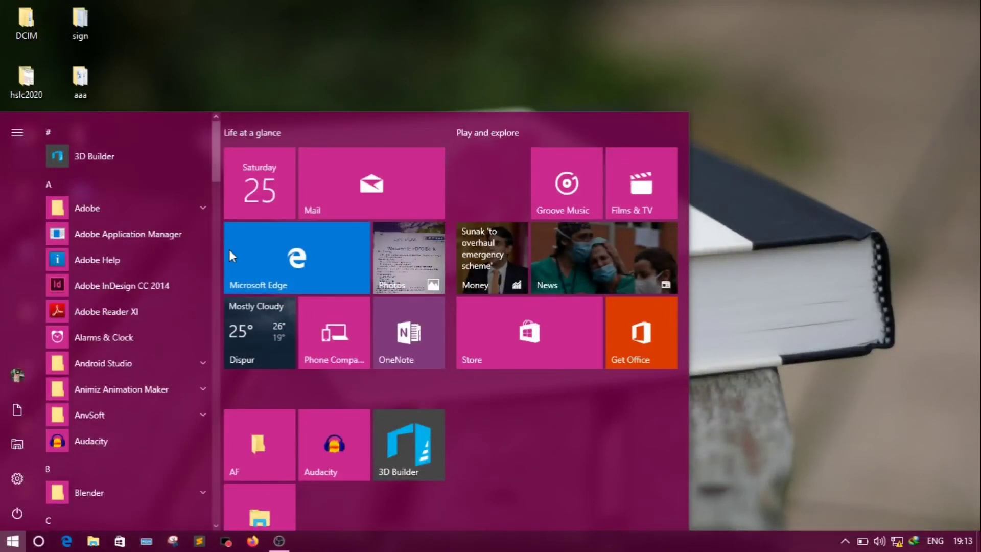
scroll("down", 3)
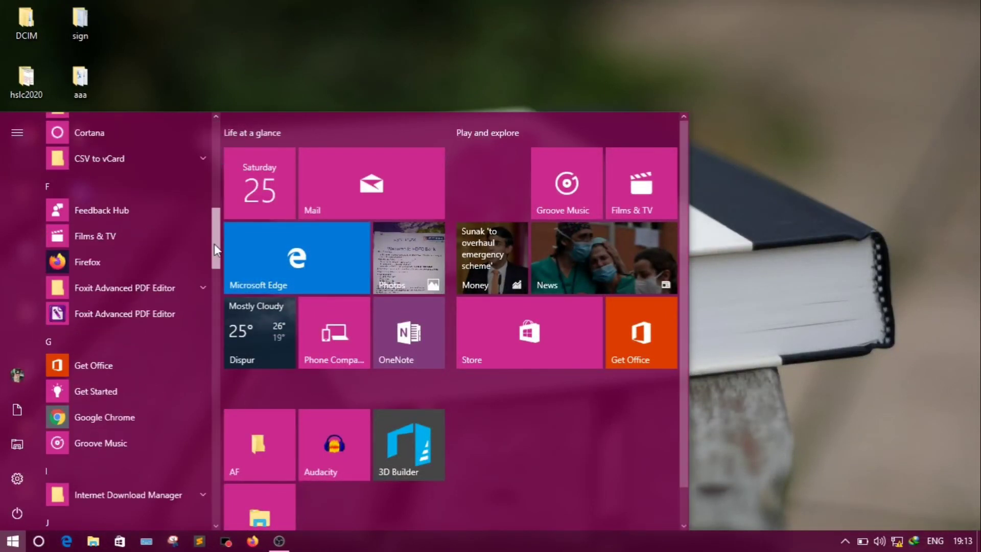
scroll("down", 3)
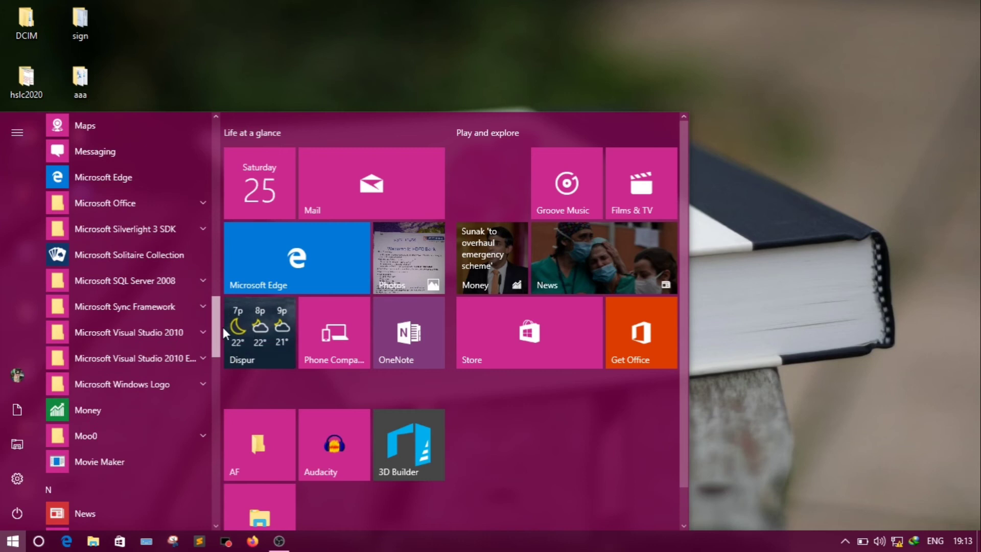
left_click(105, 203)
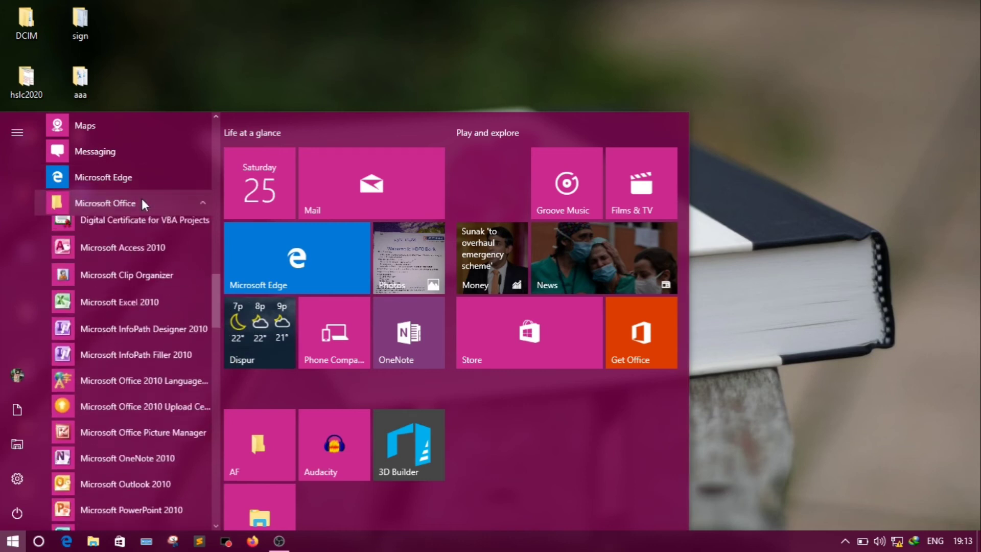
scroll("down", 3)
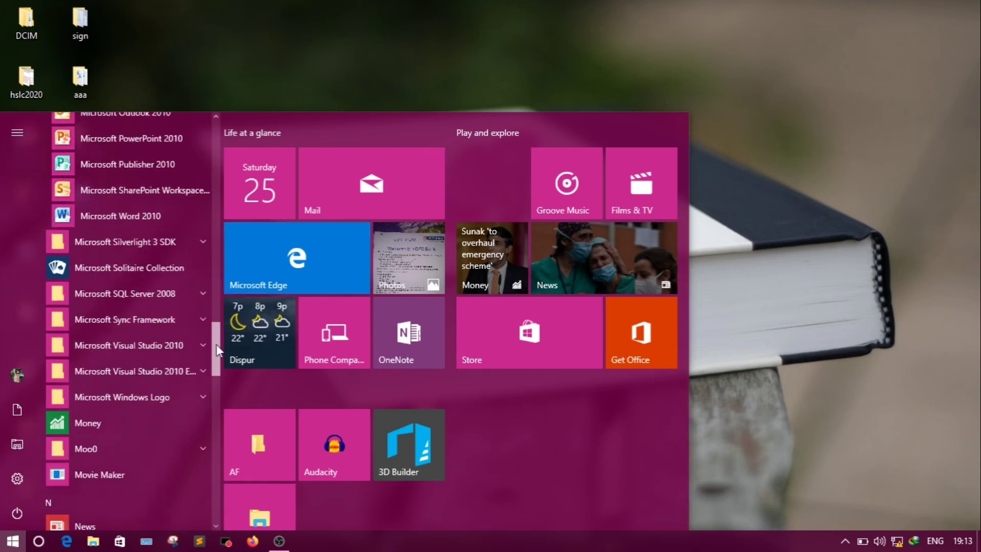
mouse_move(131, 215)
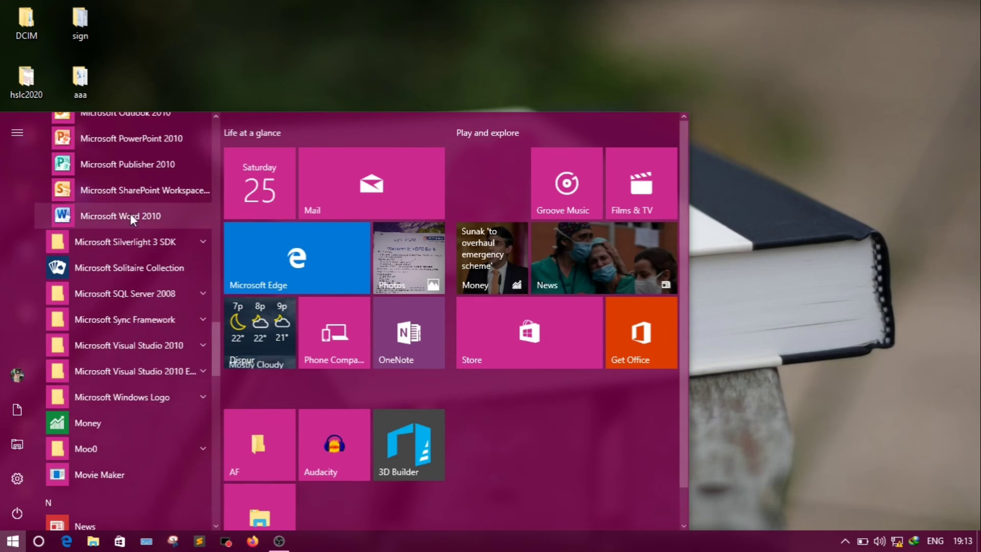
left_click(121, 215)
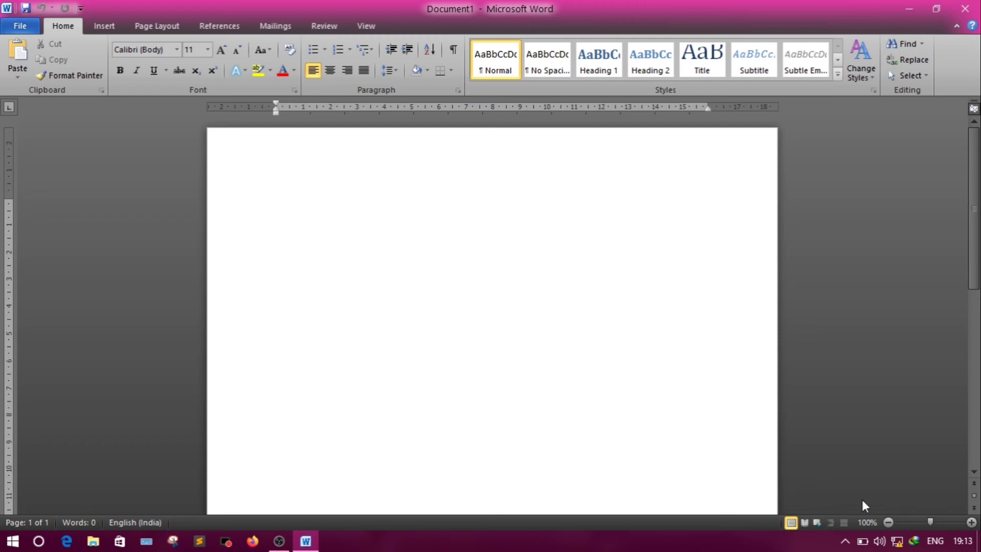
Step: Zoom the blank Document1 in to 120% and place the cursor on the page
left_click(971, 527)
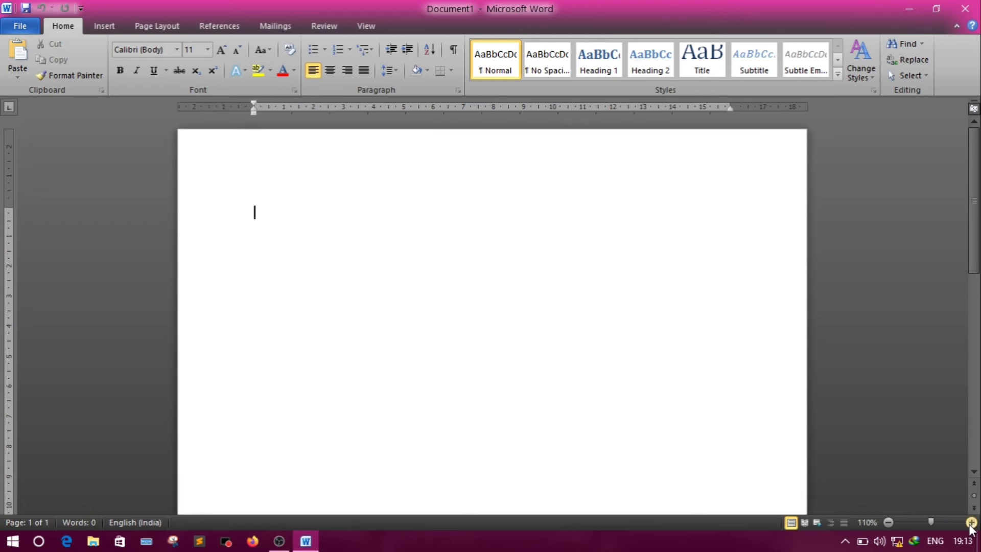
left_click(972, 528)
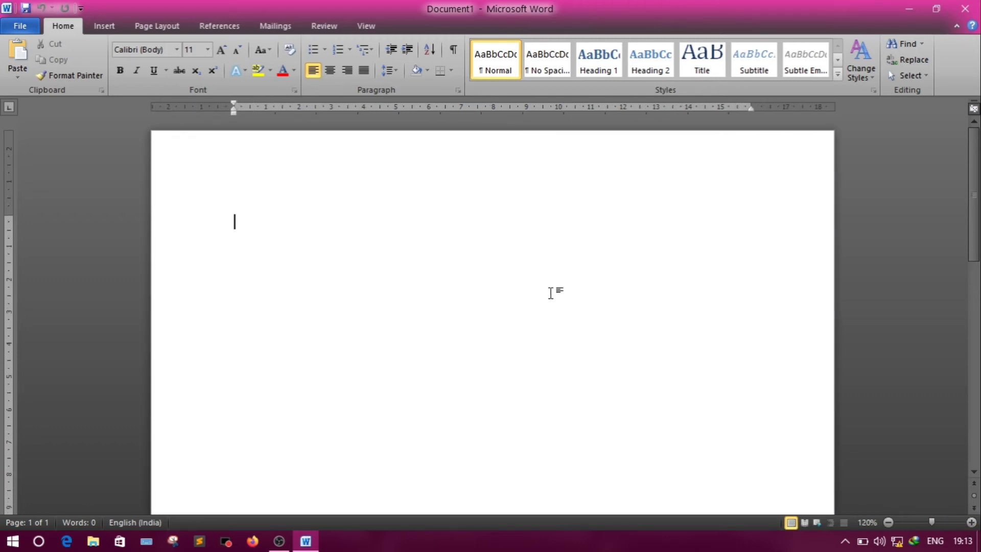
mouse_move(457, 263)
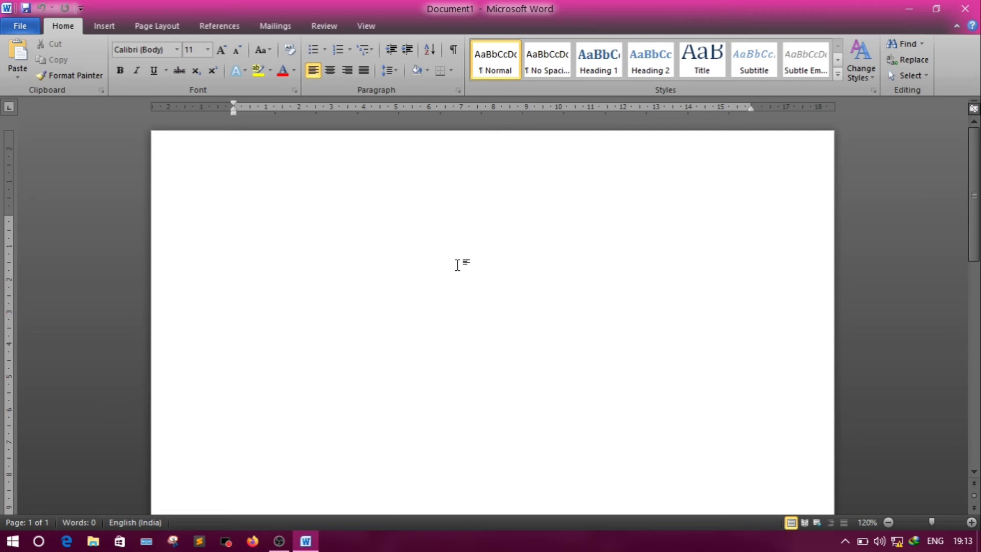
mouse_move(457, 264)
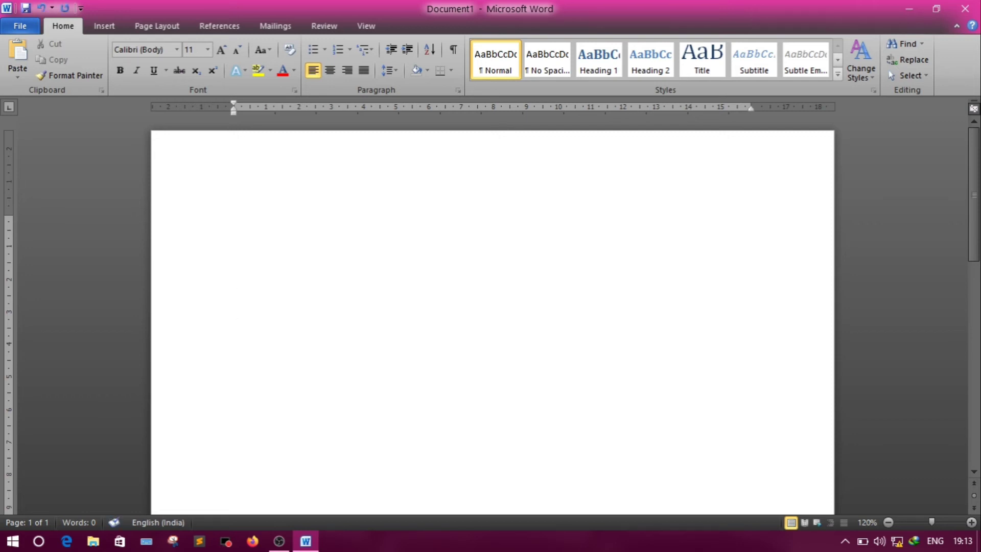
left_click(234, 309)
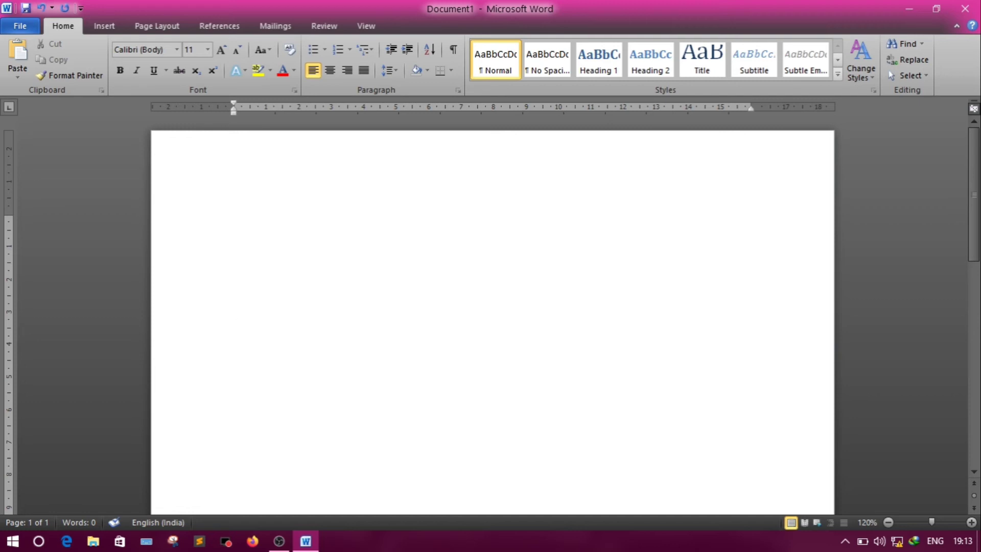
Step: Write 'You are invited to my birthday party on 4th July at Hotel Lily.'
type("Y")
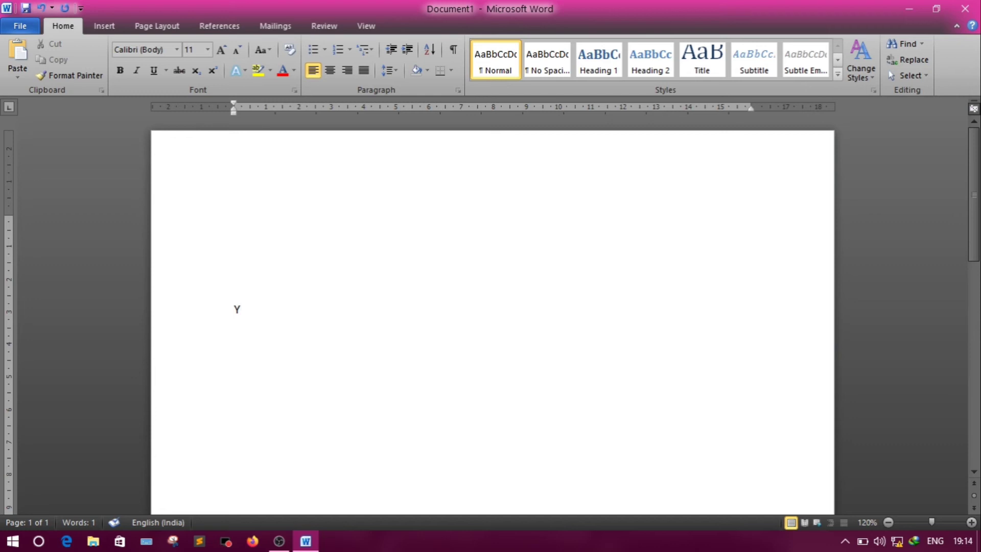
key("backspace")
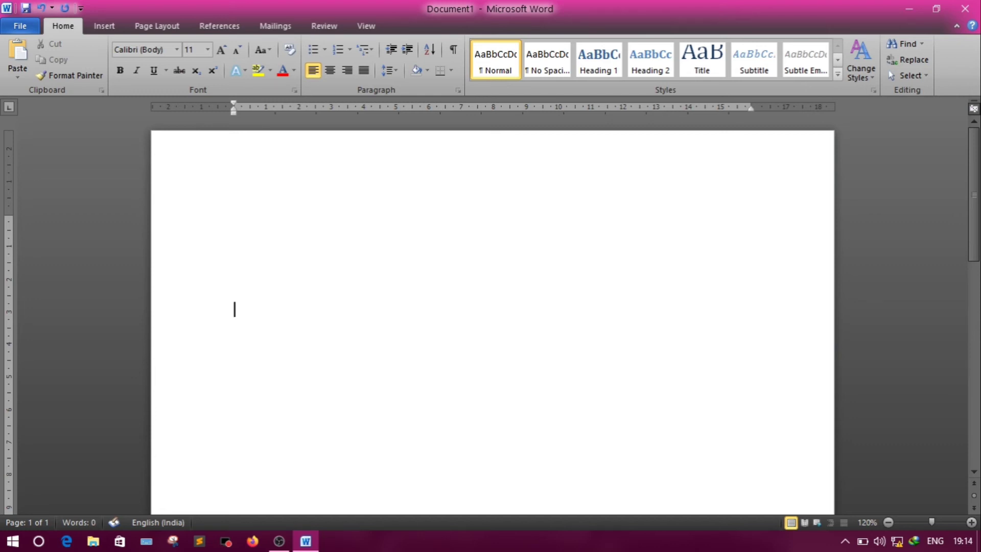
mouse_move(355, 391)
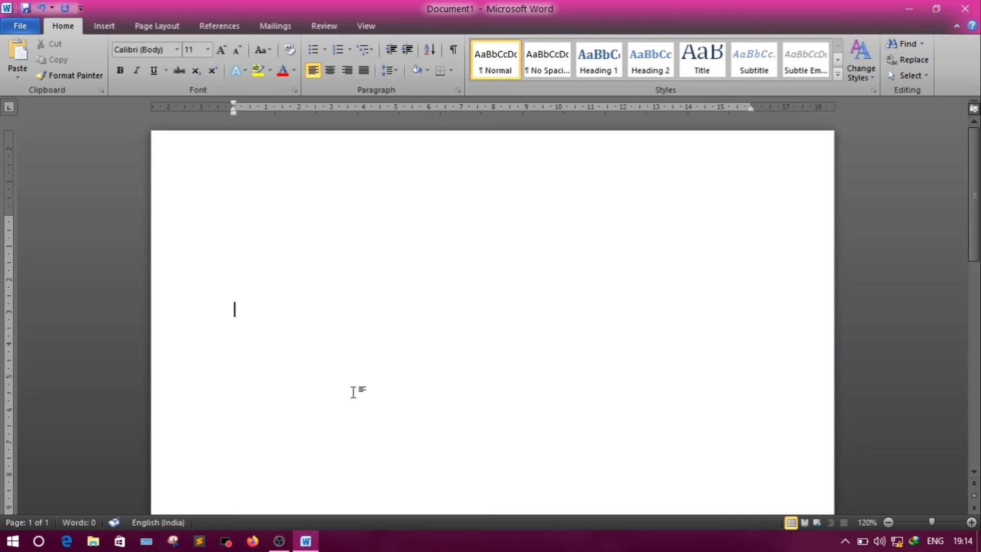
type("You")
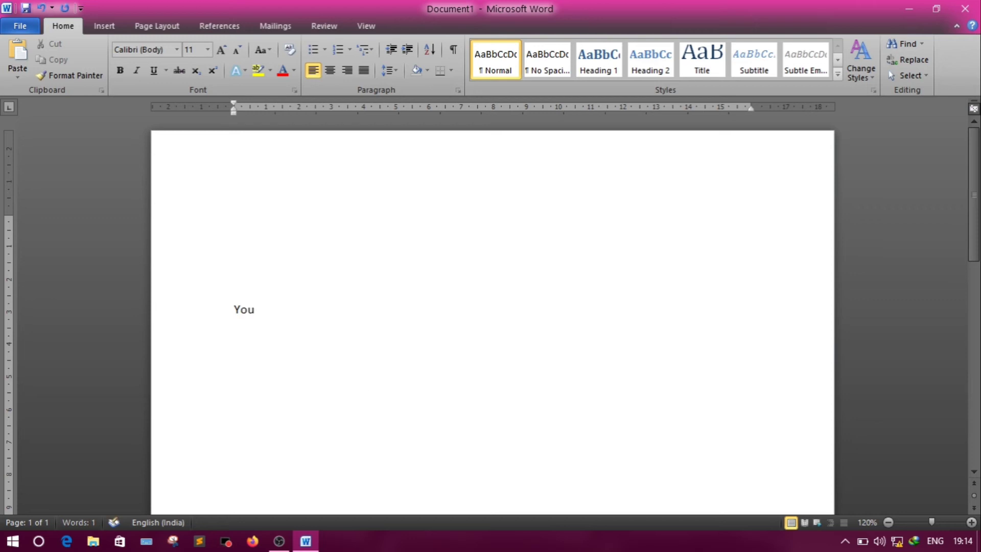
type("are")
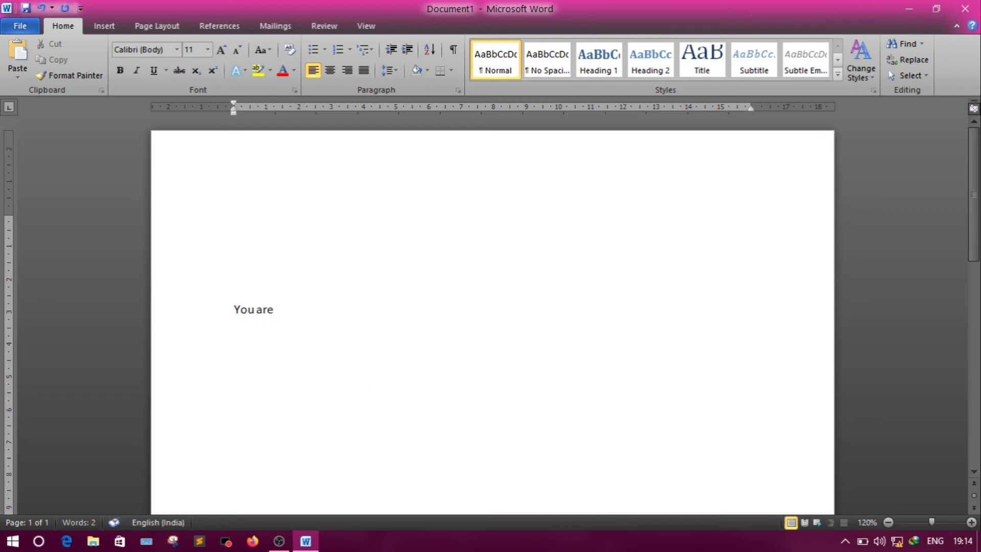
type("inited")
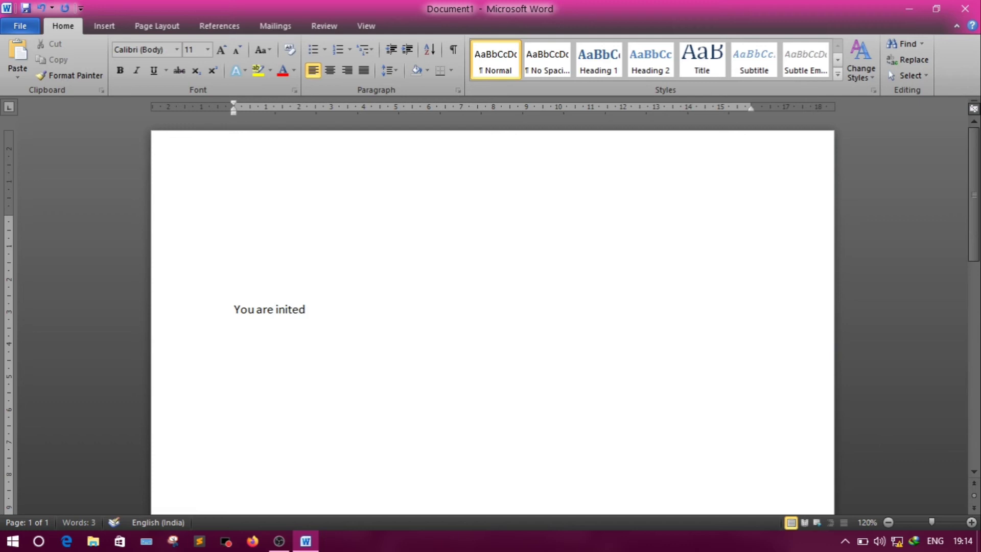
key("BackSpace")
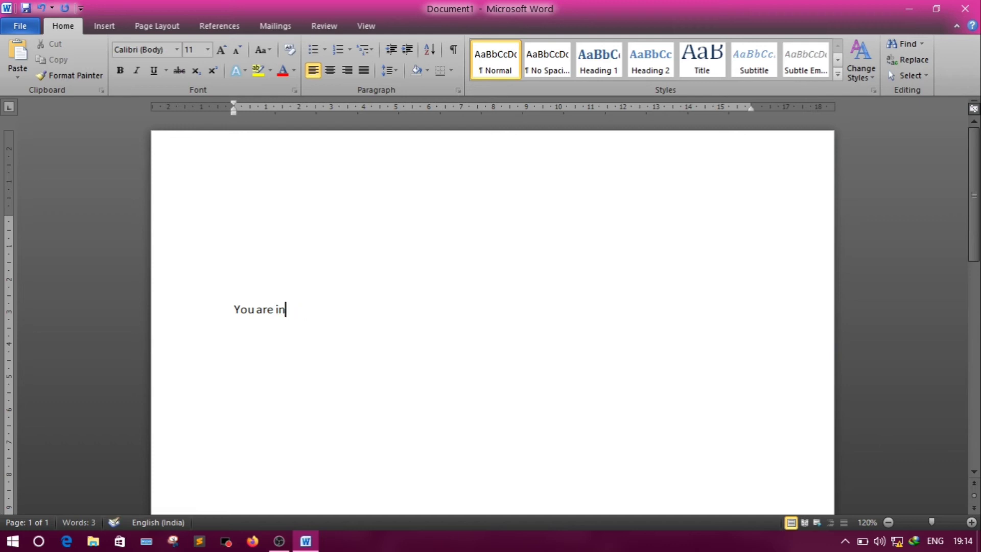
type("vited")
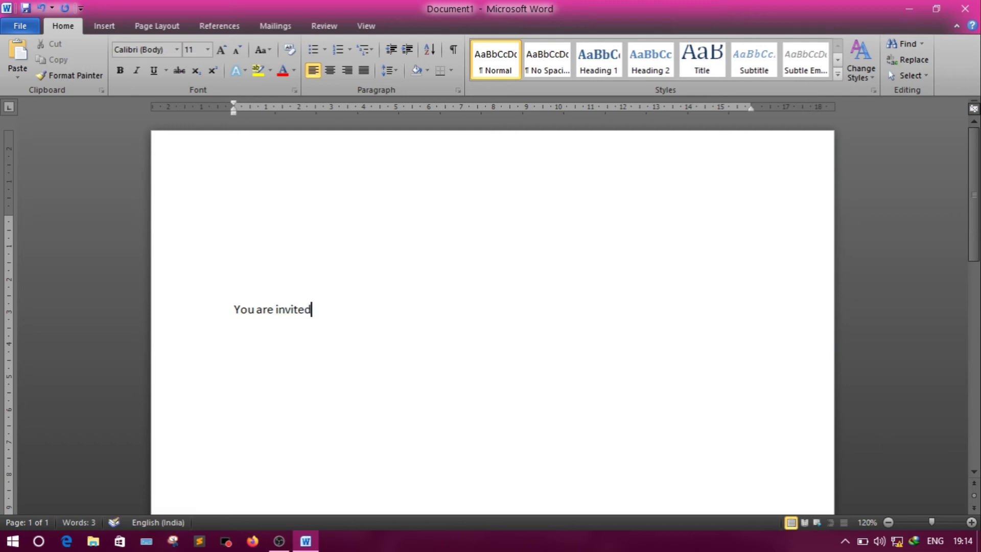
type("to")
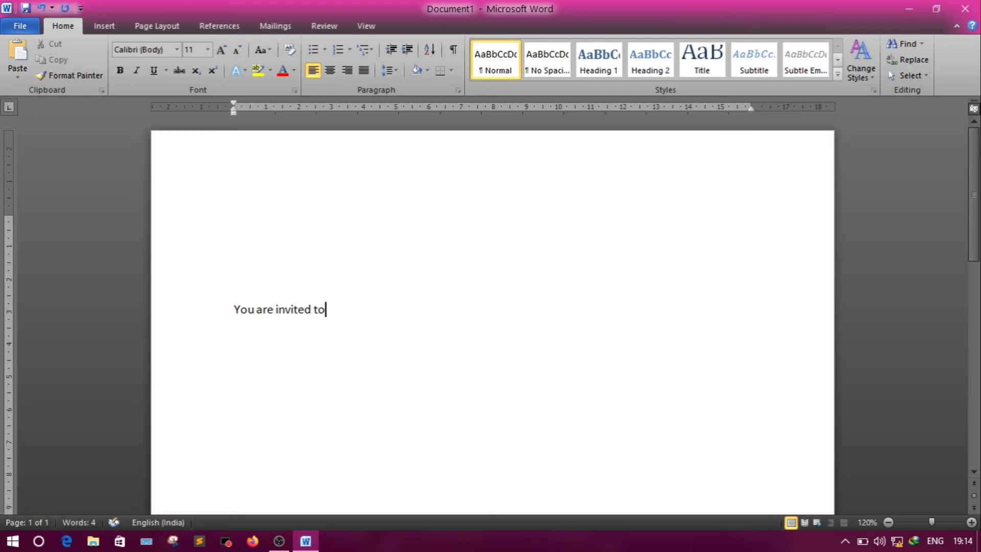
type("my b")
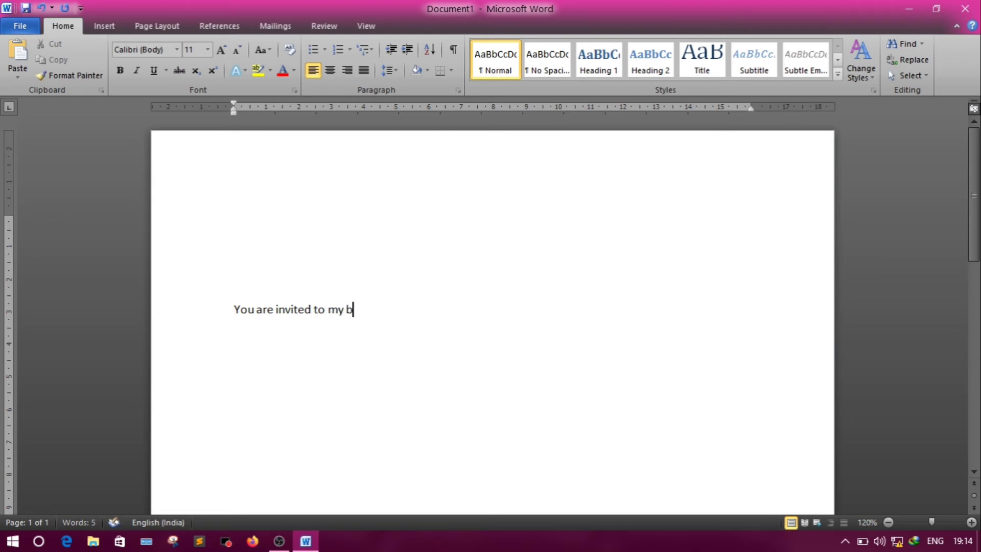
type("irthda")
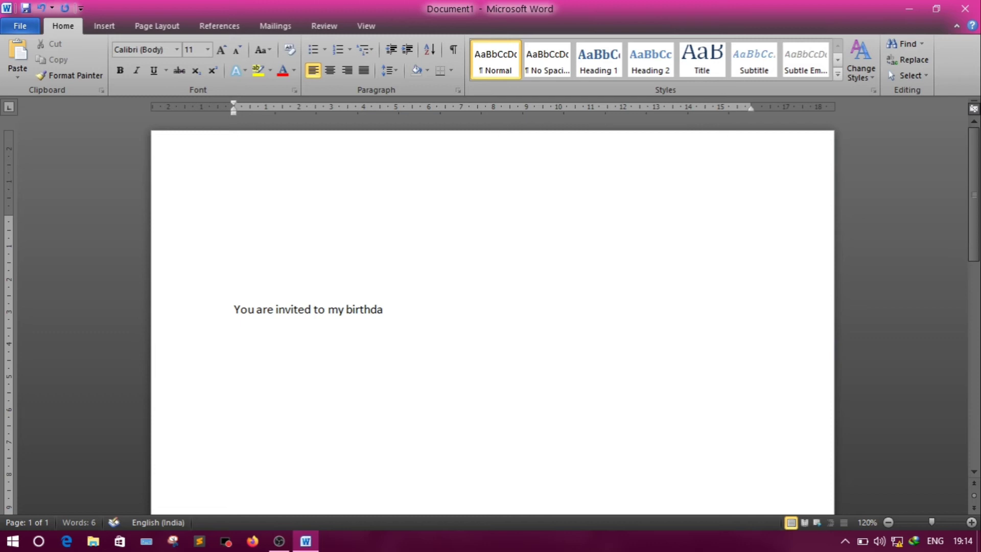
type("y")
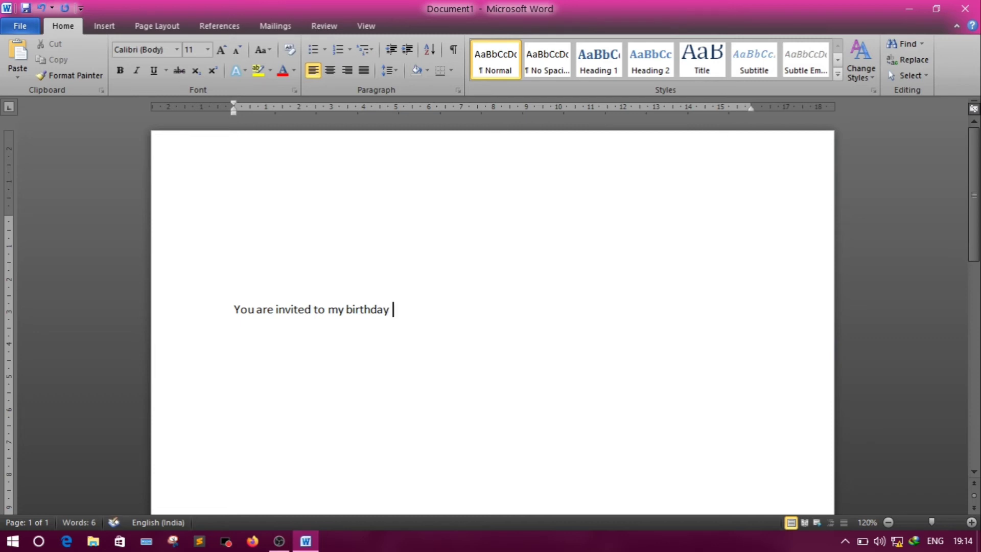
type("par")
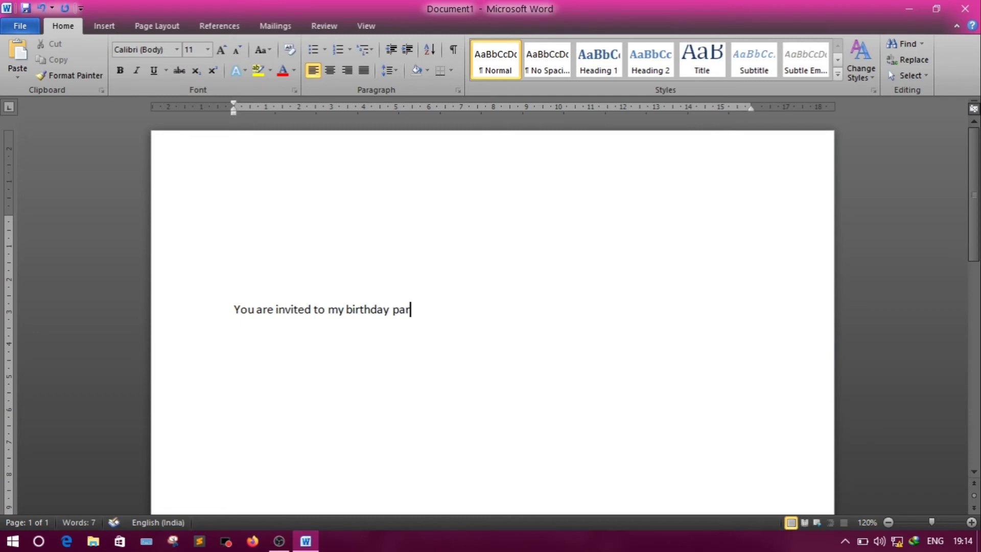
type("ty")
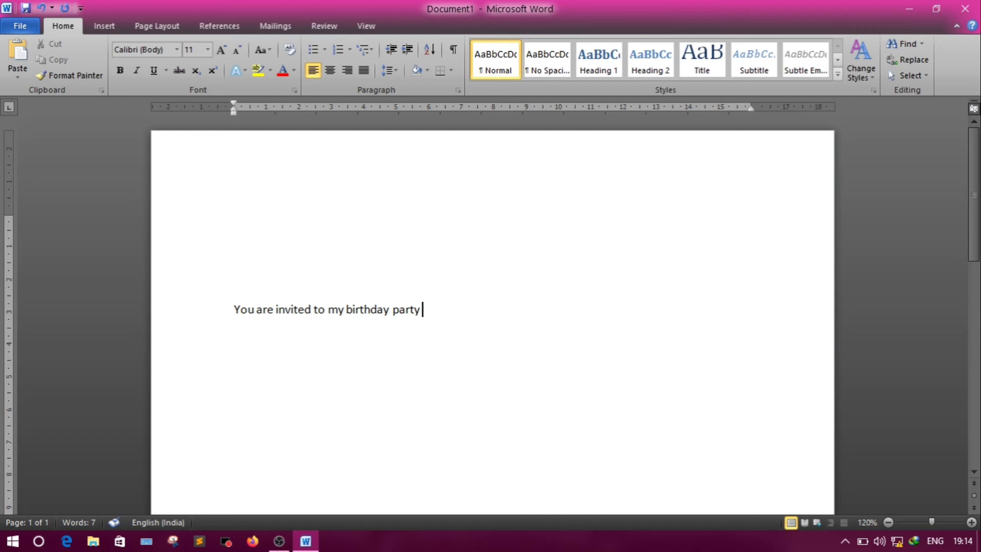
type("on")
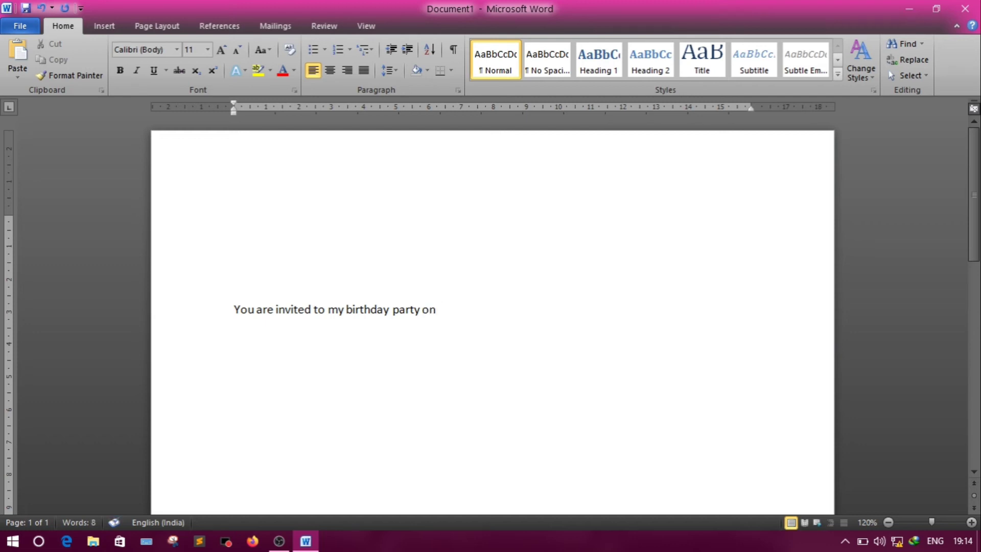
type("4th")
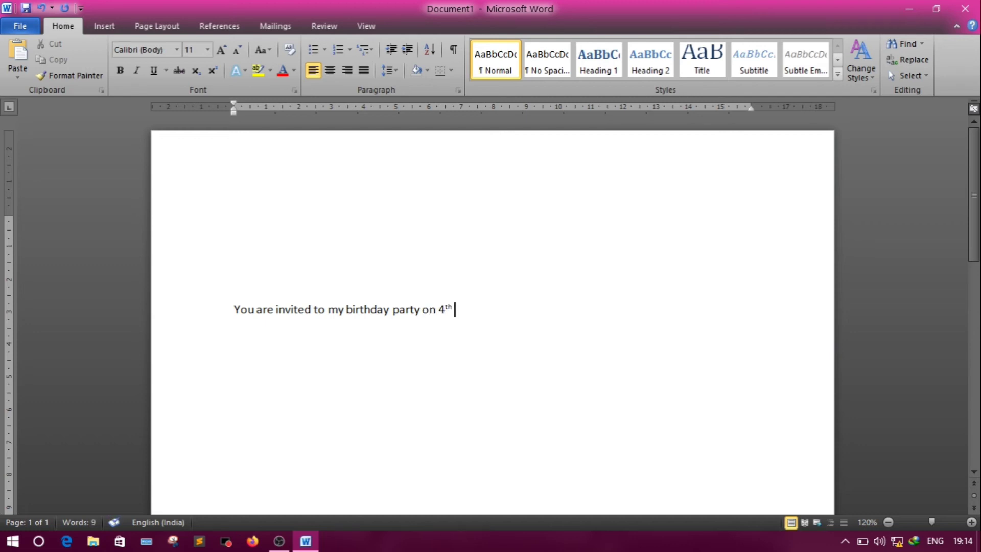
type("Jul")
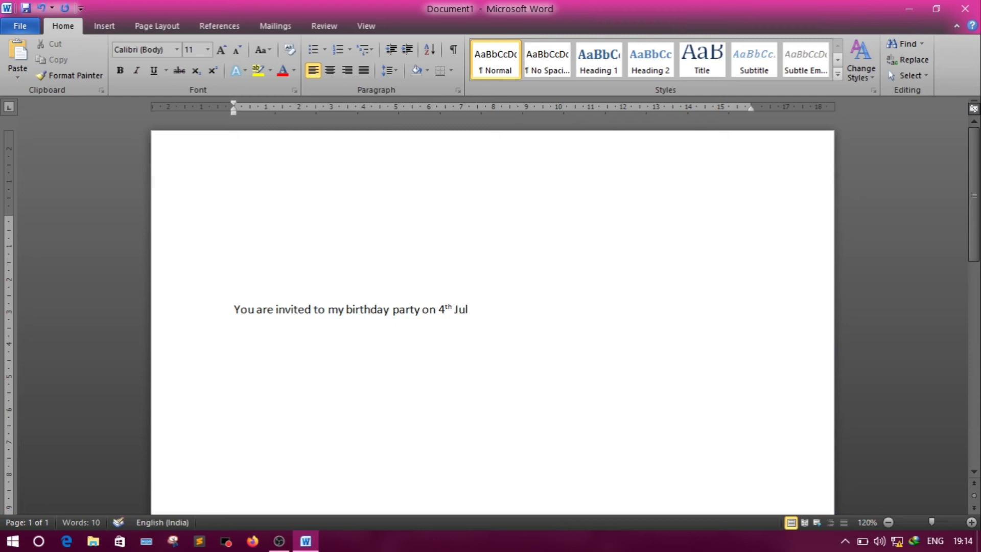
type("y at")
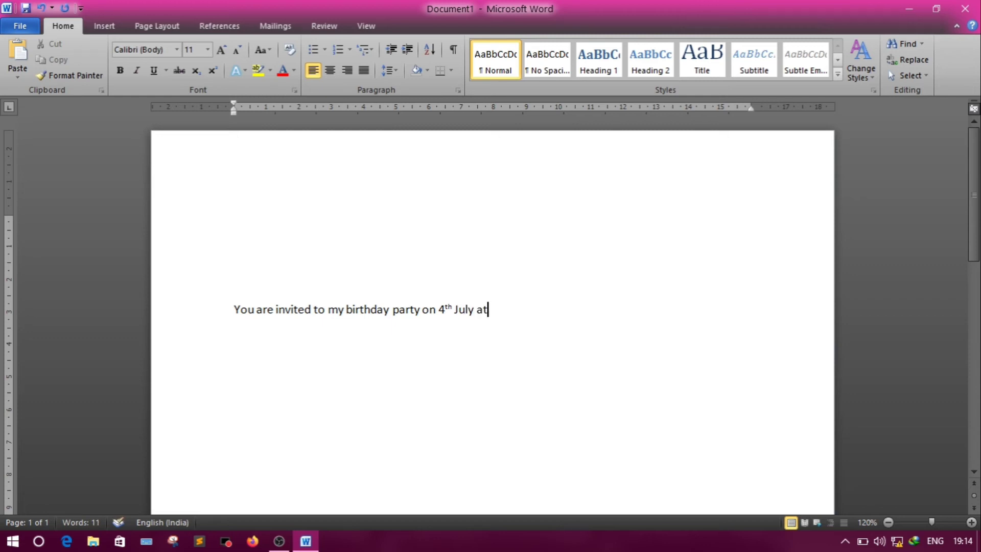
type("Hot")
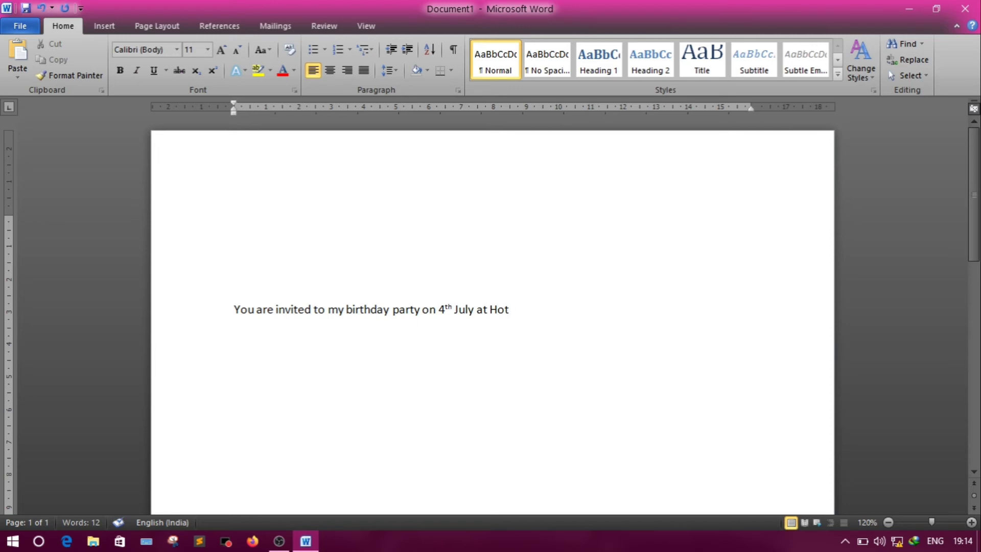
type("el")
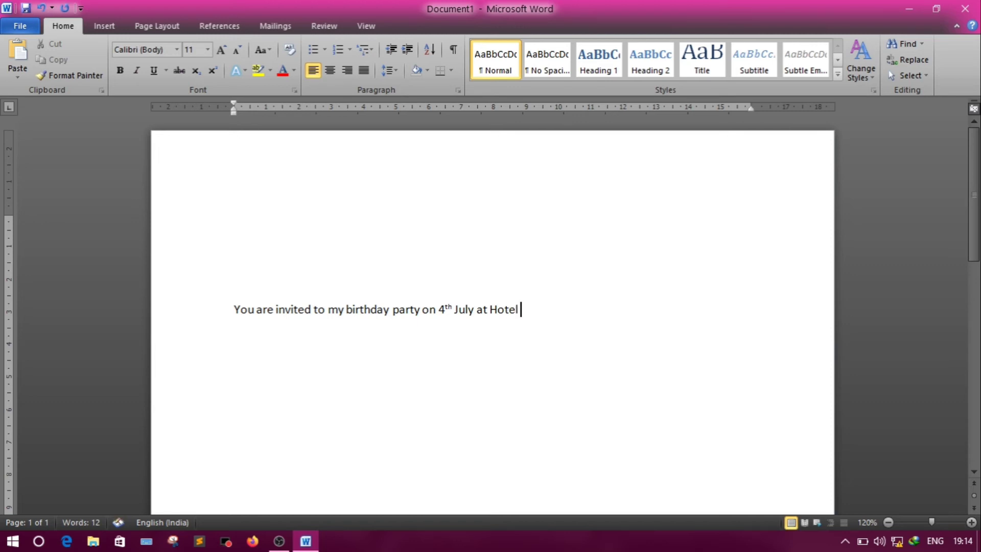
type("Lil")
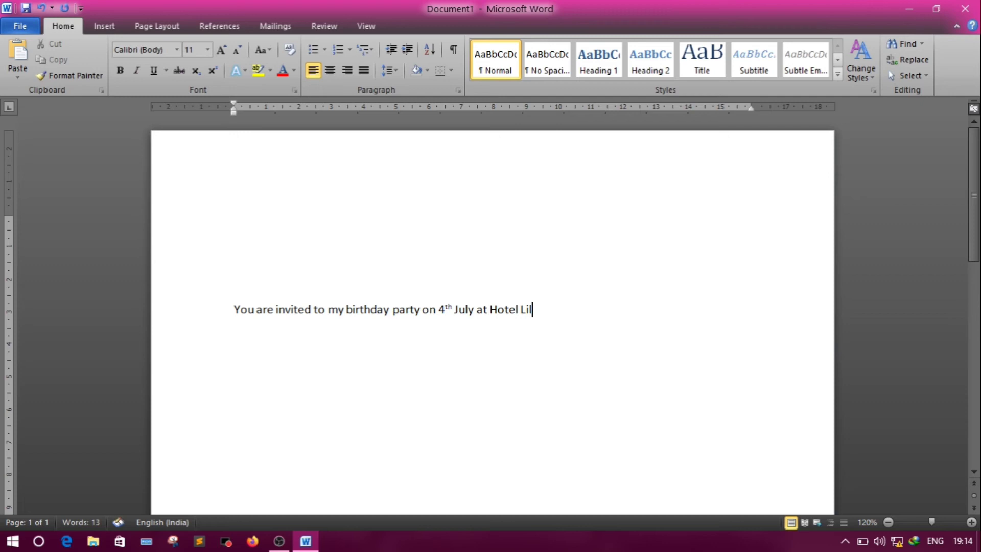
type("y")
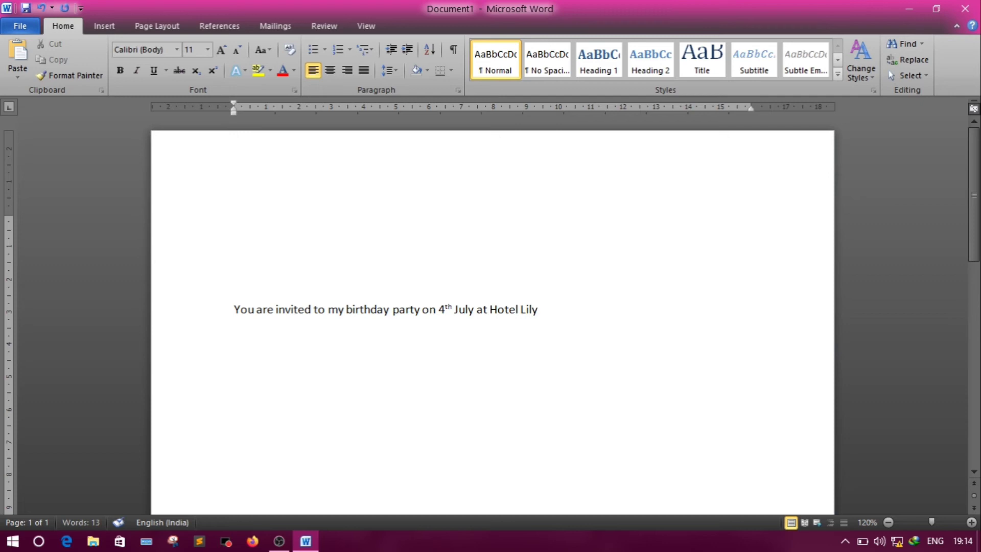
type(".")
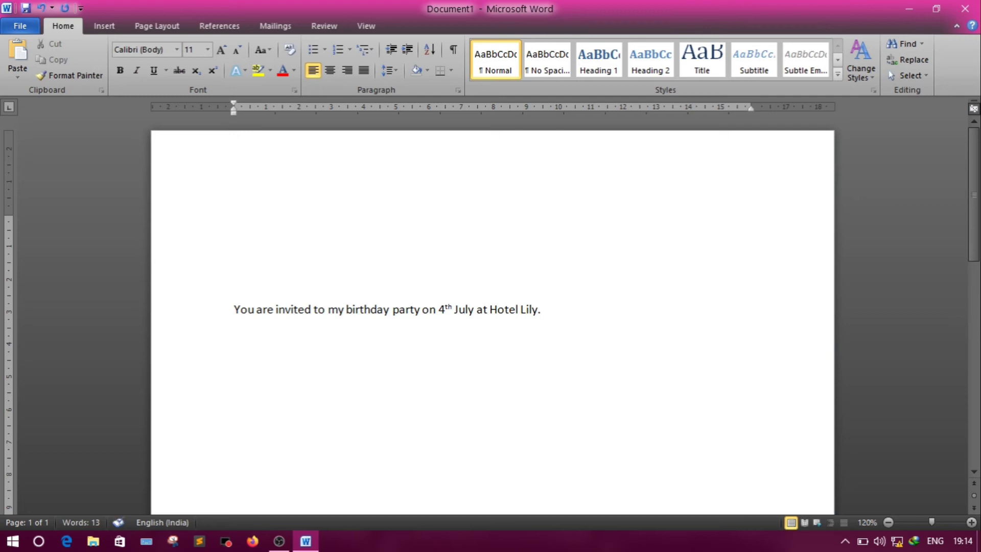
Step: Add 'Please come with your family on that day after 6pm onward.' and start a new line
type("Pleas")
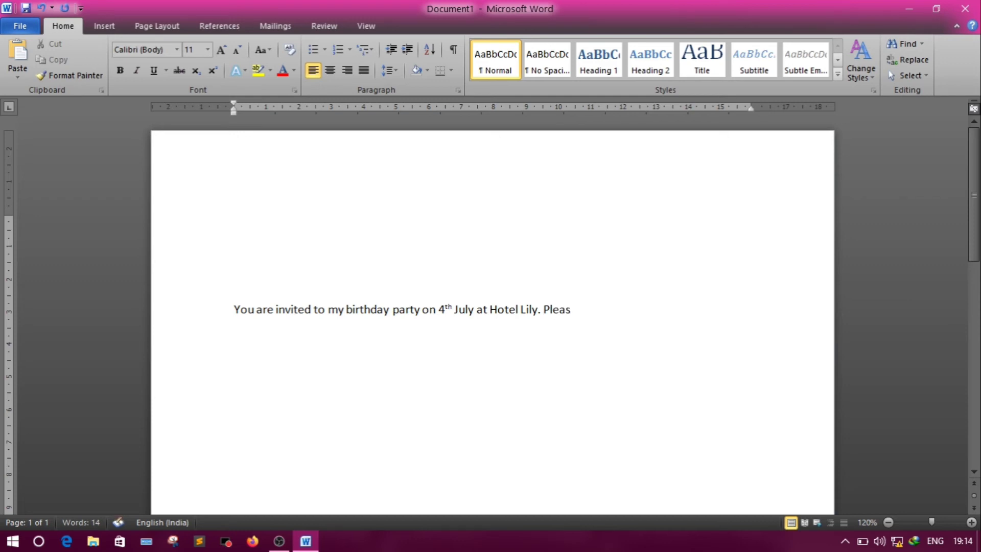
type("e com")
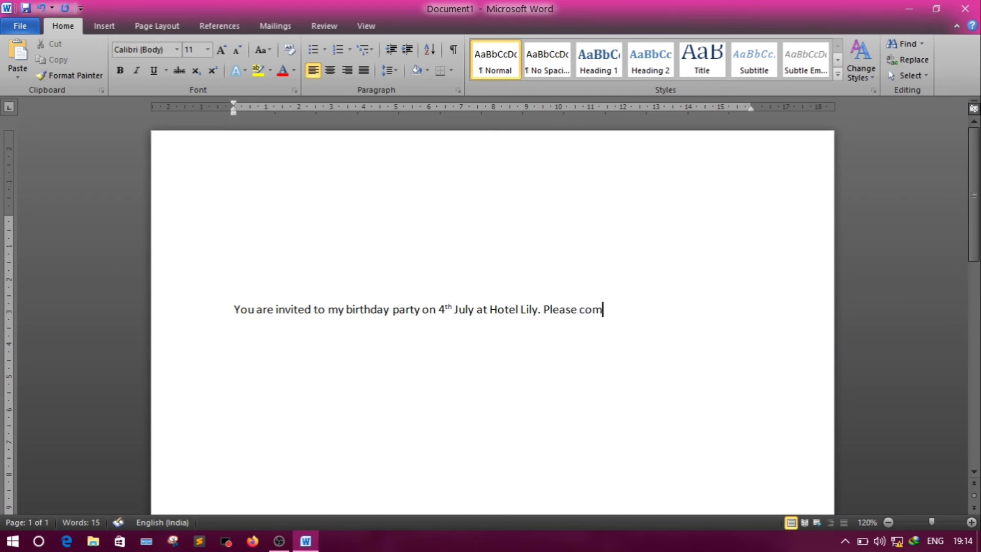
type("e with")
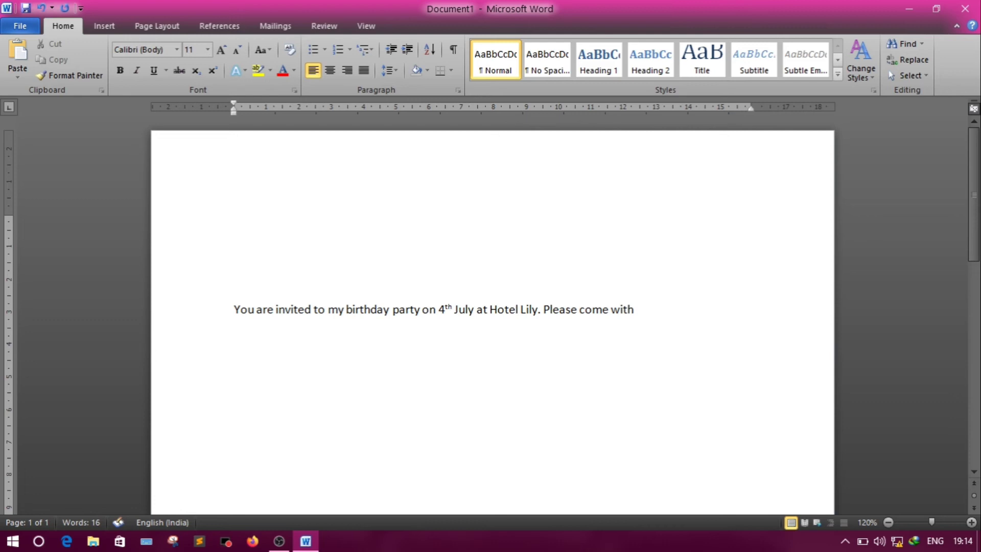
type("your")
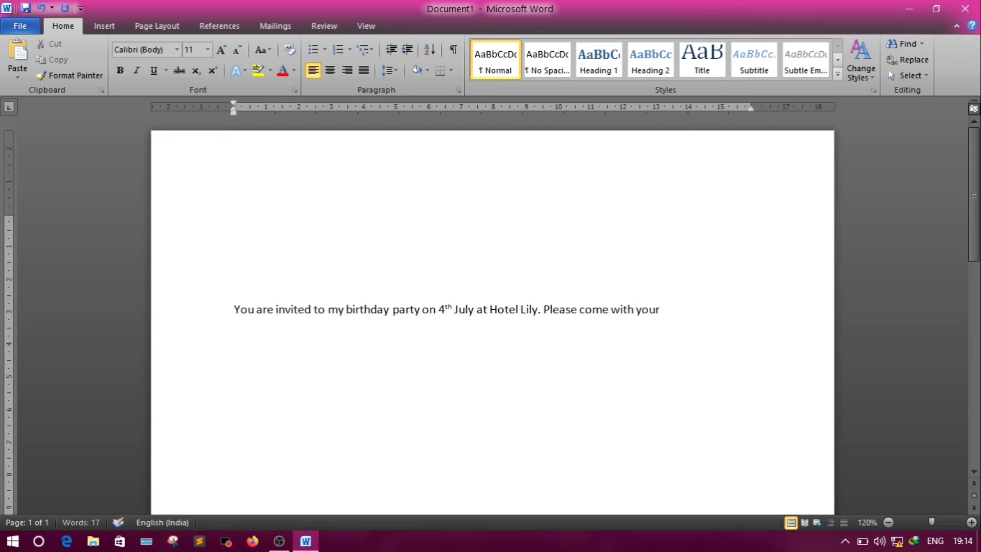
type("famil")
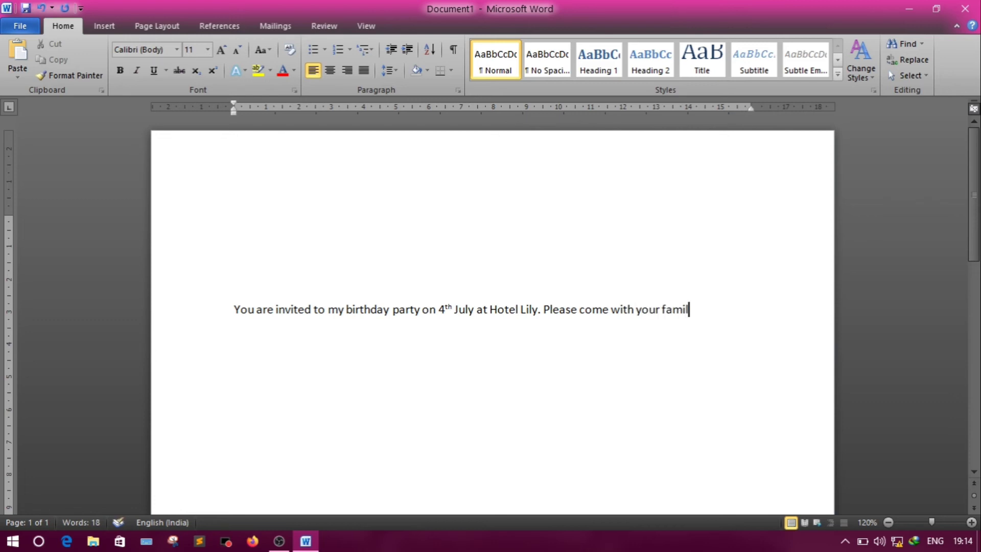
type("y on")
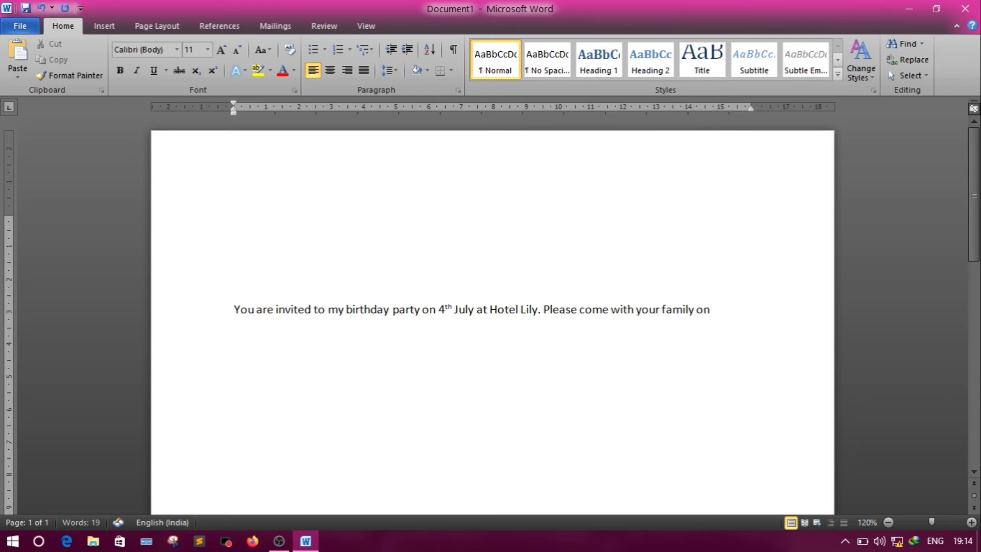
type("that")
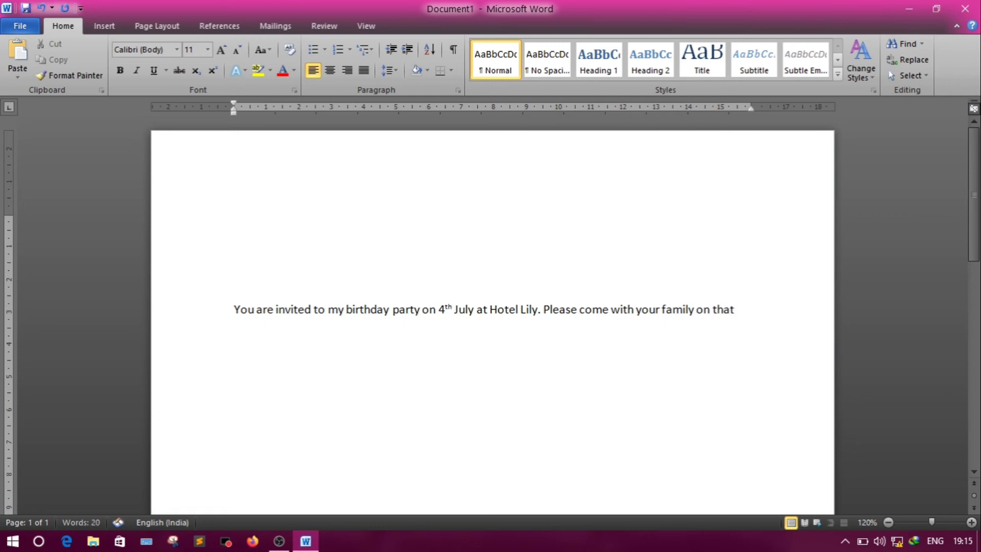
type("da")
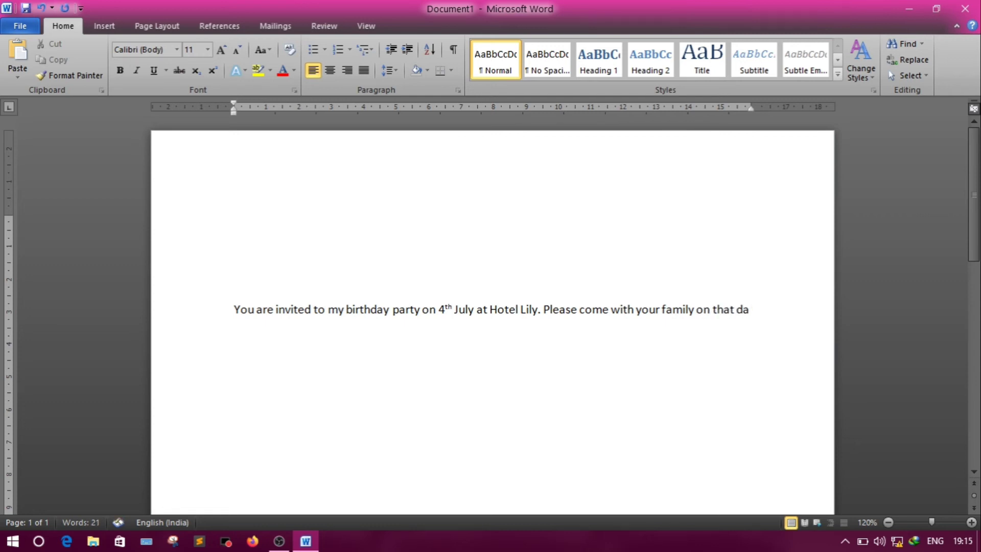
type("y")
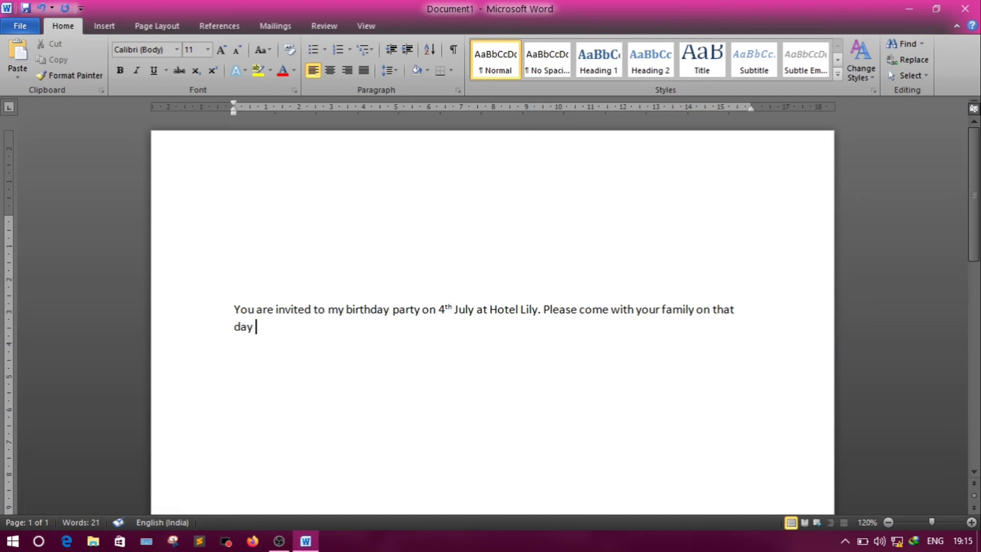
type("a")
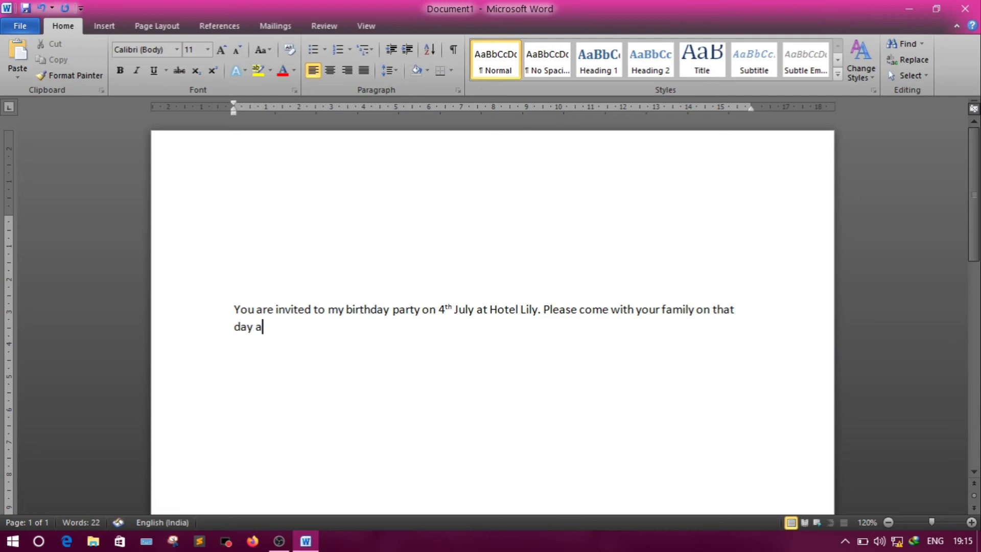
type("fter")
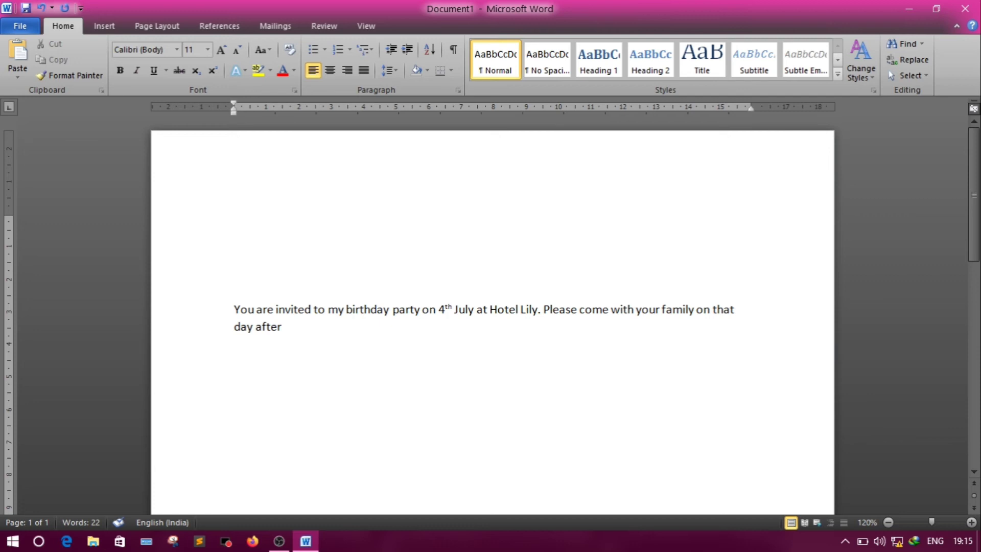
type("6pm")
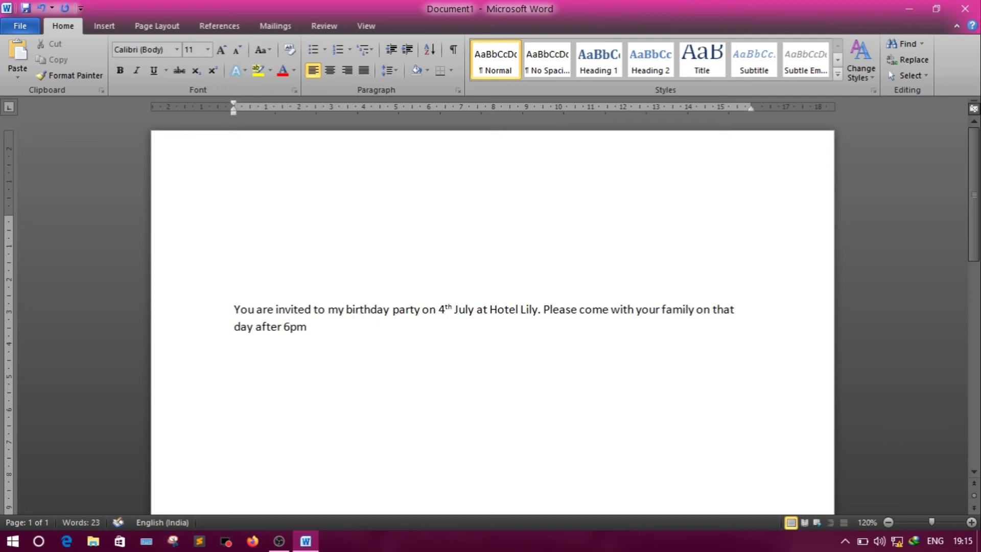
type("onwar")
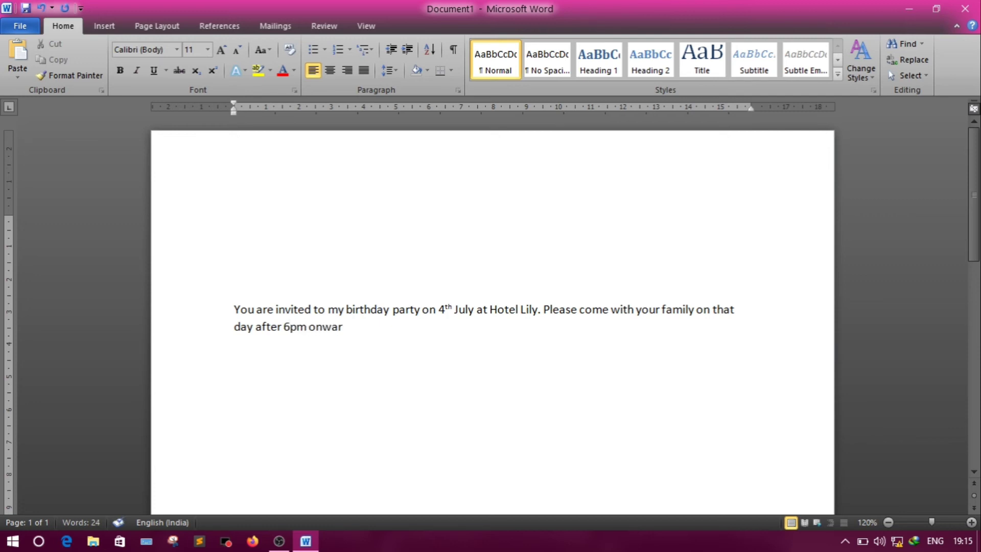
type("d.")
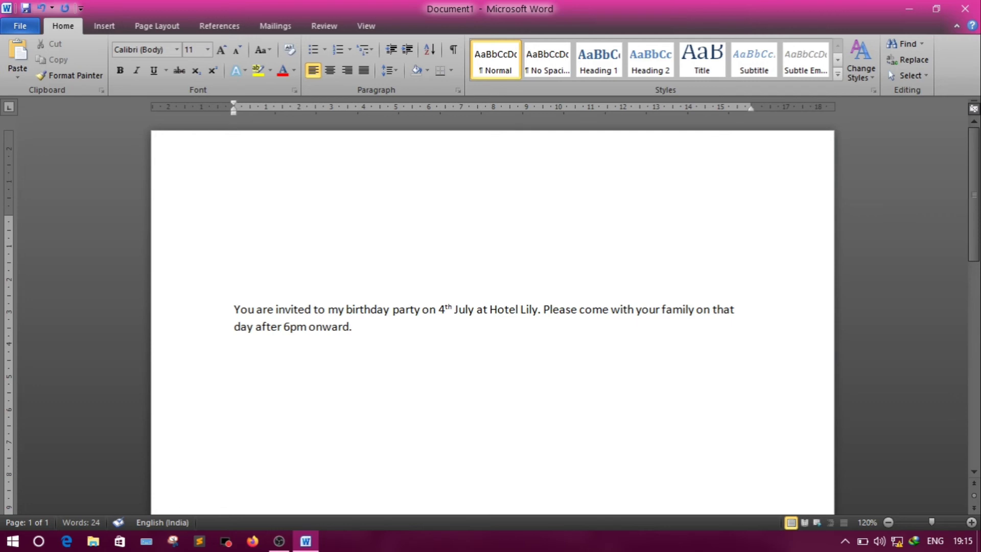
key("enter")
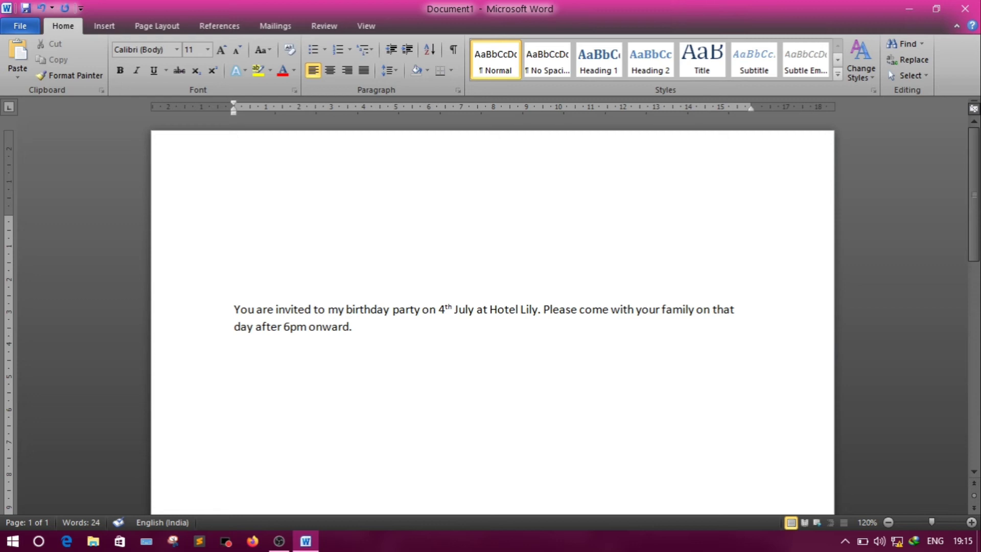
type("Your")
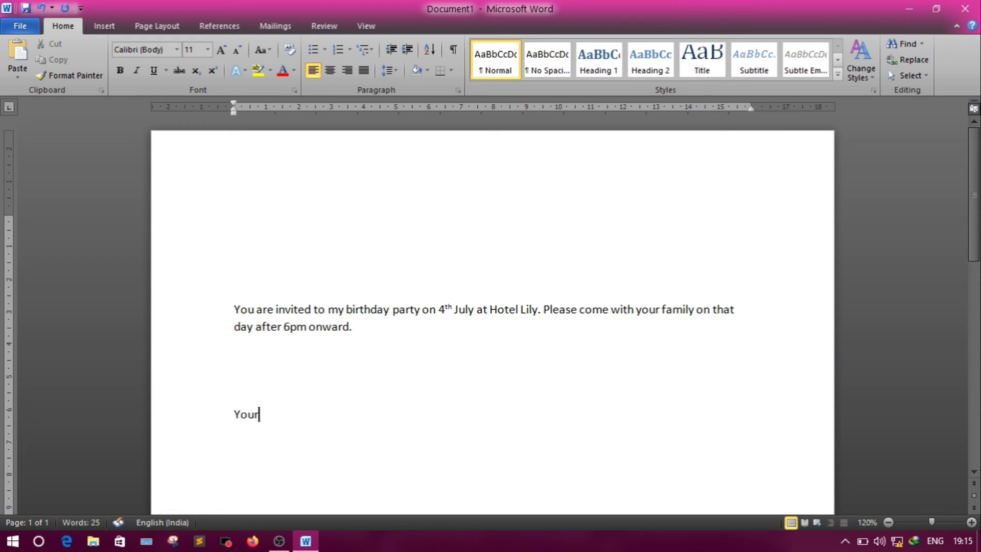
type("Lov")
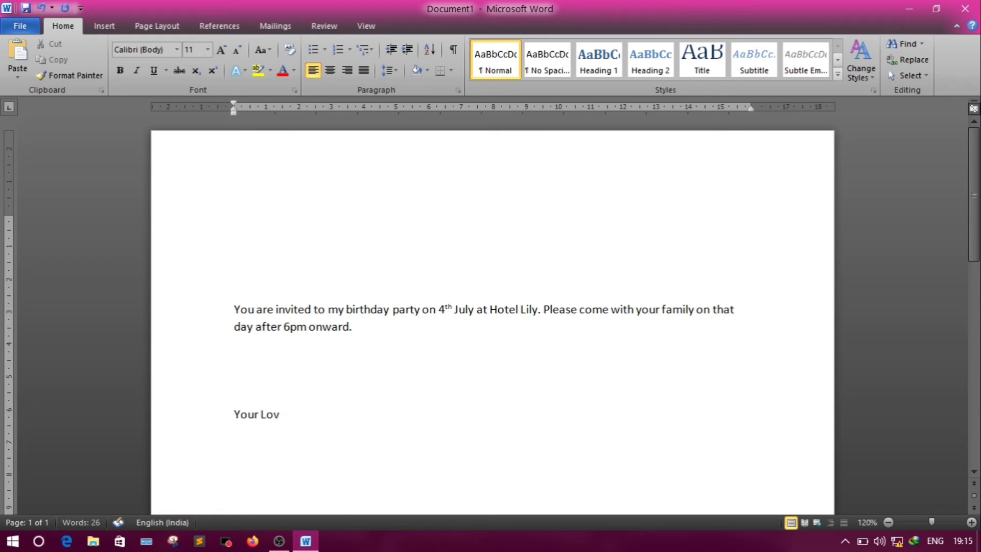
type("ing")
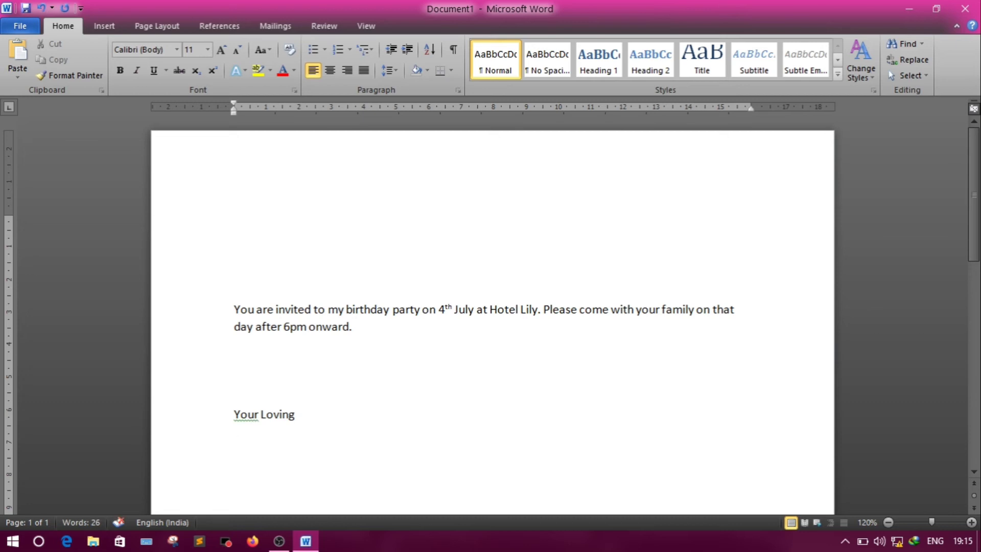
type("Ra")
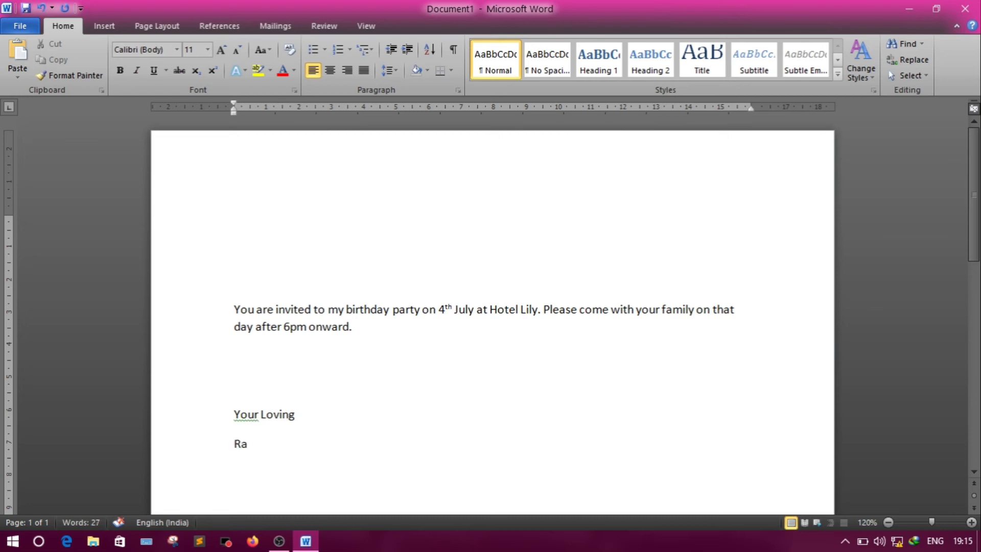
type("fiq")
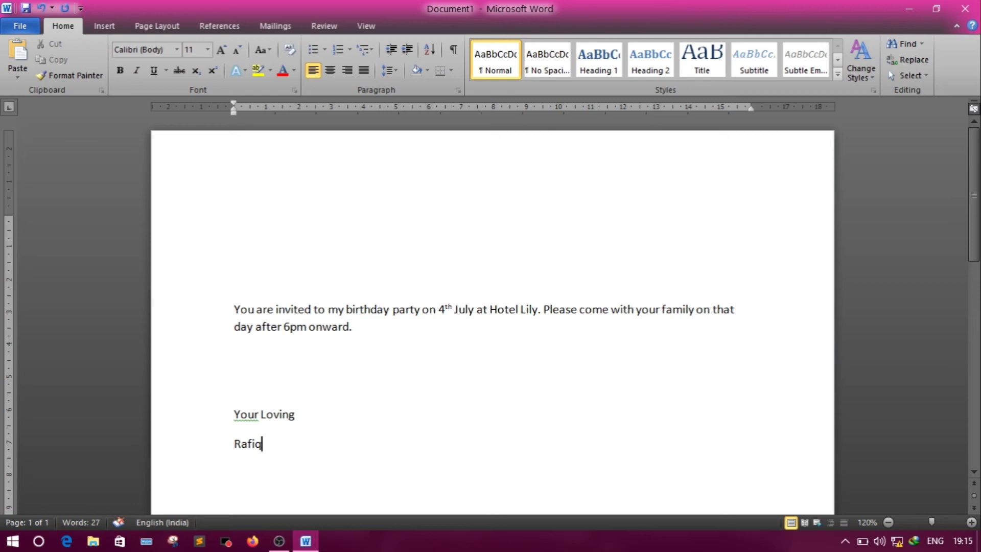
type("Ahmed")
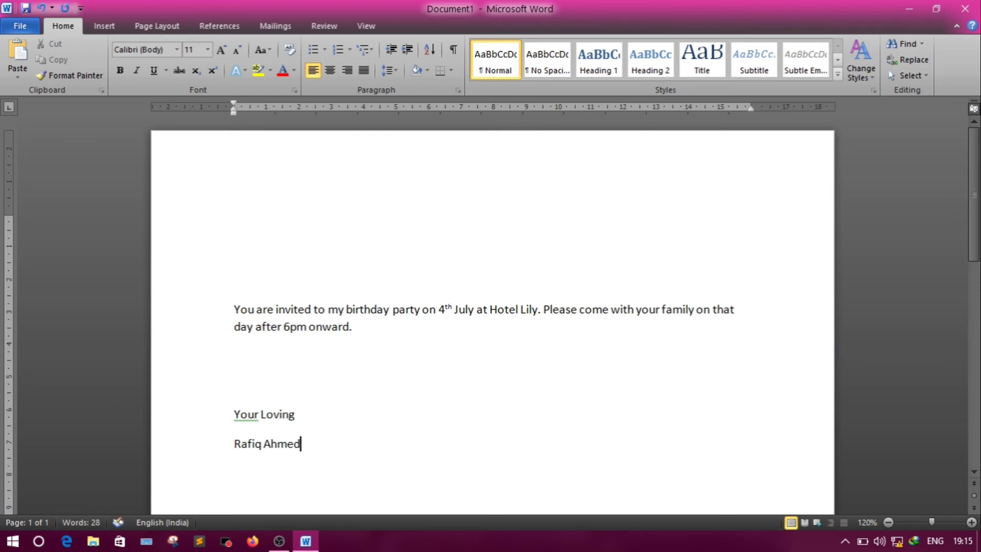
mouse_move(248, 420)
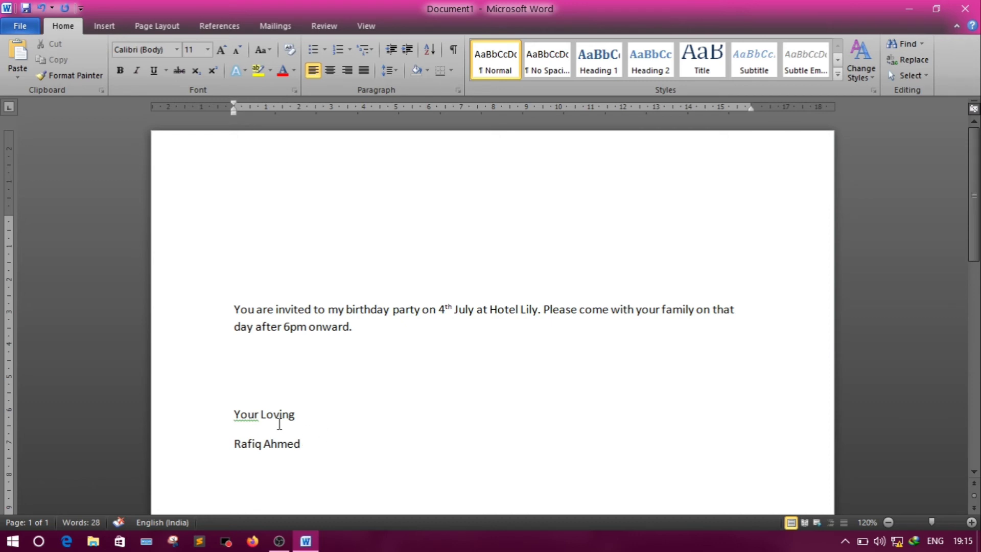
mouse_move(251, 415)
type("s")
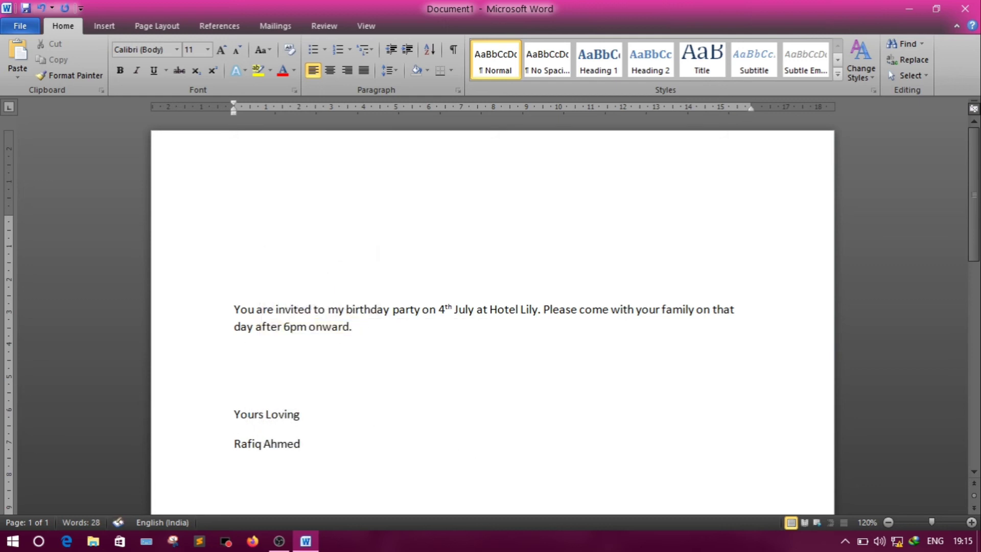
mouse_move(264, 225)
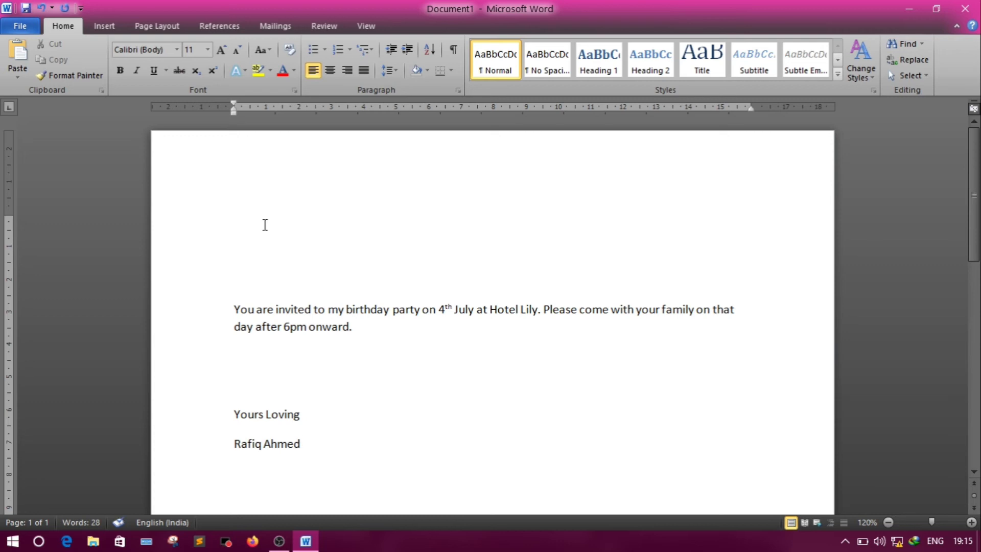
Step: From Mailings, choose Select Recipients > Type New List to create a new address list
left_click(235, 221)
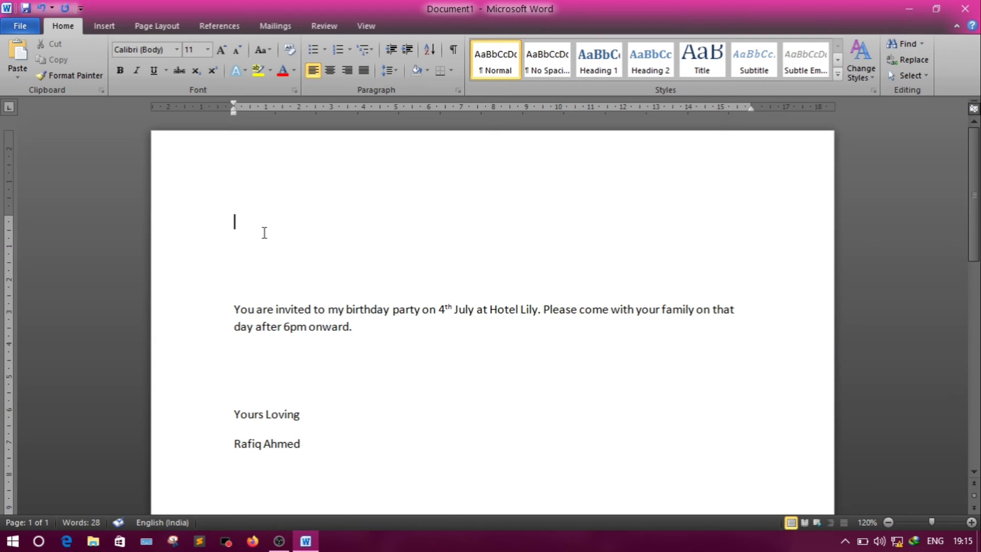
mouse_move(275, 25)
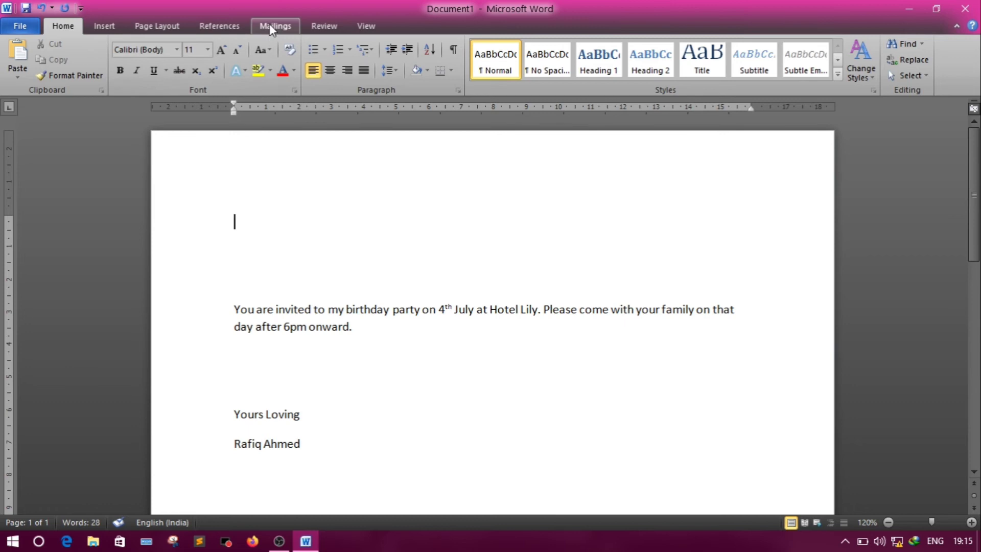
left_click(275, 26)
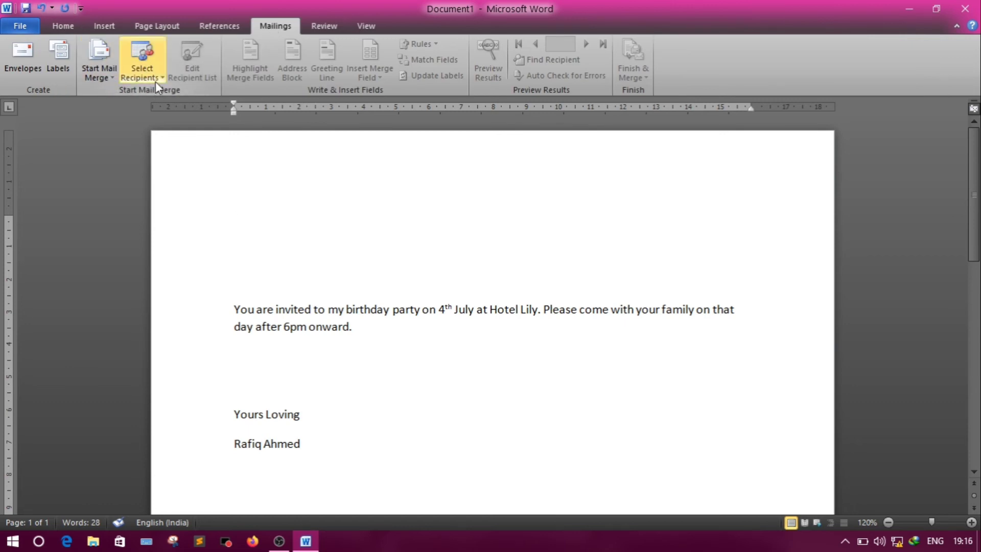
left_click(142, 60)
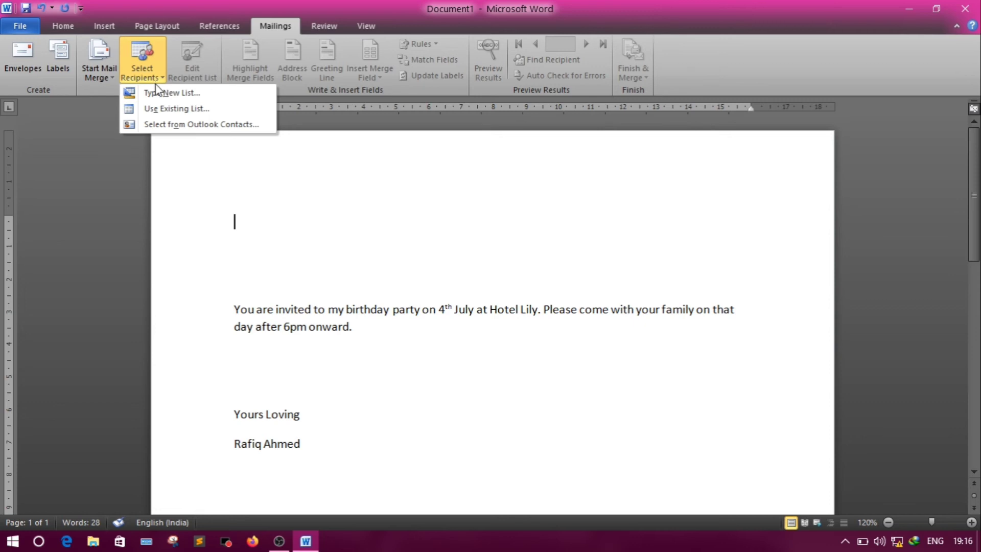
mouse_move(171, 92)
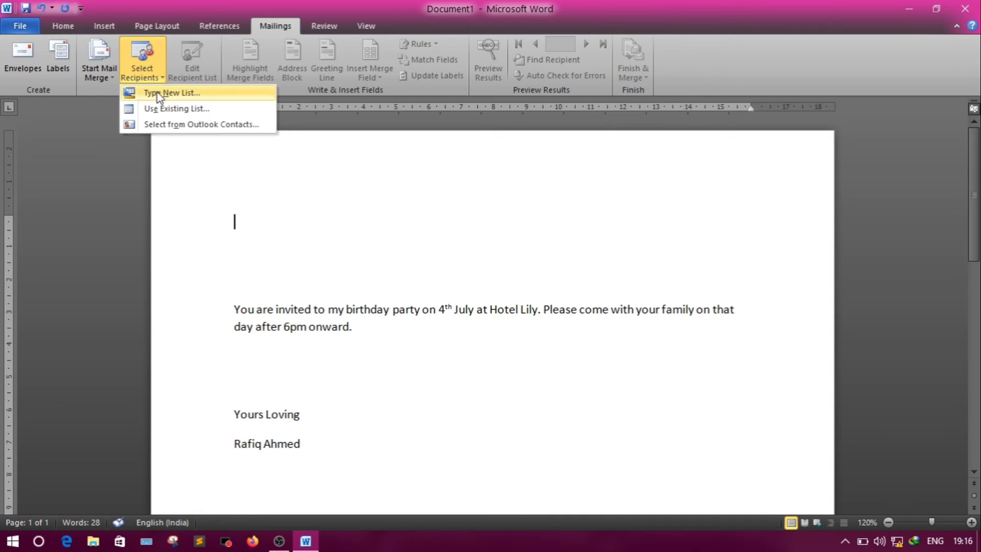
left_click(171, 93)
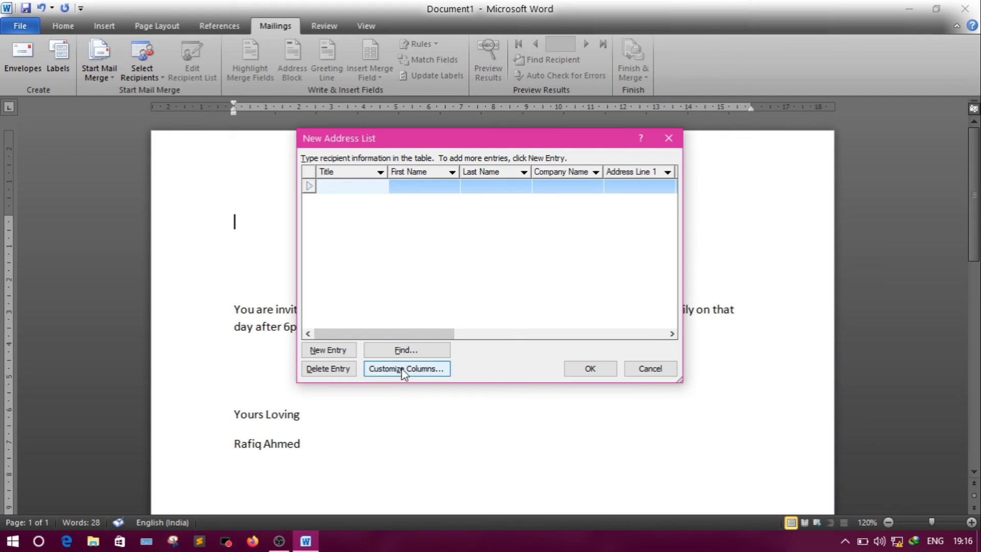
Step: In Customize Columns, delete the Title, Company Name and Address Line 2 fields
left_click(405, 368)
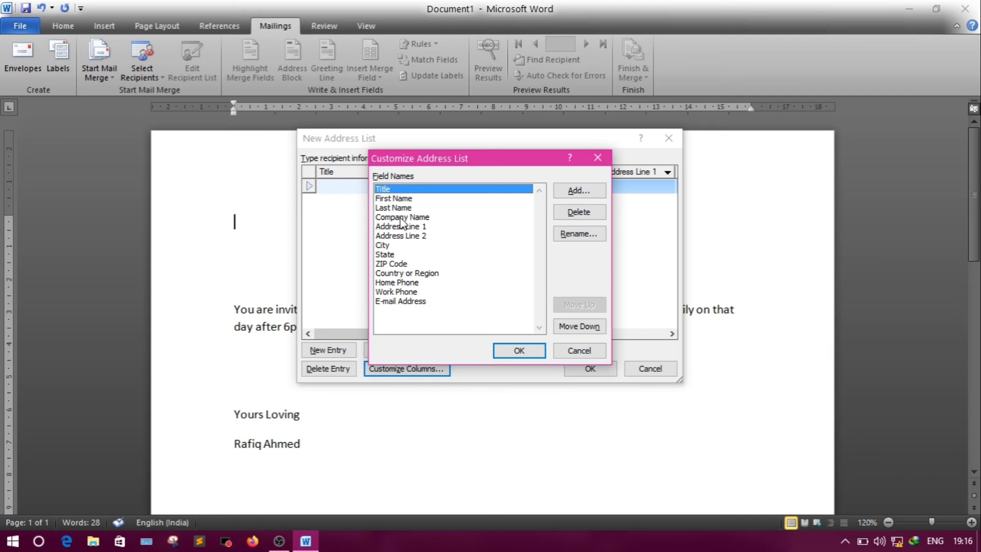
mouse_move(430, 261)
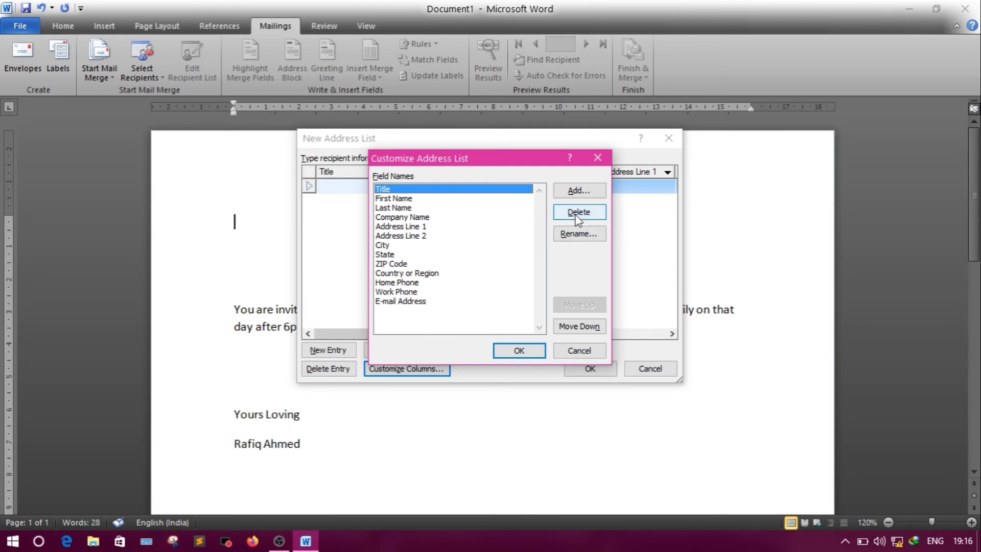
mouse_move(420, 201)
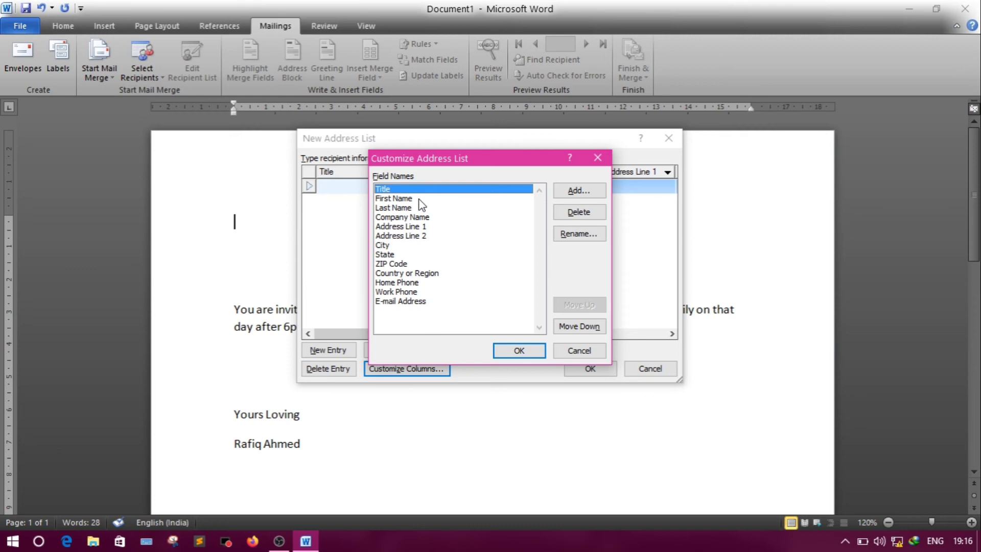
mouse_move(404, 198)
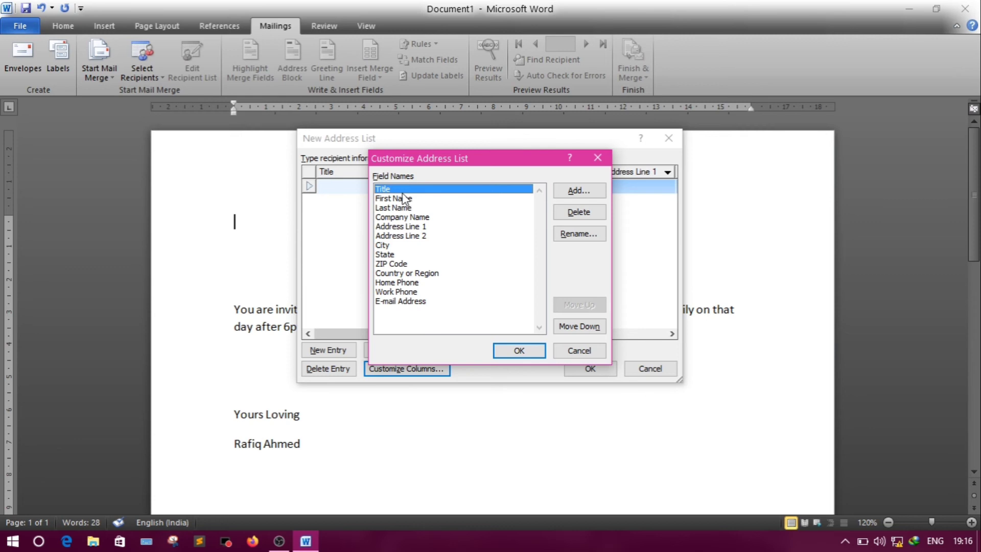
mouse_move(577, 212)
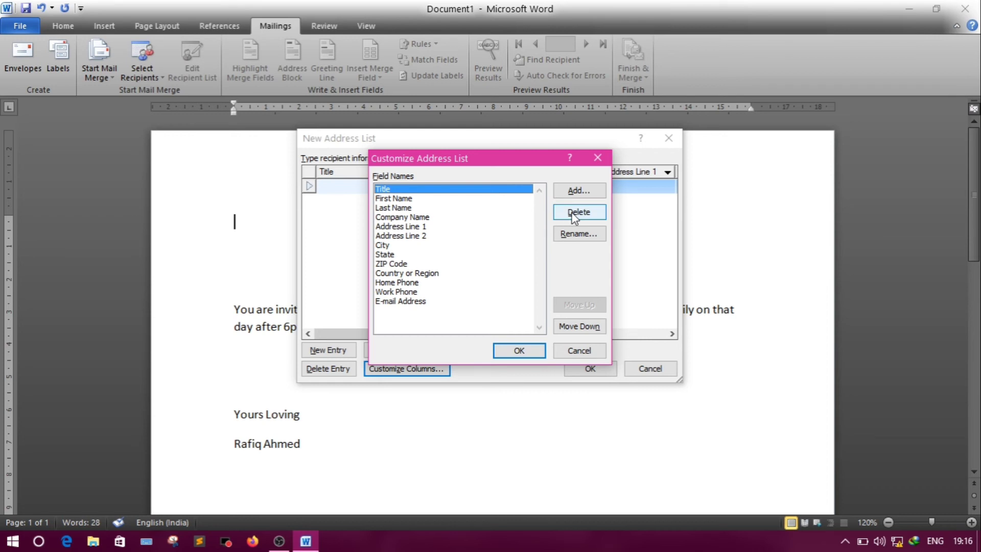
left_click(577, 212)
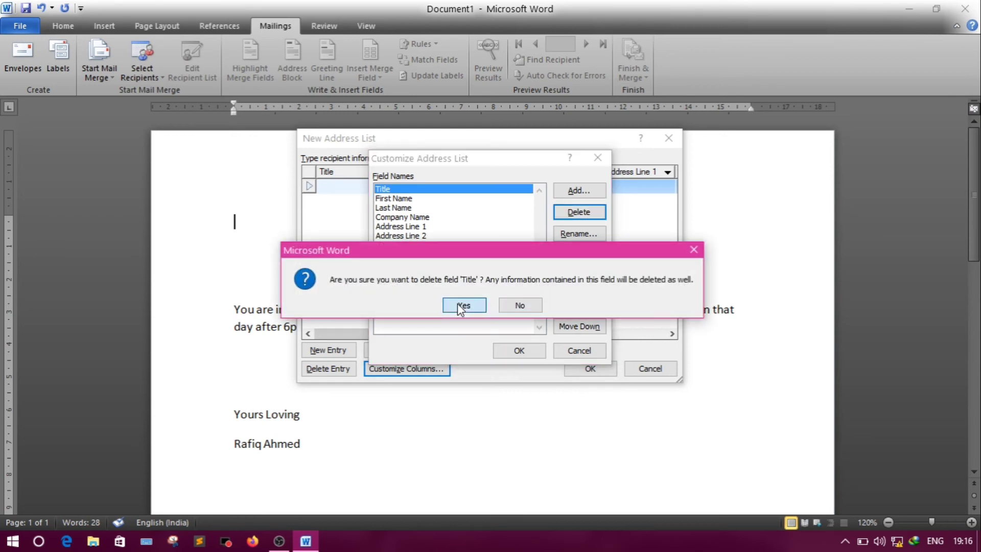
left_click(462, 306)
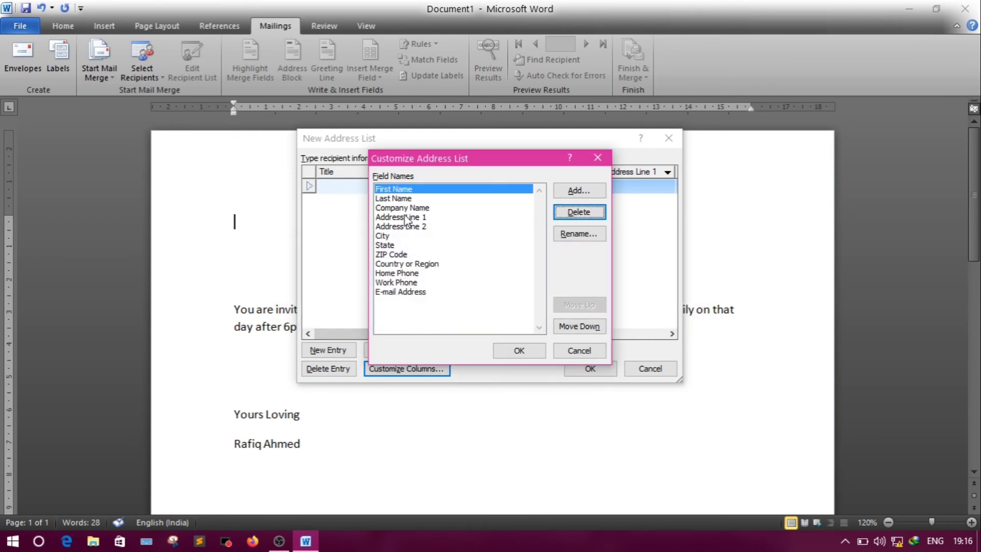
left_click(402, 207)
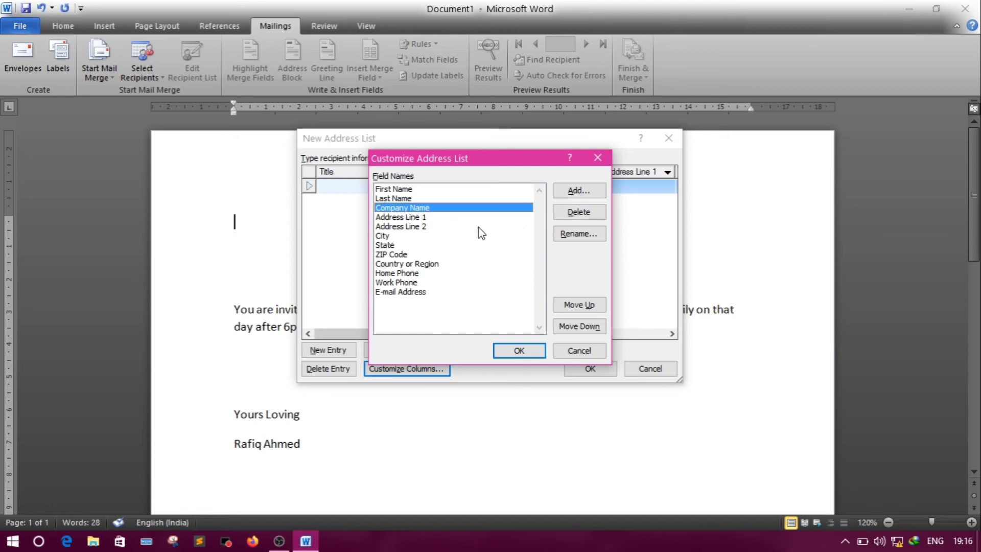
left_click(578, 212)
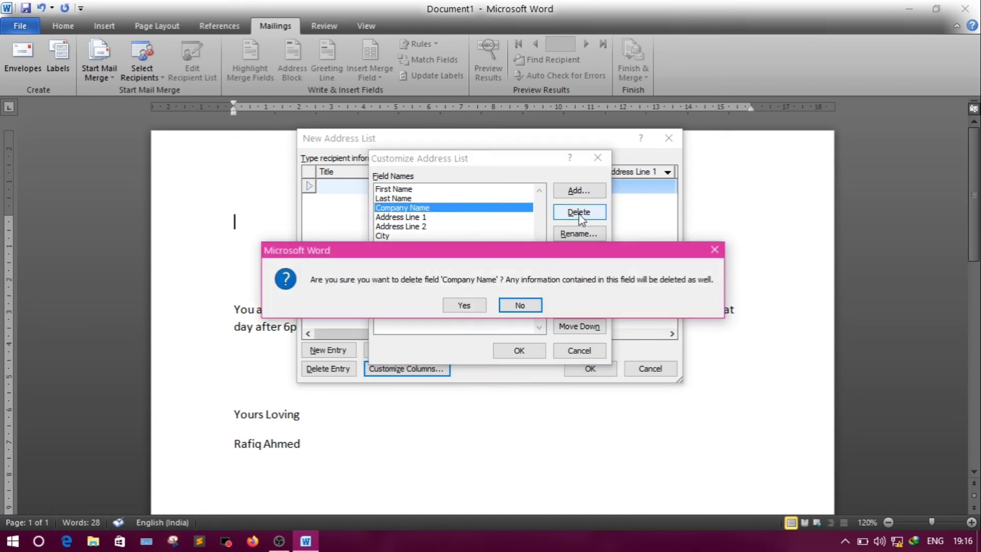
left_click(462, 304)
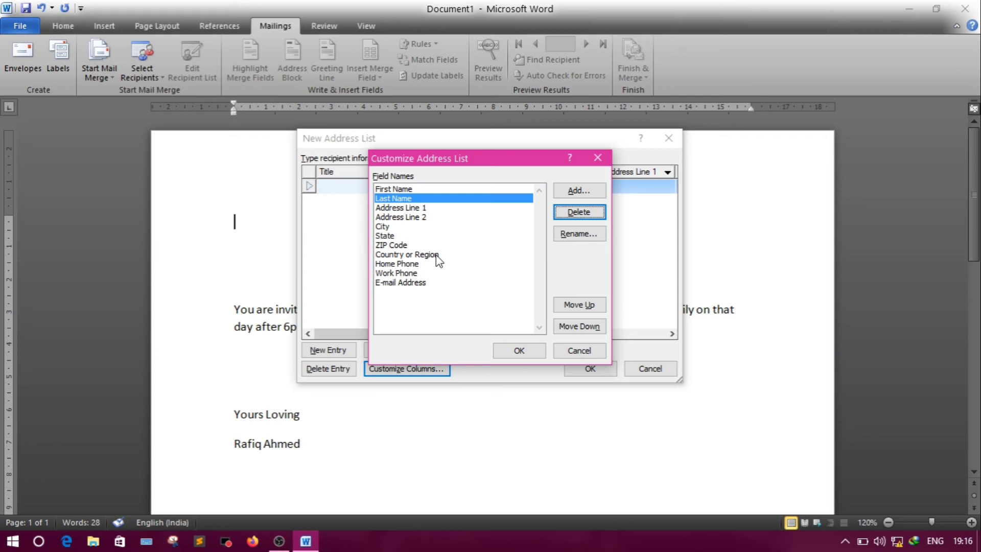
left_click(400, 217)
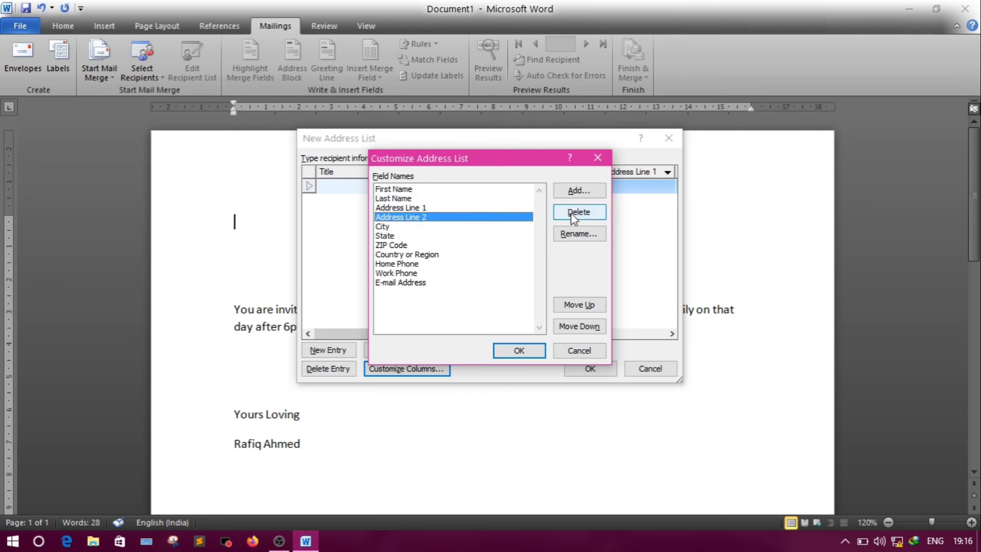
left_click(578, 211)
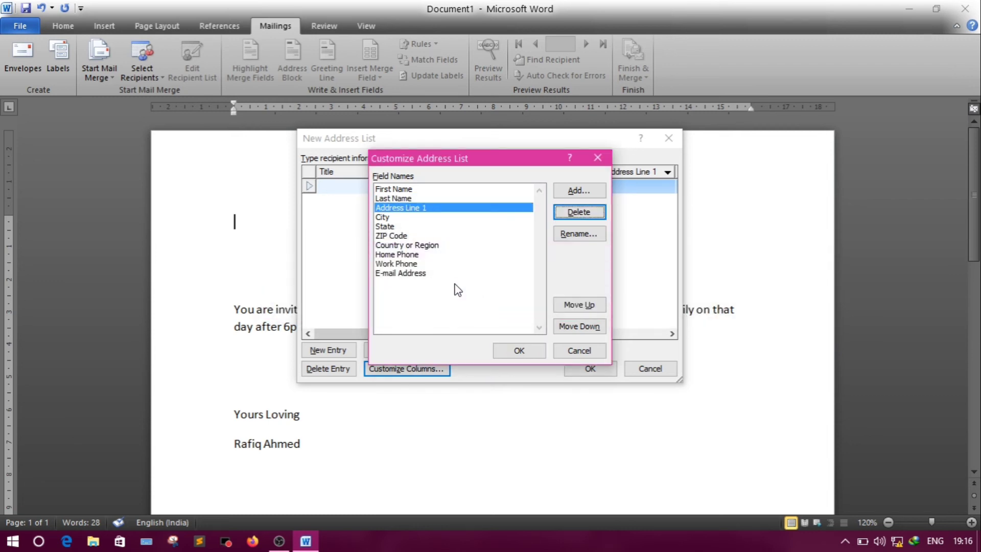
mouse_move(400, 260)
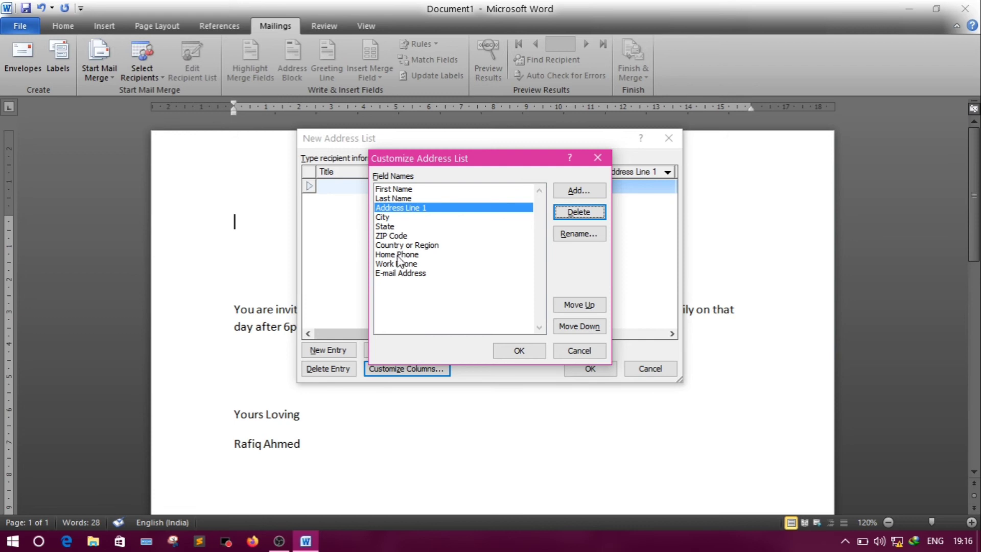
Step: Delete the Work Phone and E-mail Address fields and apply the trimmed column set
left_click(395, 263)
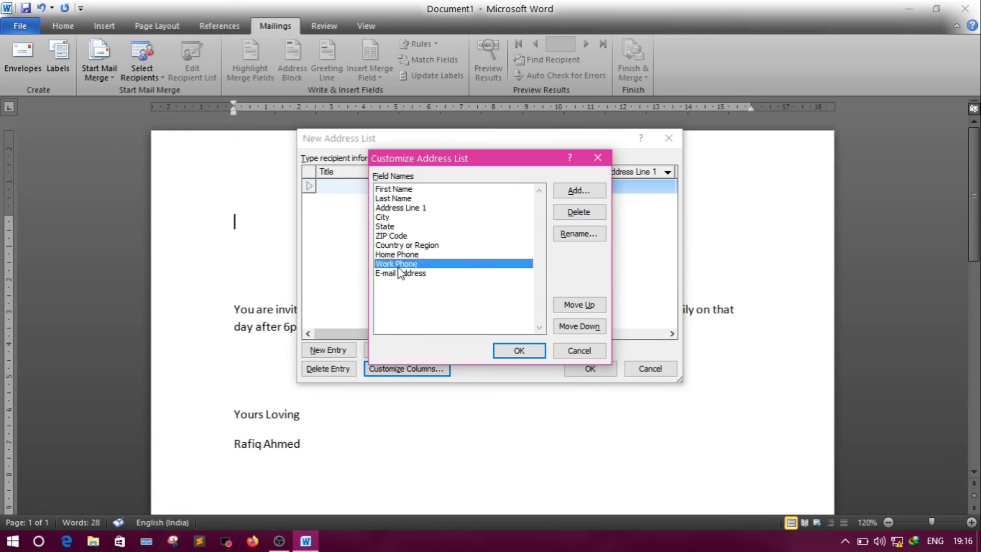
left_click(578, 211)
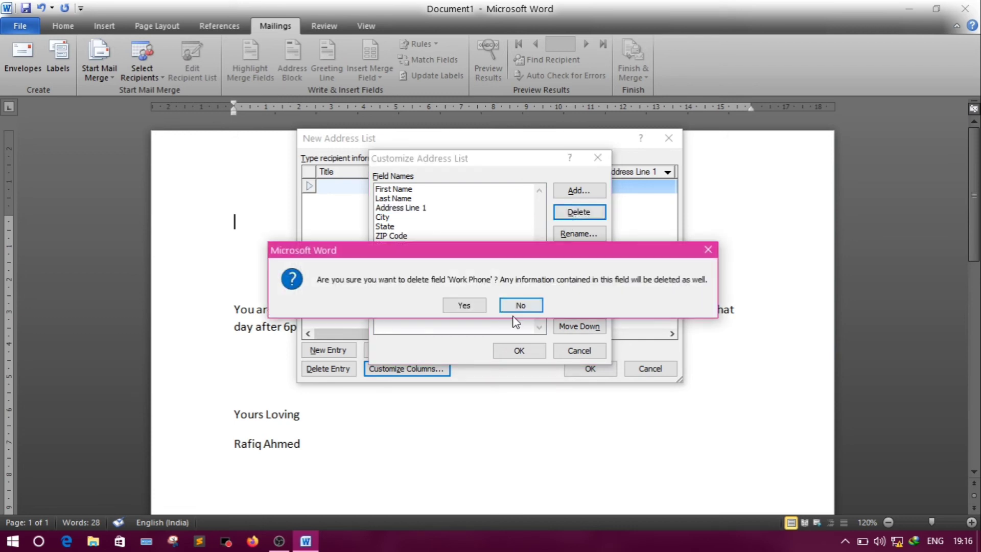
left_click(463, 305)
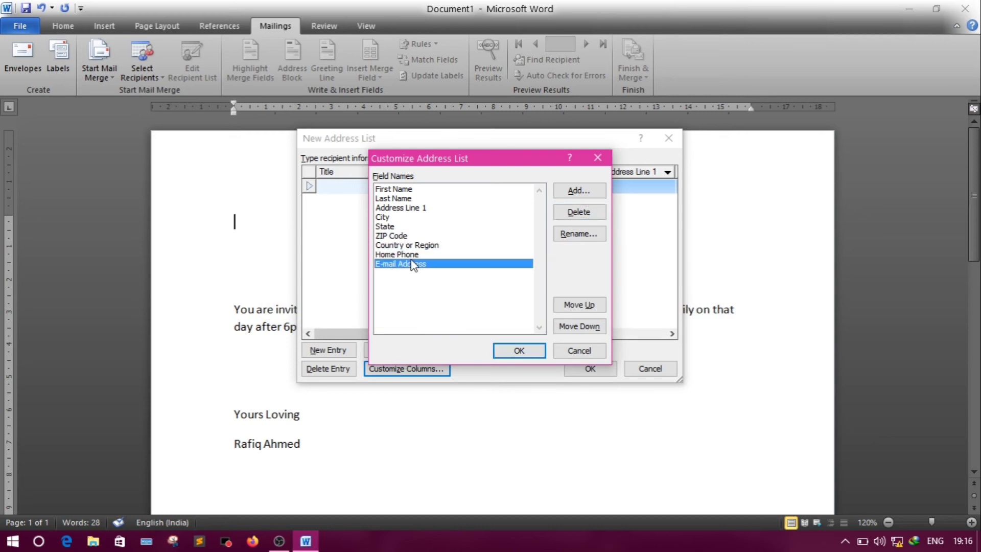
left_click(577, 211)
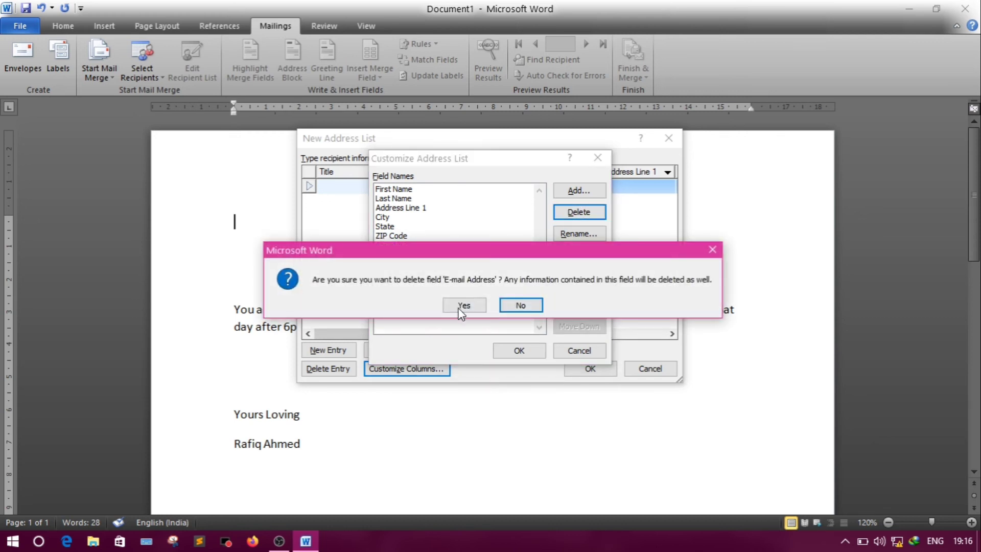
left_click(463, 306)
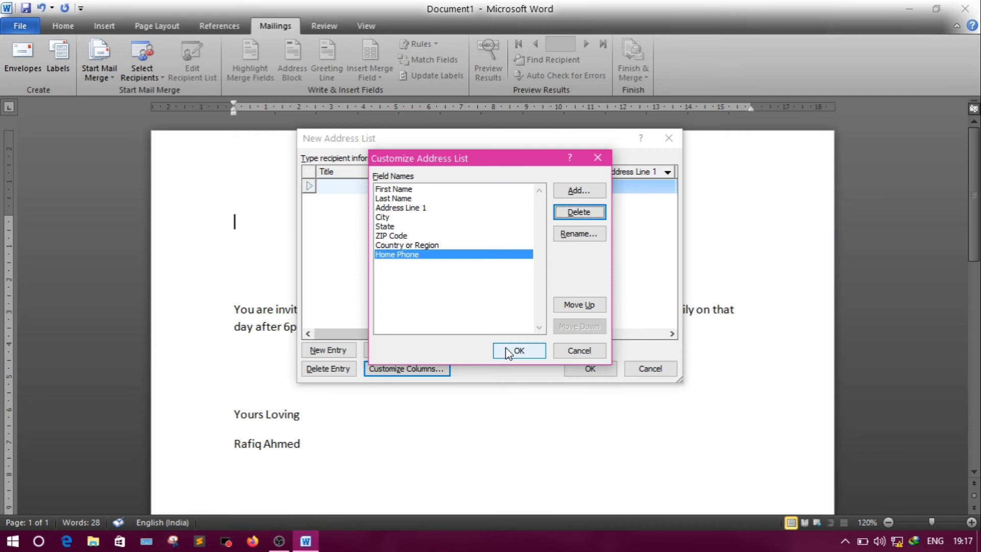
left_click(518, 350)
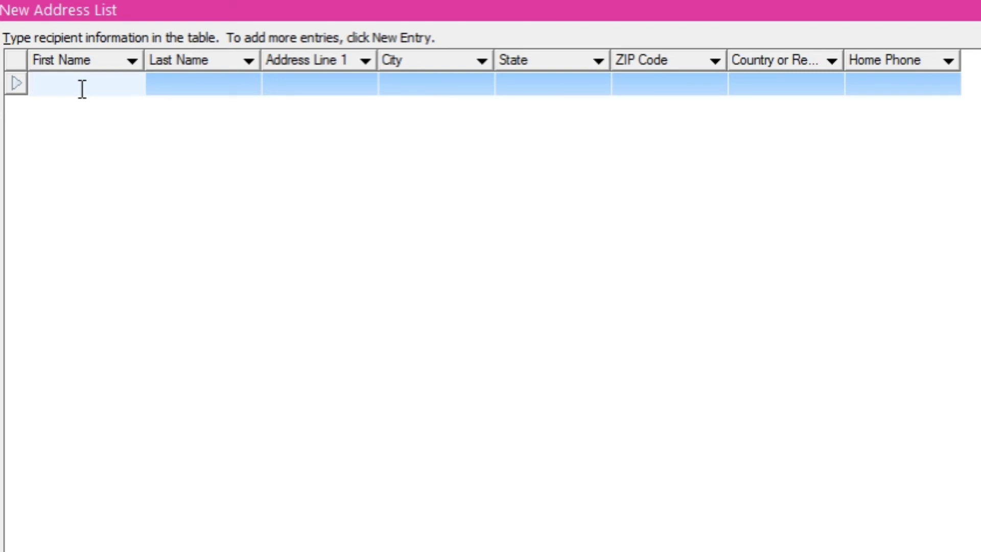
type("Nan")
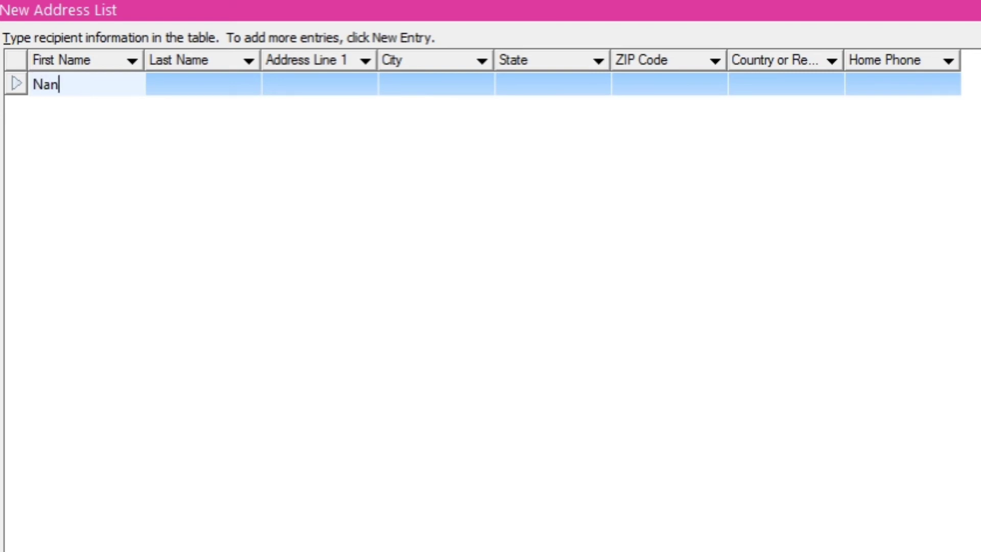
type("d")
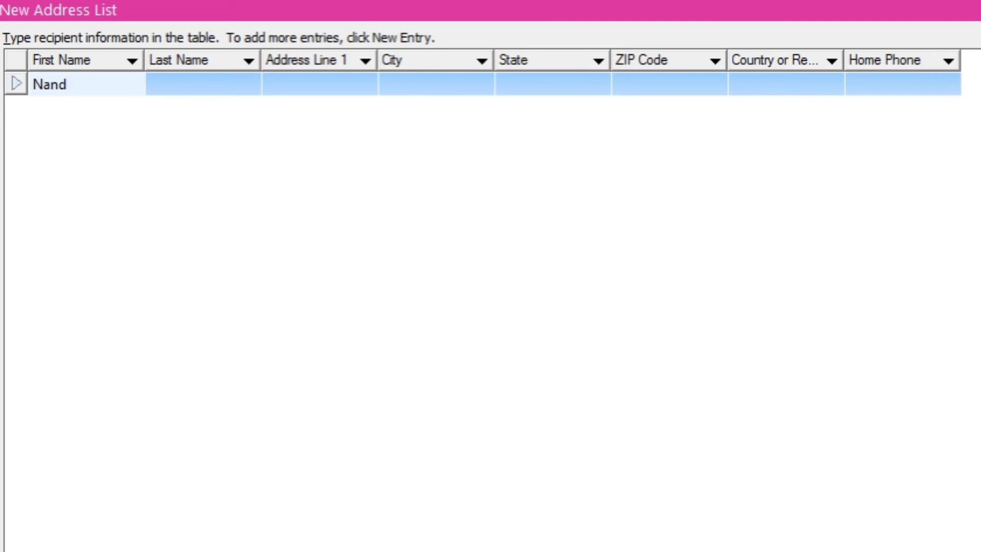
type("ini")
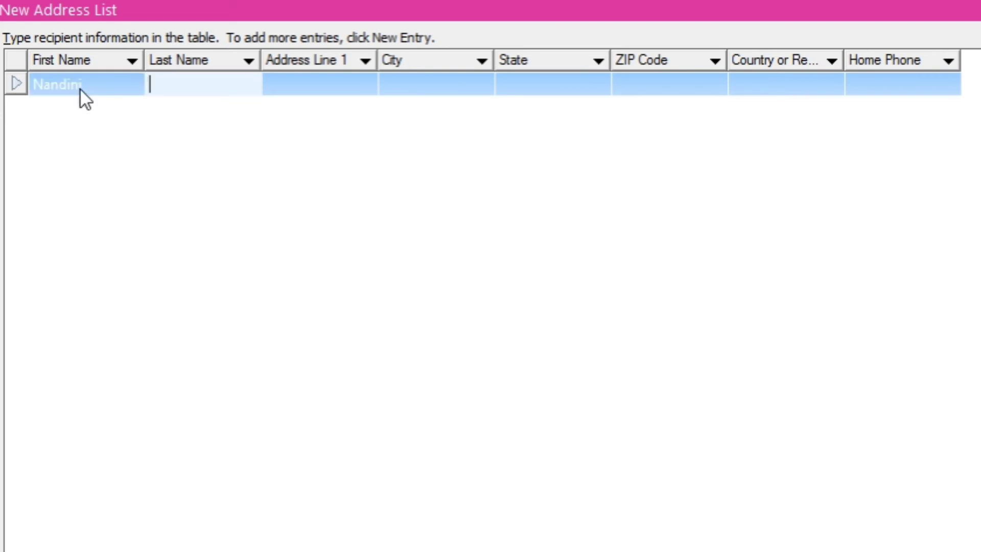
type("Das")
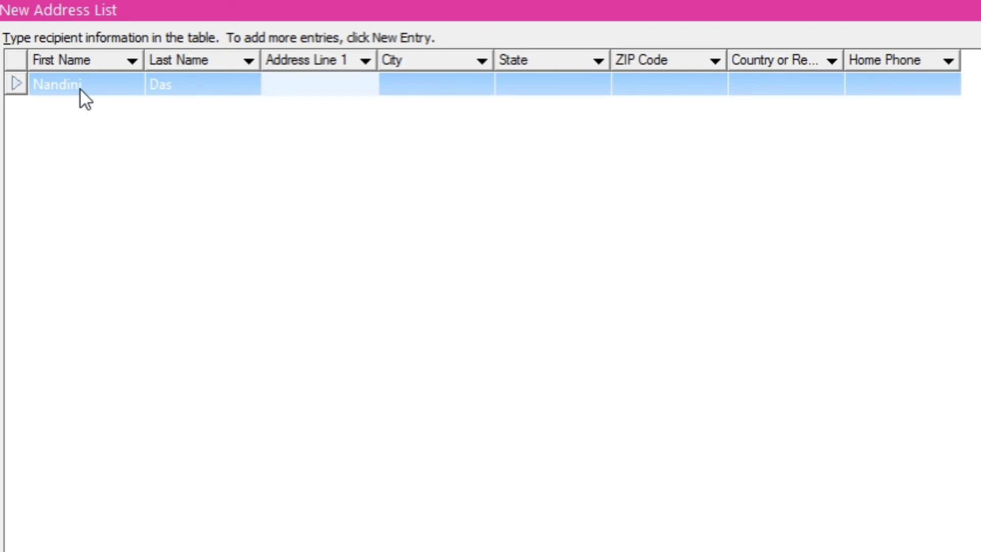
type("Belto")
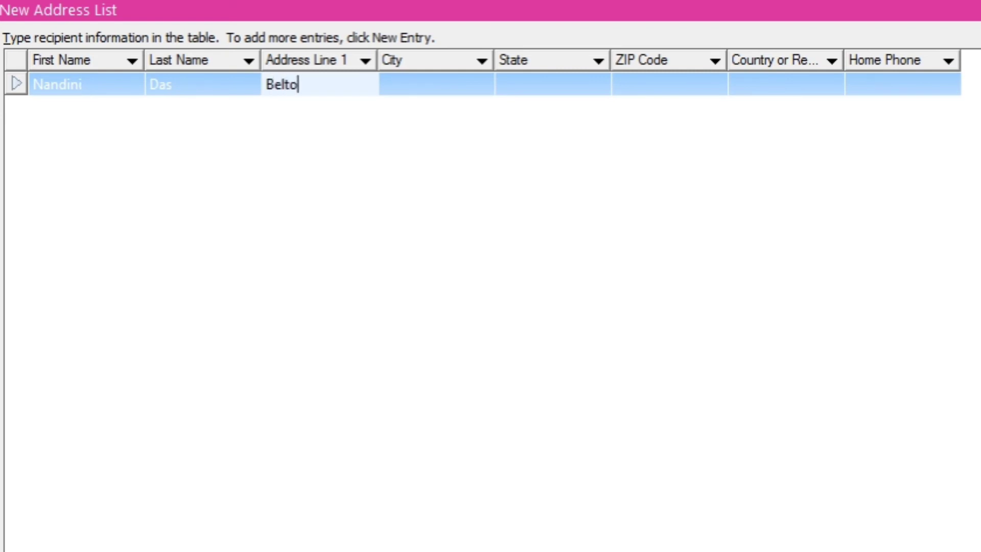
type("la")
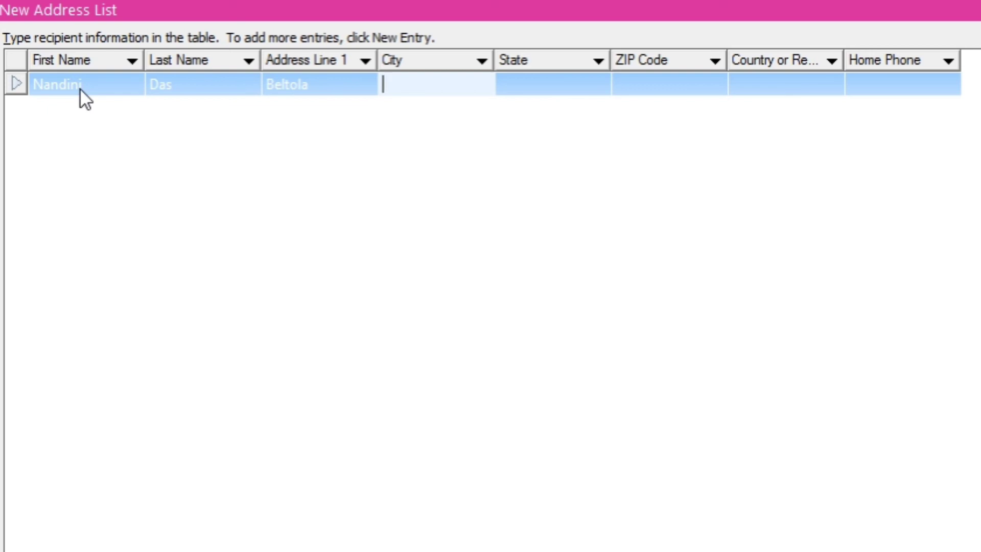
type("Guwahati")
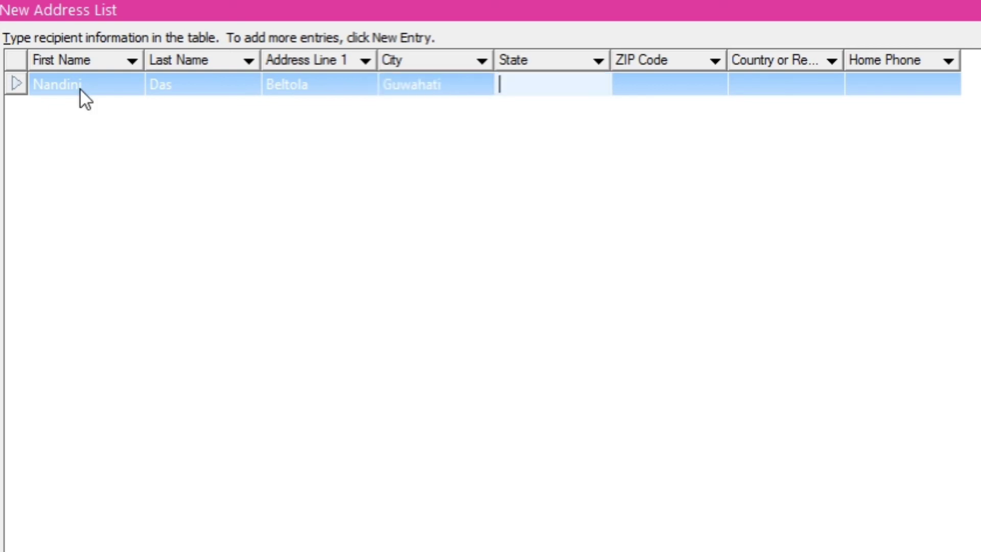
type("Assa")
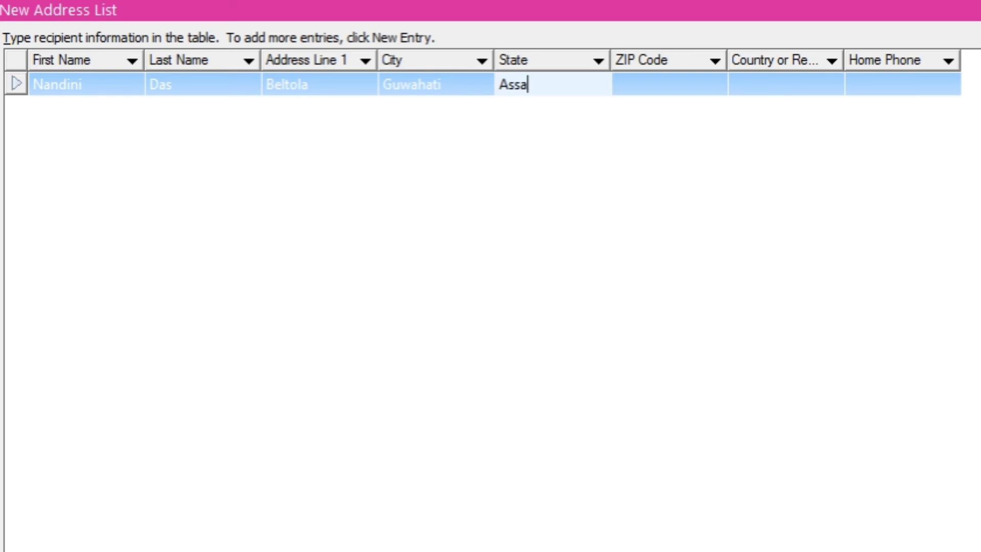
key("Tab")
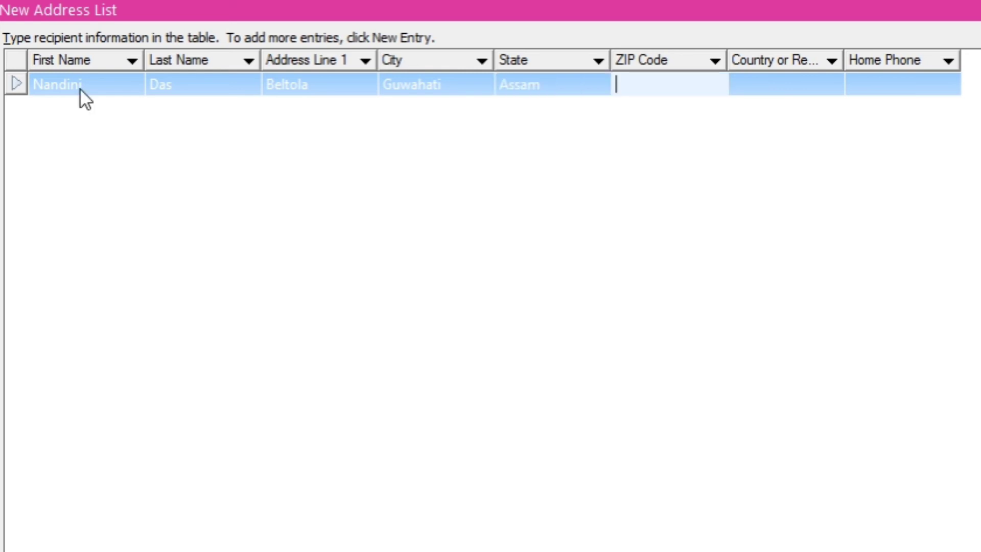
type("7")
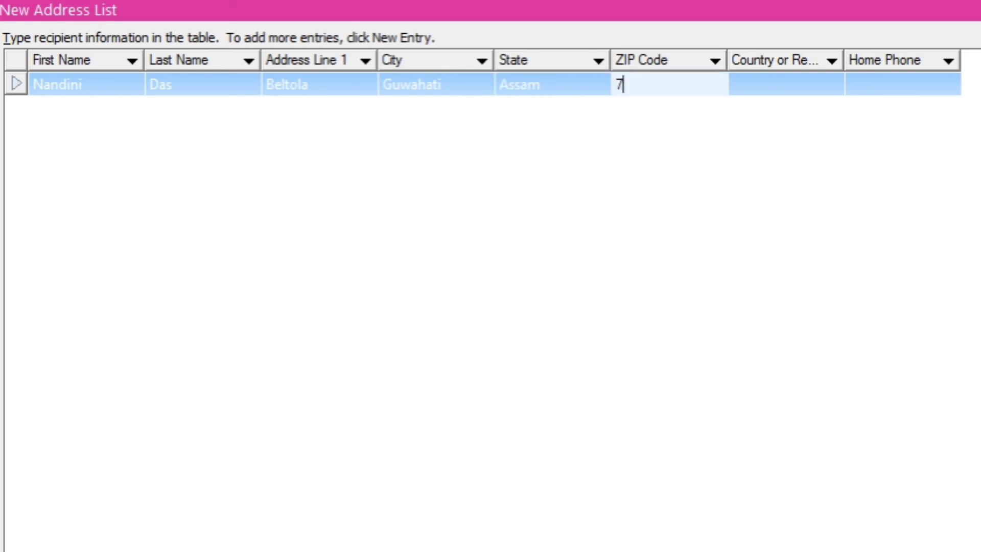
type("810")
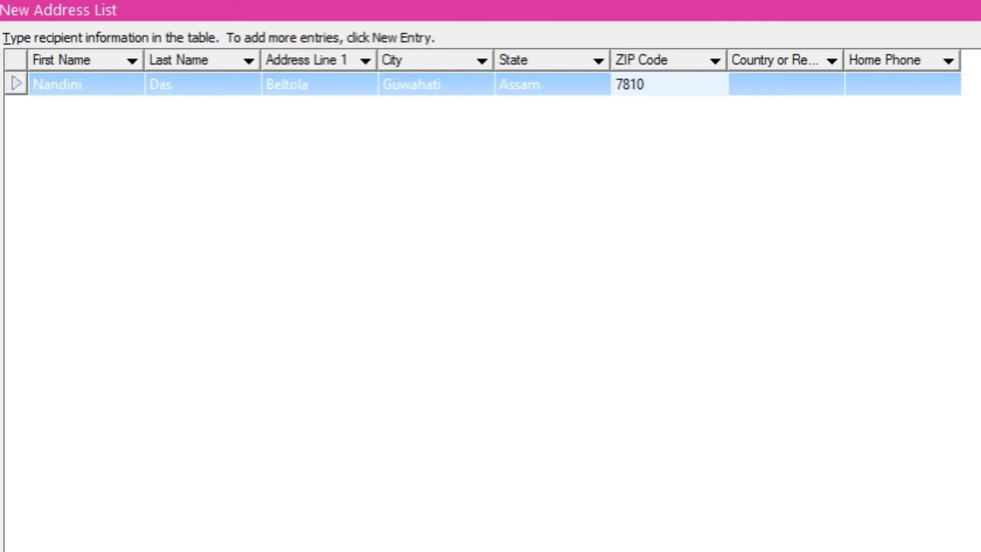
type("22")
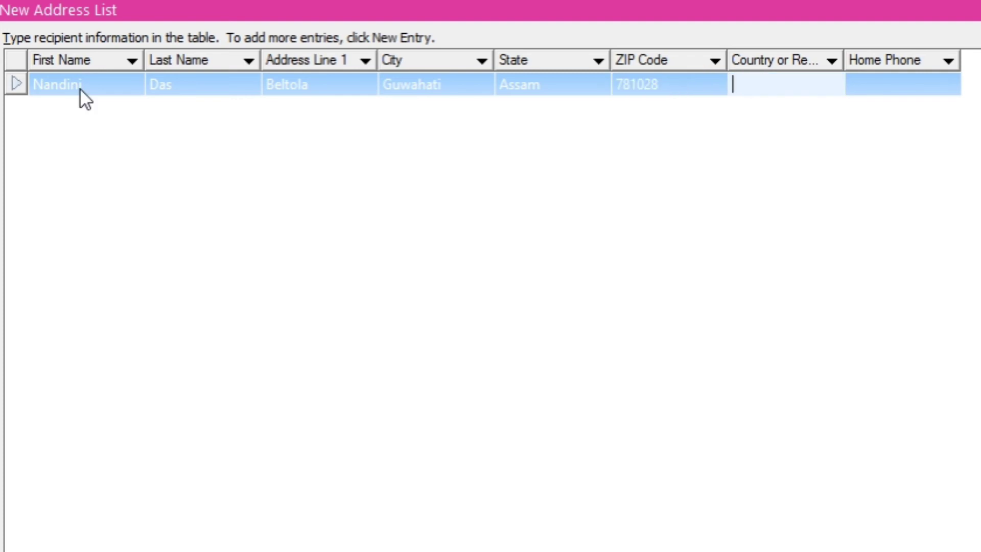
type("Ind")
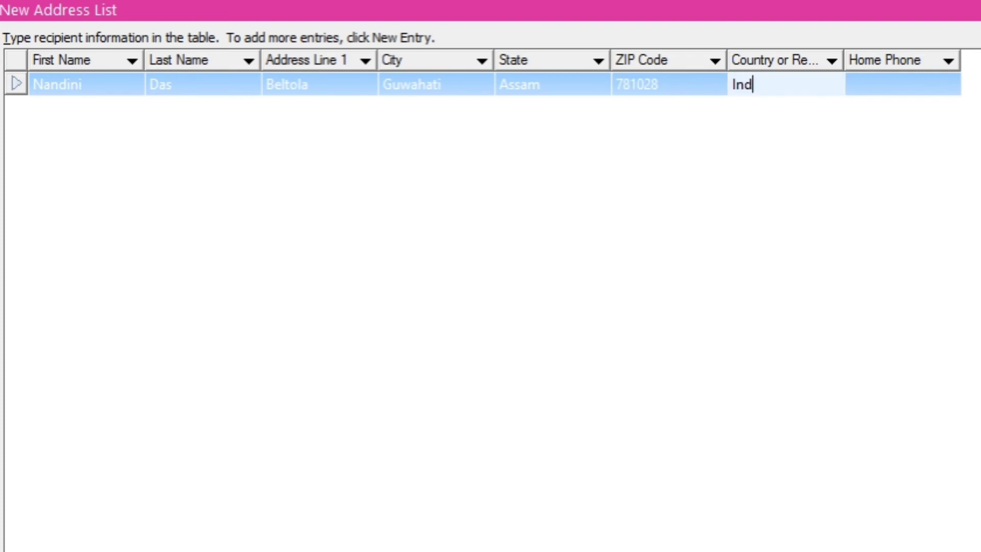
type("ia")
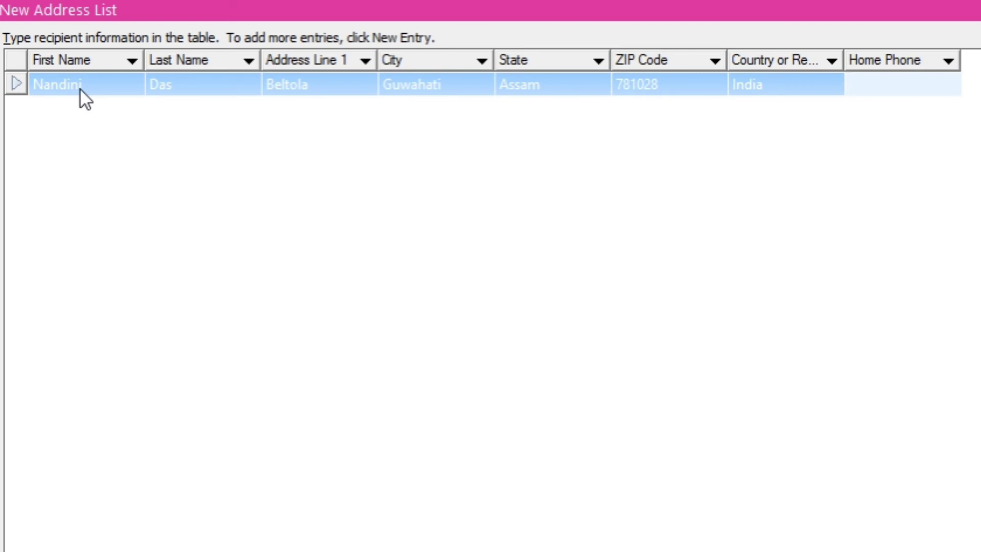
type("98")
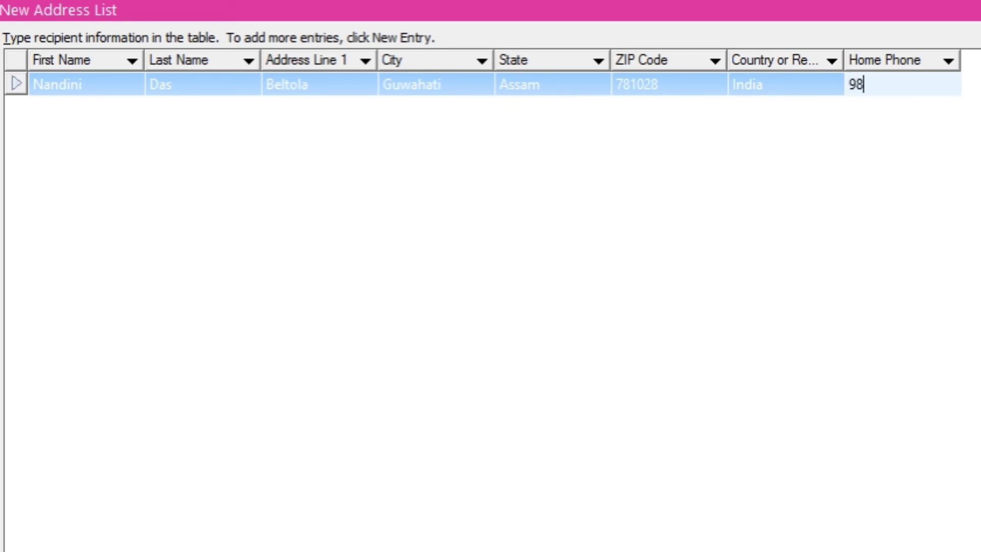
type("765432146")
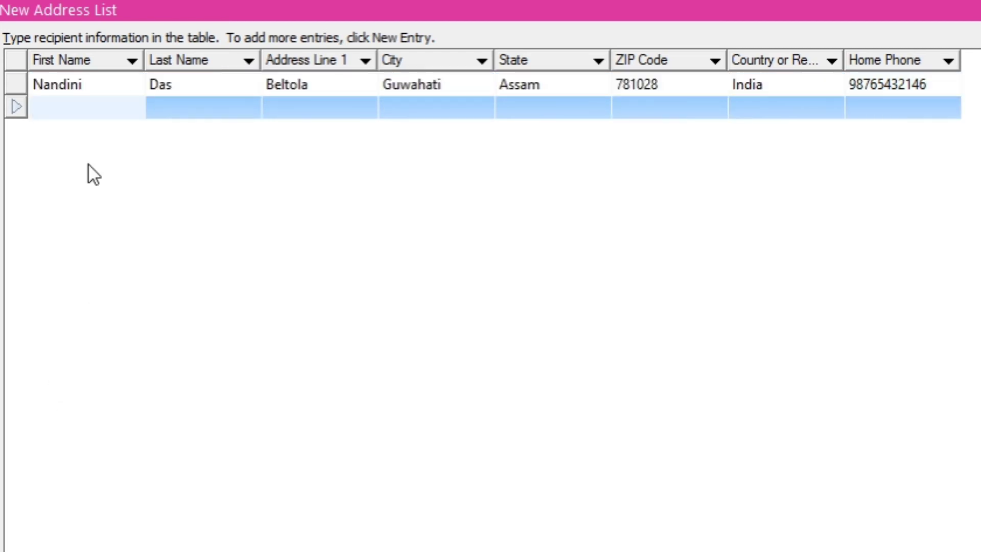
left_click(82, 107)
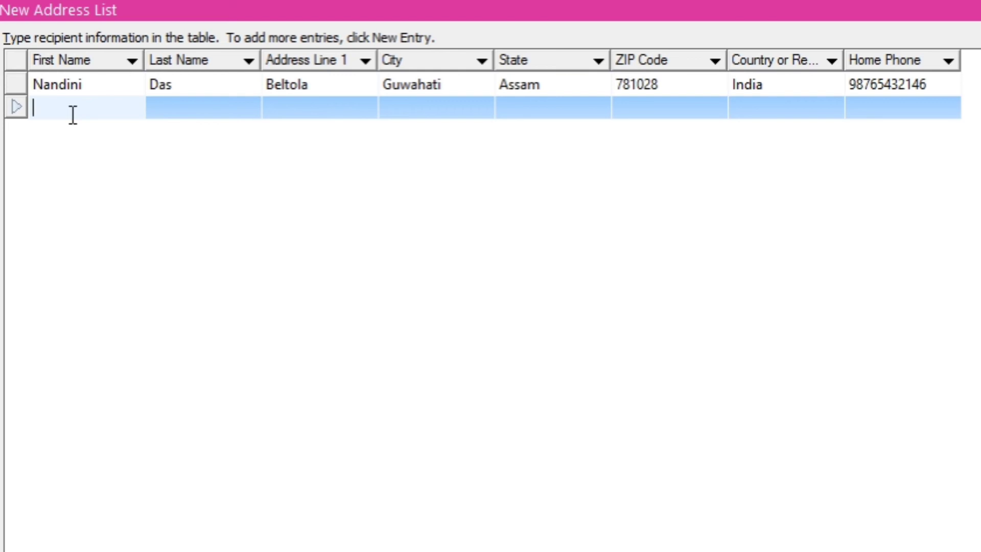
mouse_move(128, 337)
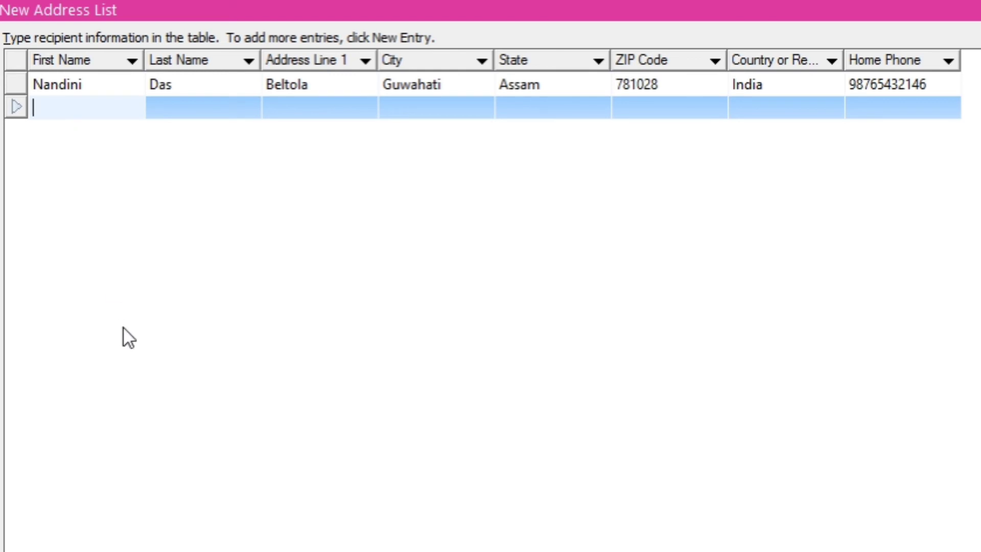
type("Adarsh")
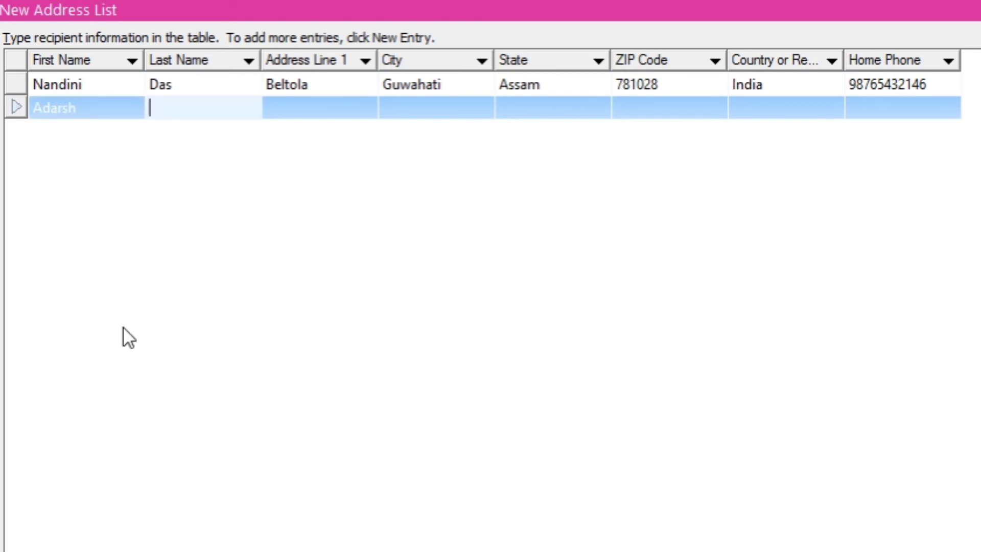
type("R")
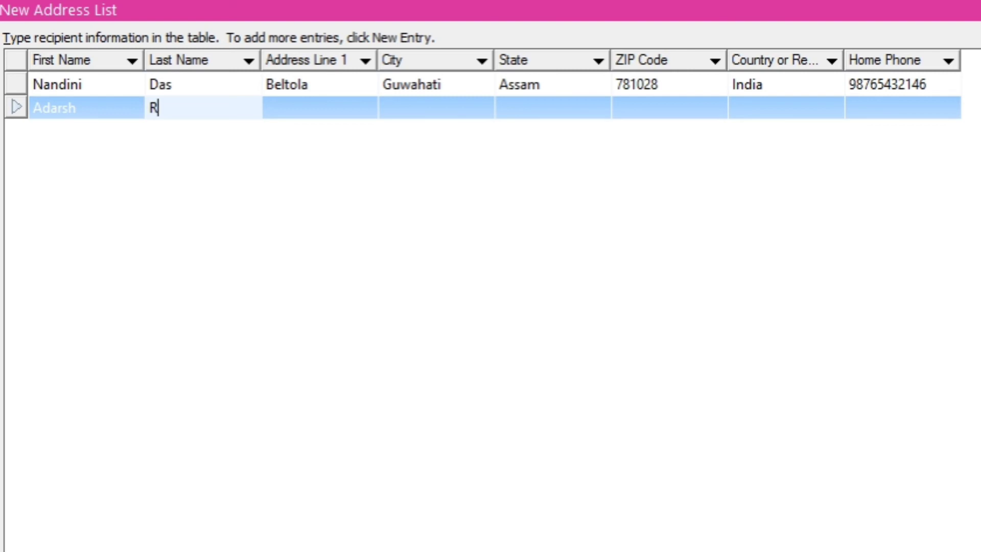
type("ai")
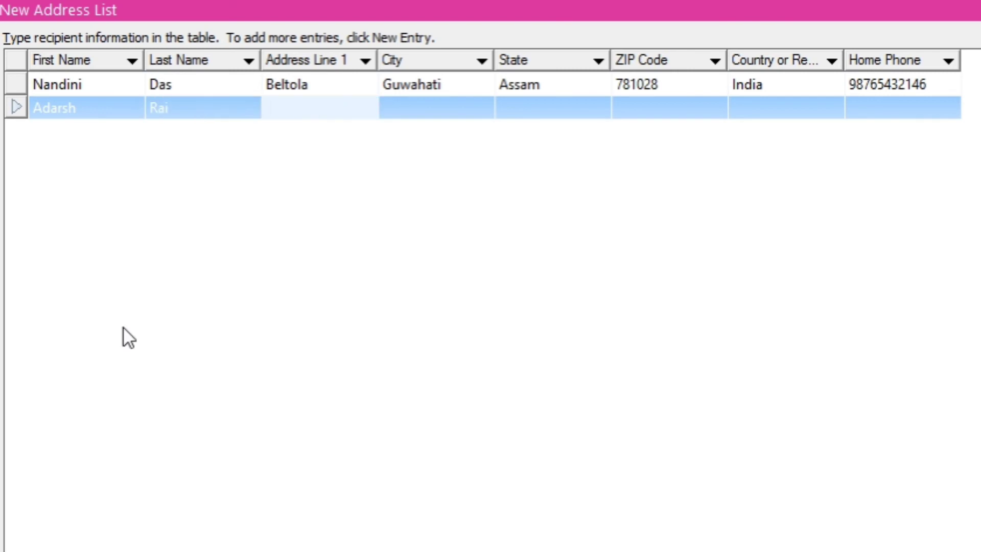
type("8")
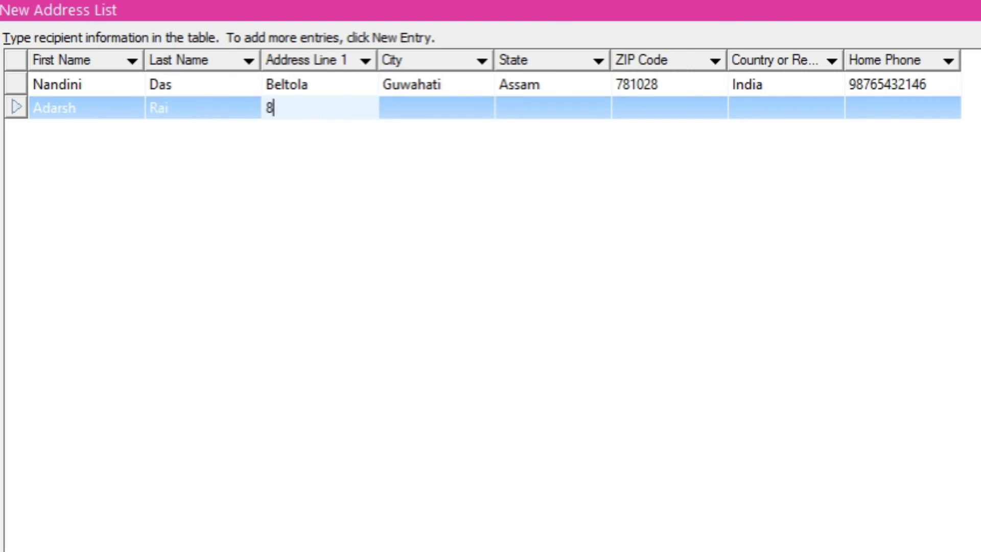
type("th mile")
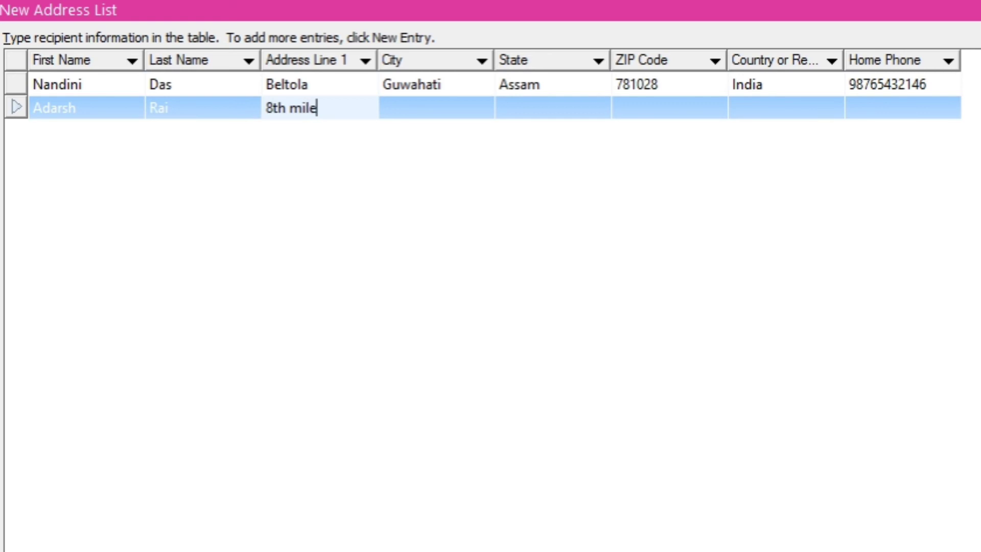
type("Gu")
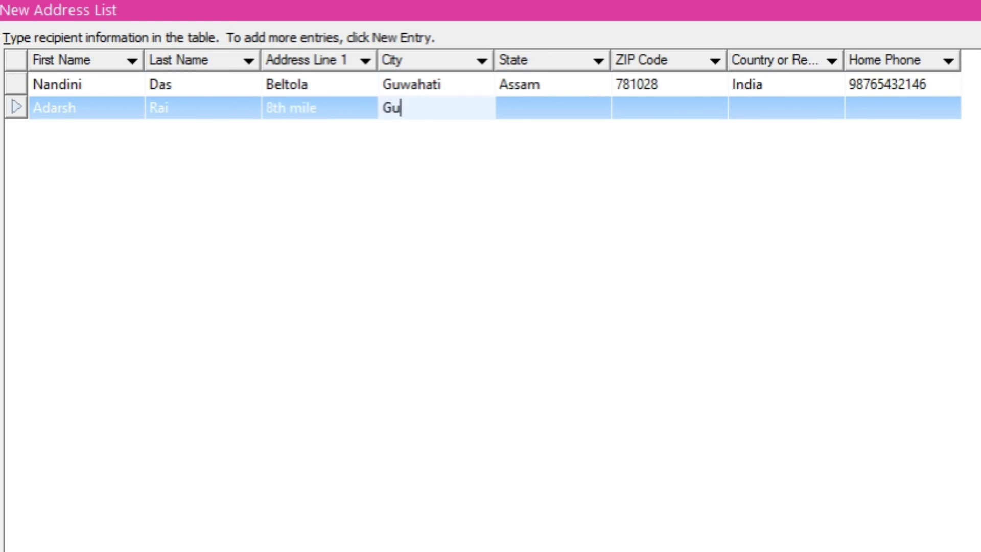
type("wahati")
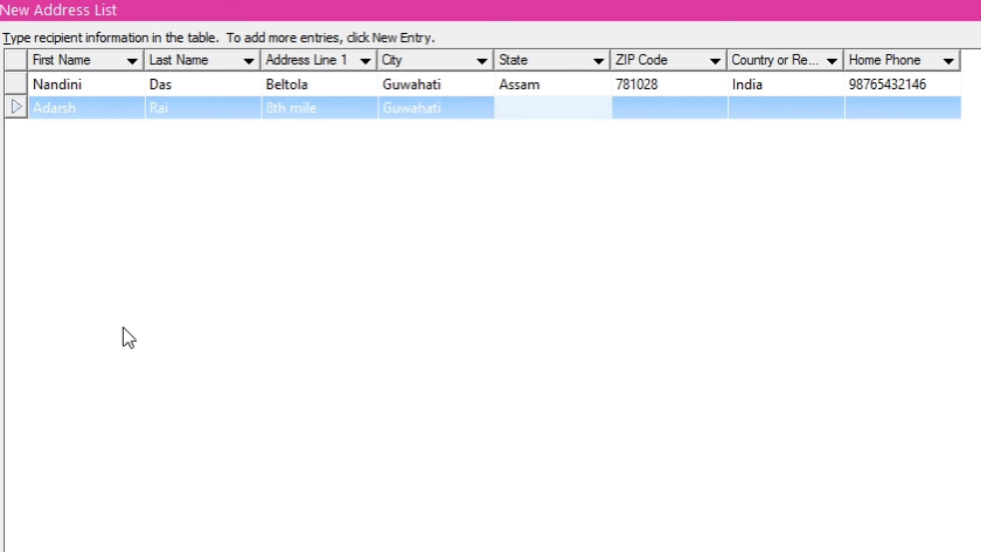
type("Assam")
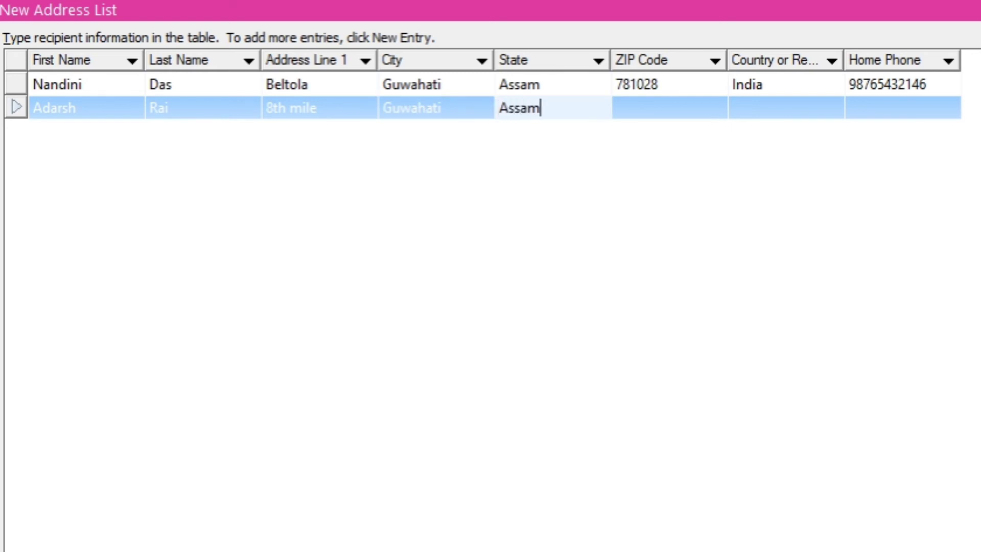
type("810")
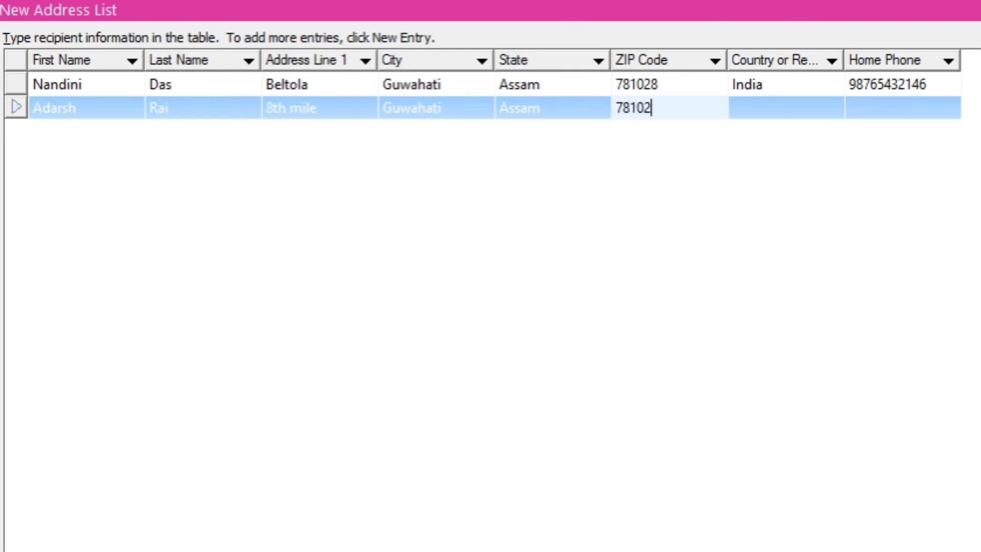
type("2")
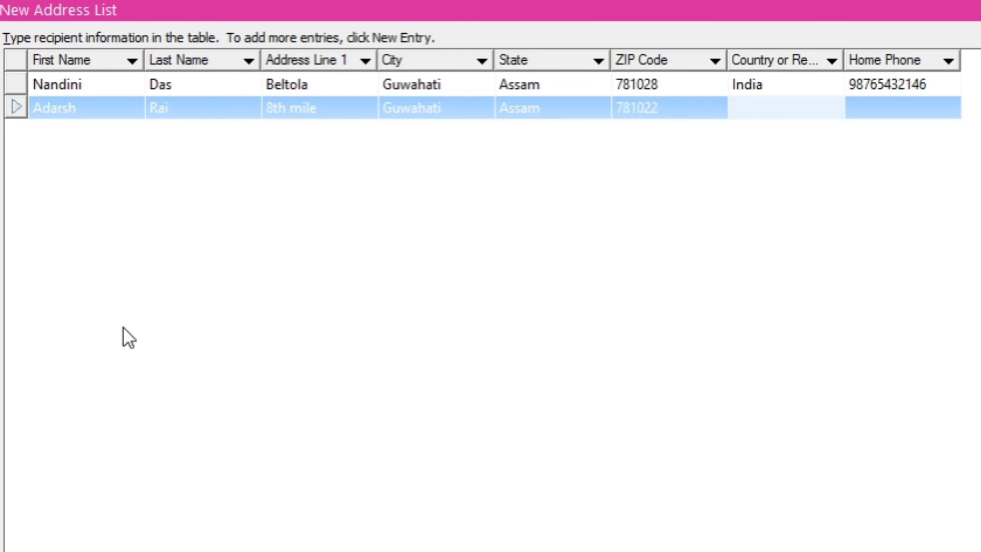
type("India")
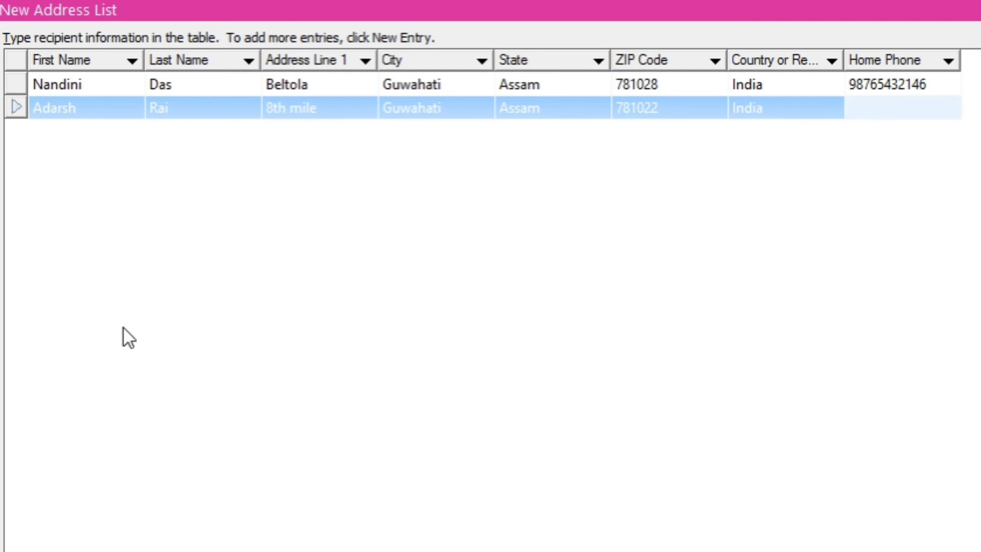
left_click(900, 107)
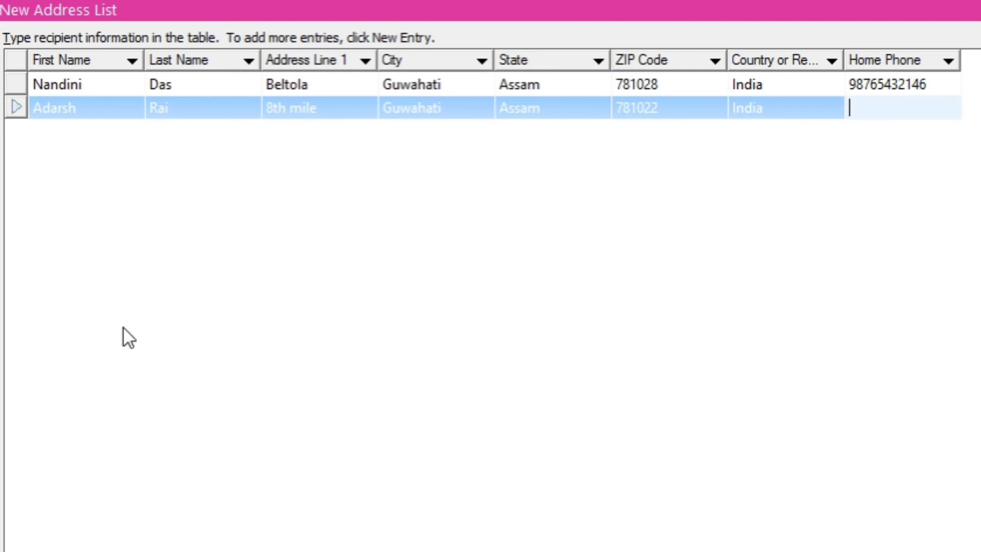
type("987654")
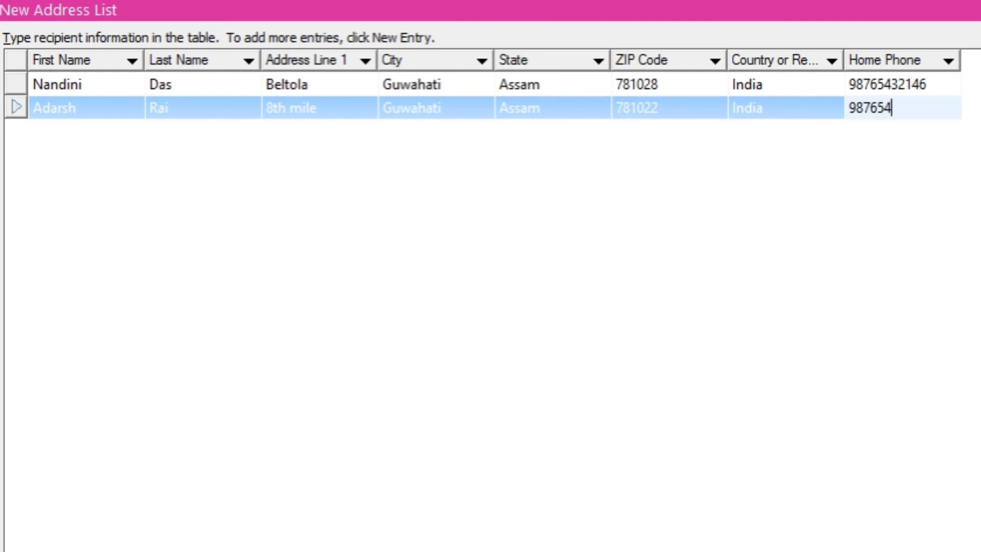
type("3210")
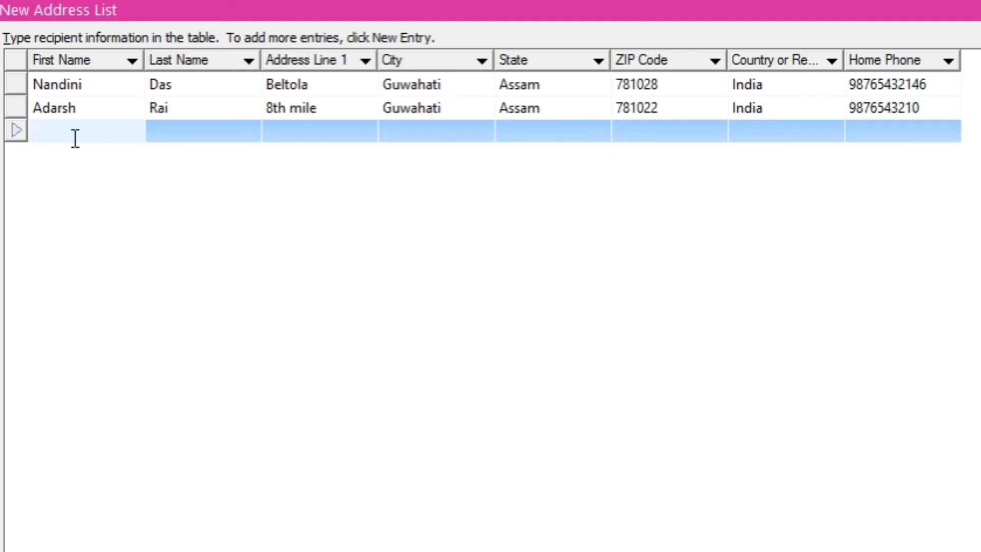
type("H")
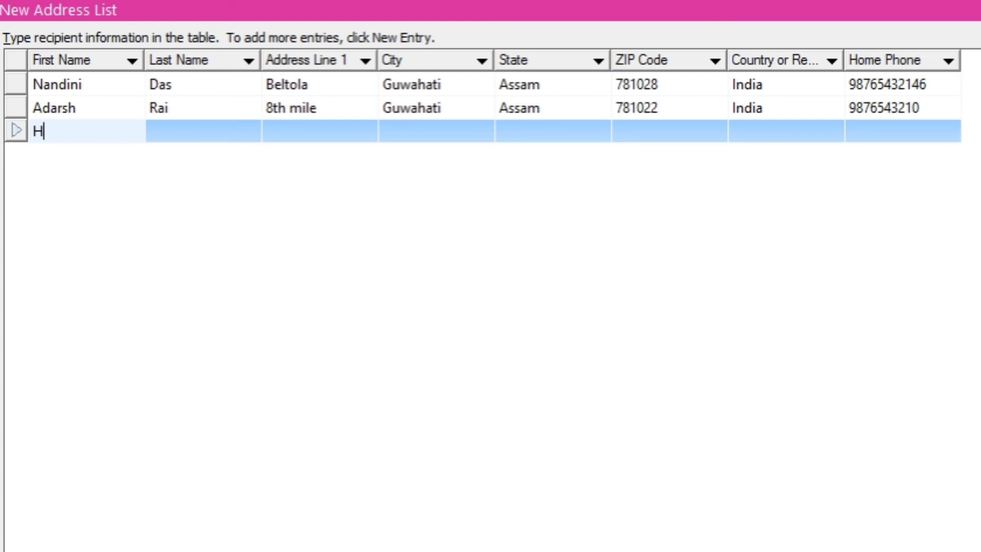
type("ima")
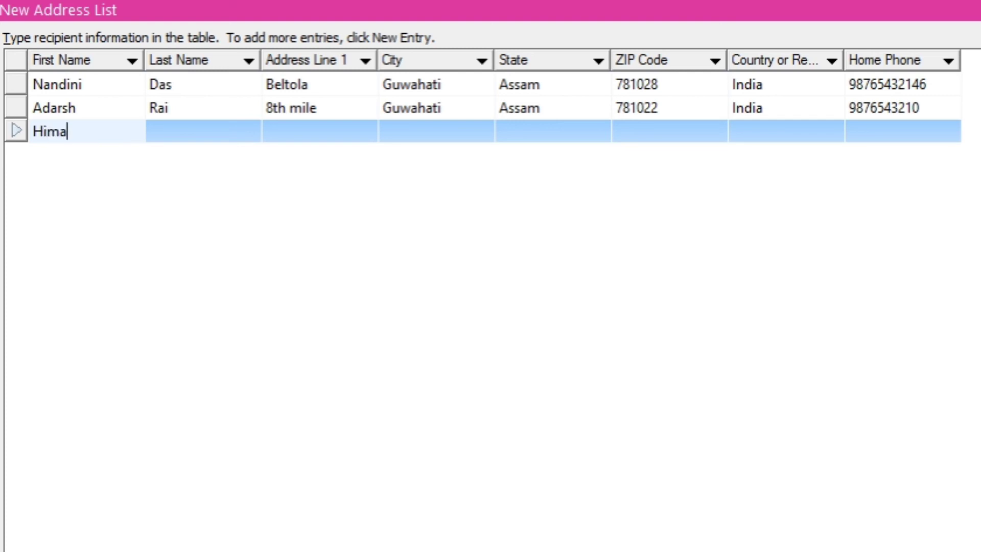
type("shree")
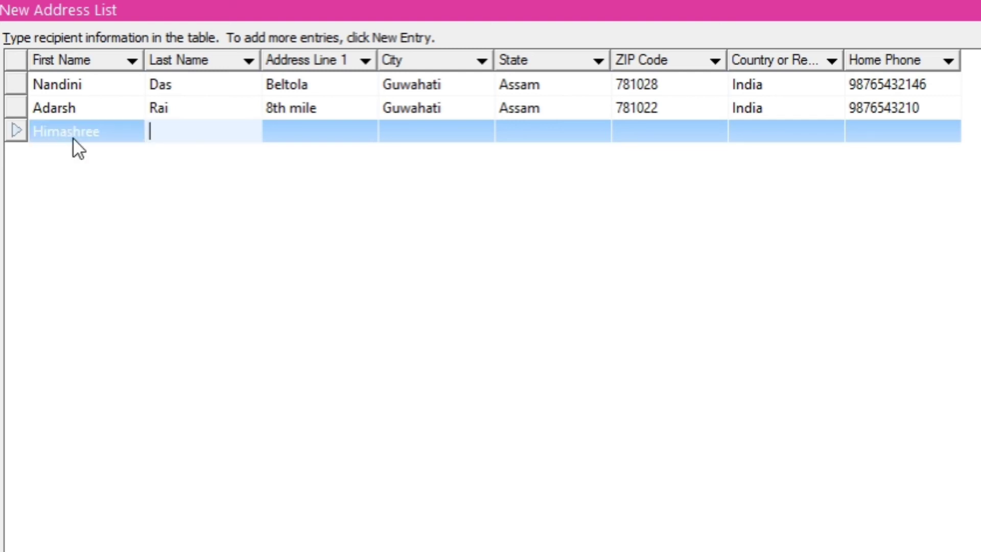
type("Das")
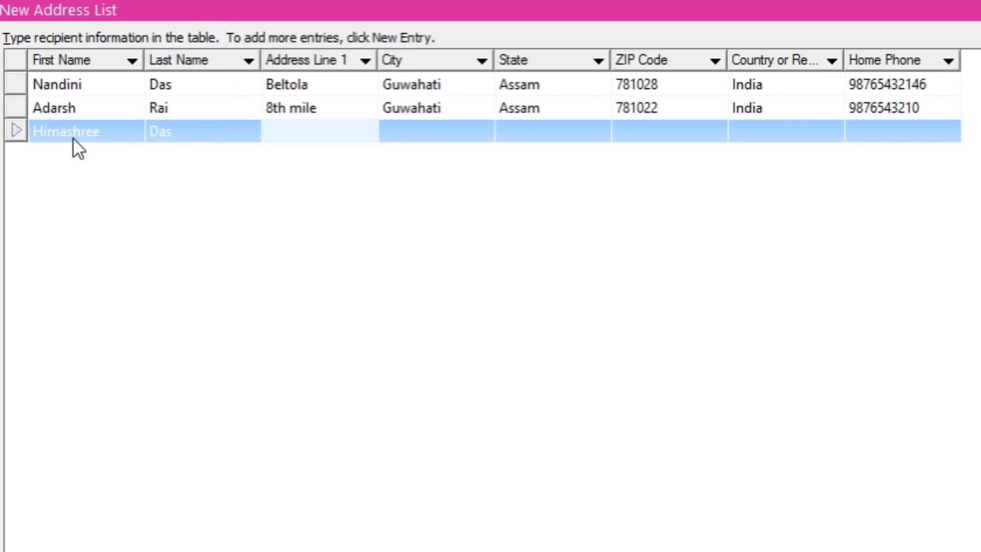
type("Khana")
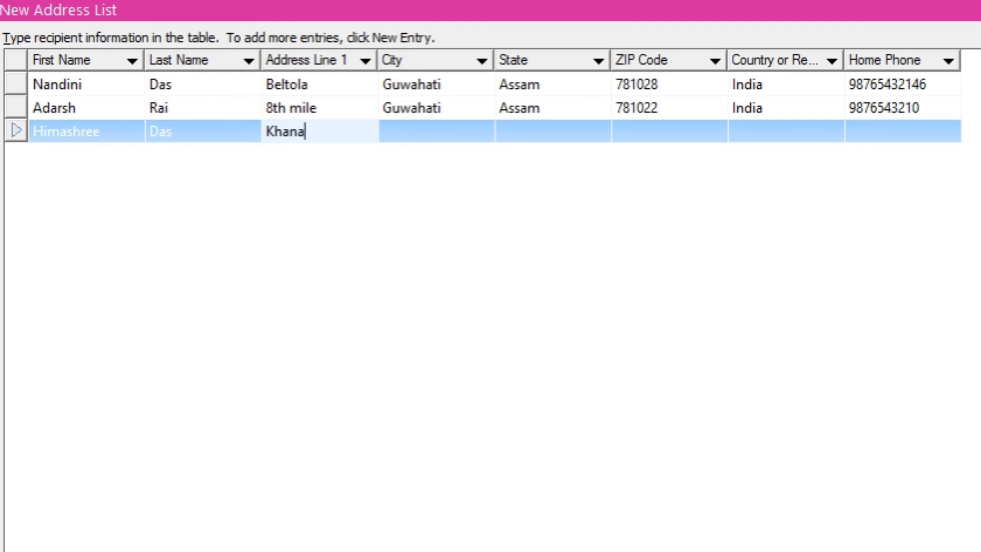
type("para")
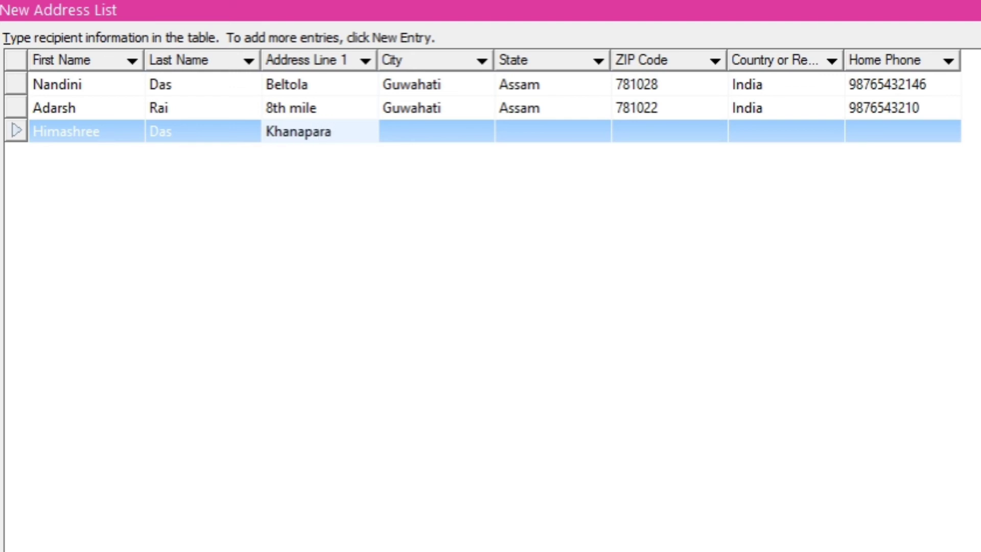
type("Guwahati")
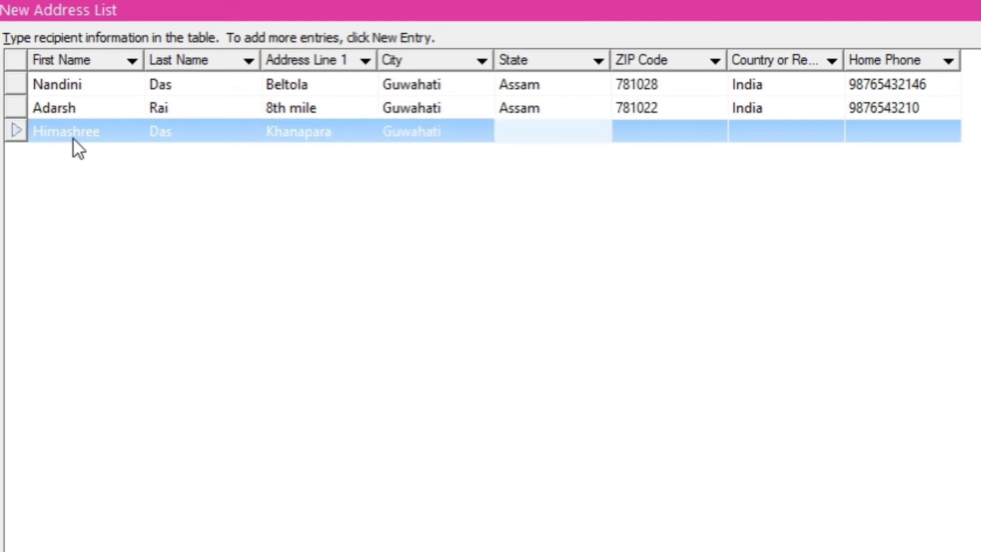
type("Assam")
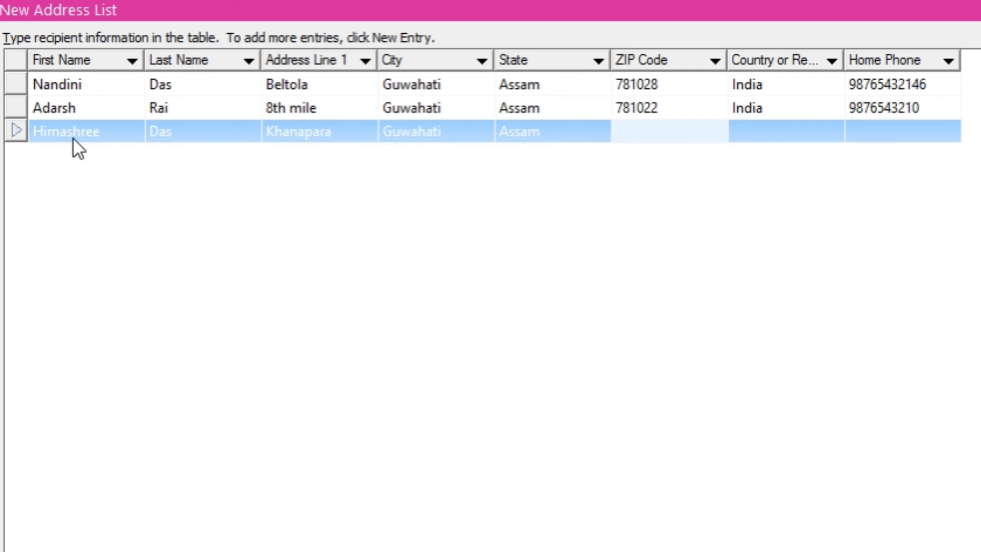
Step: Complete her entry with ZIP 781022, India and her home phone number
type("781022")
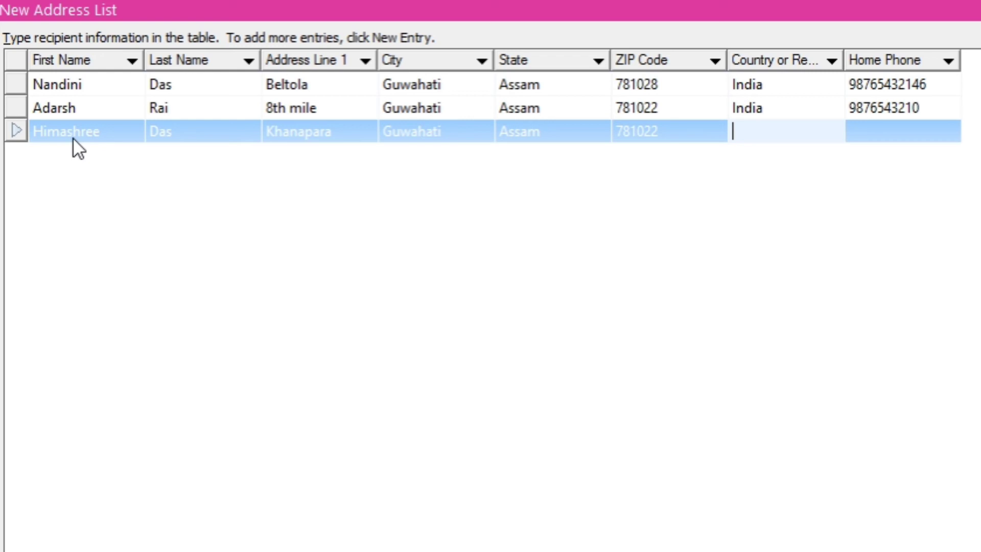
type("India")
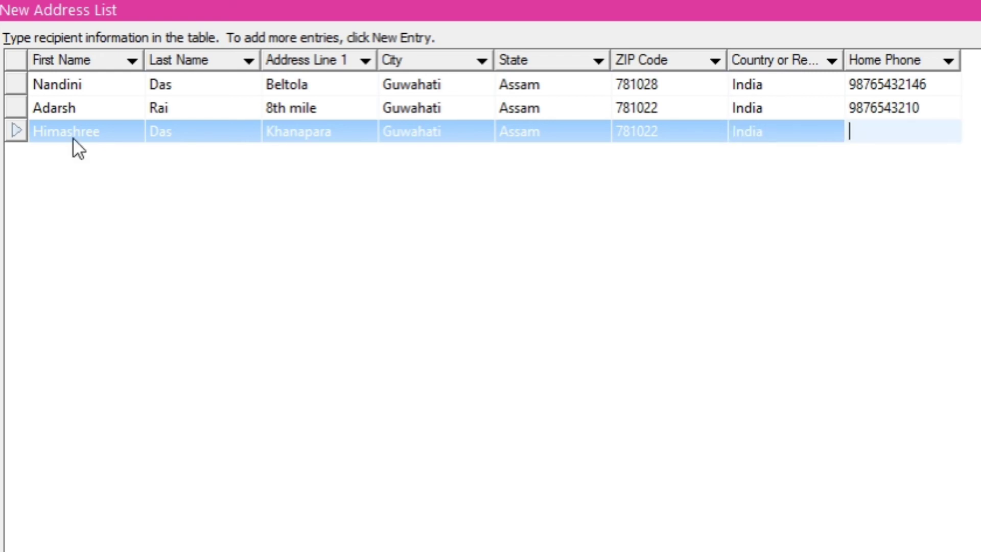
type("5765")
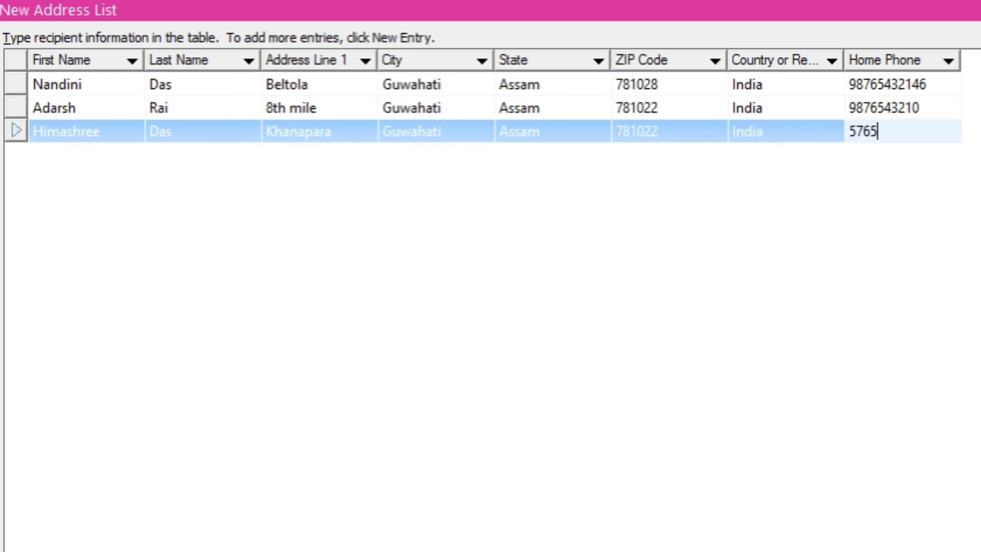
type("6434537")
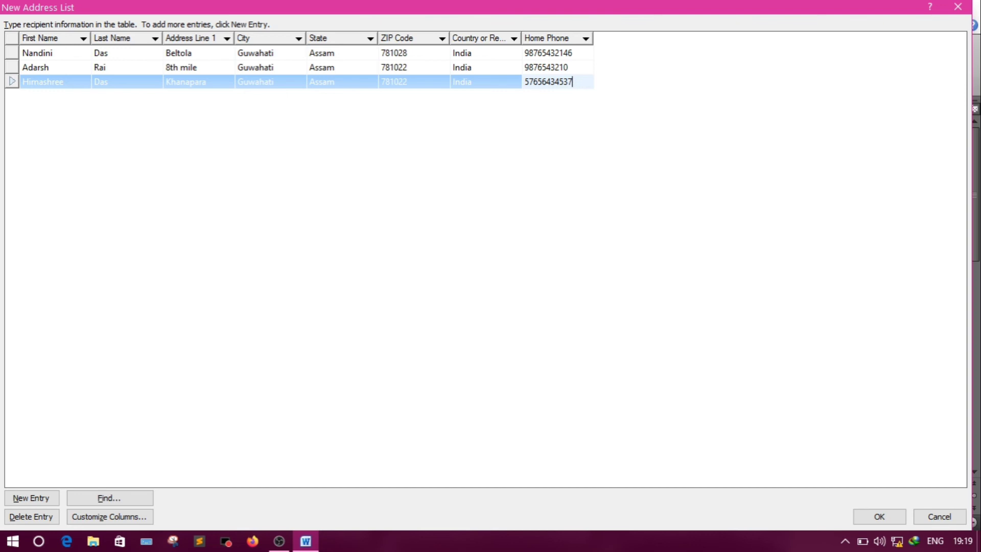
key("Backspace")
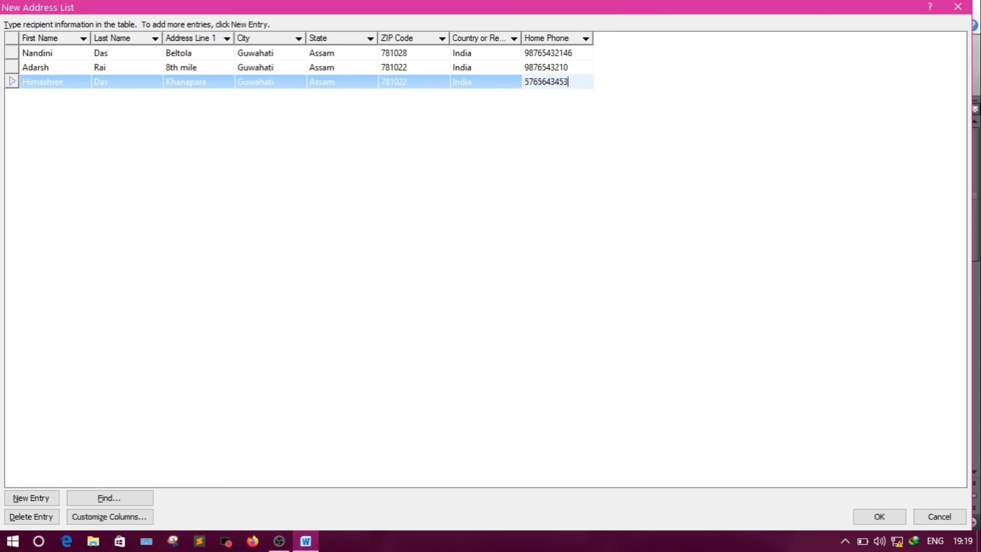
mouse_move(201, 245)
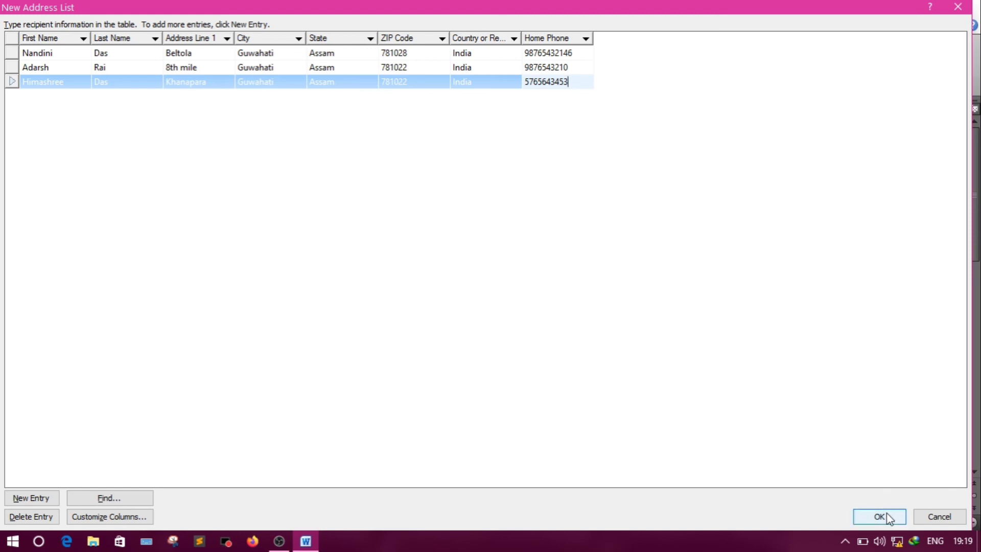
Step: Confirm the address list and save it as 'myfriends', returning to the letter
left_click(879, 516)
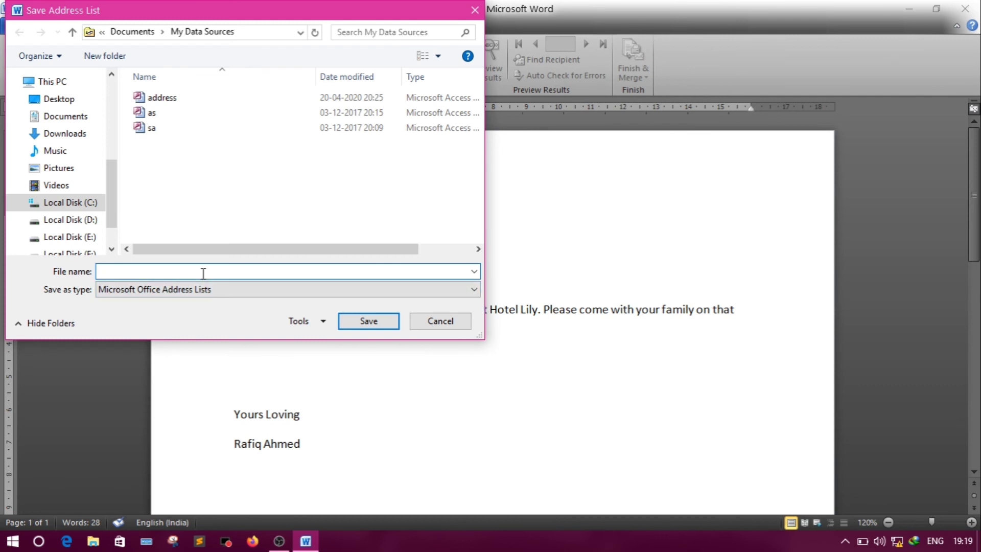
type("myfri")
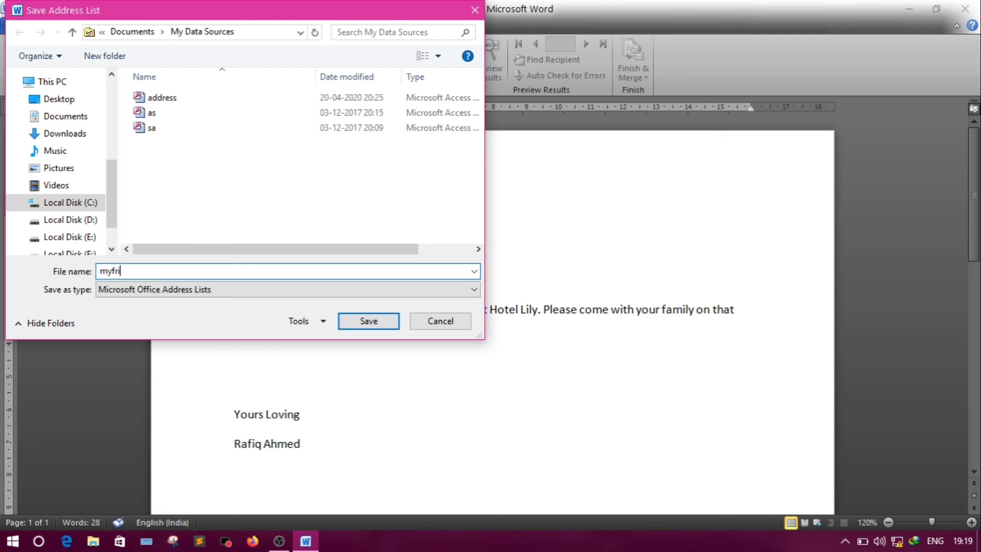
type("ends")
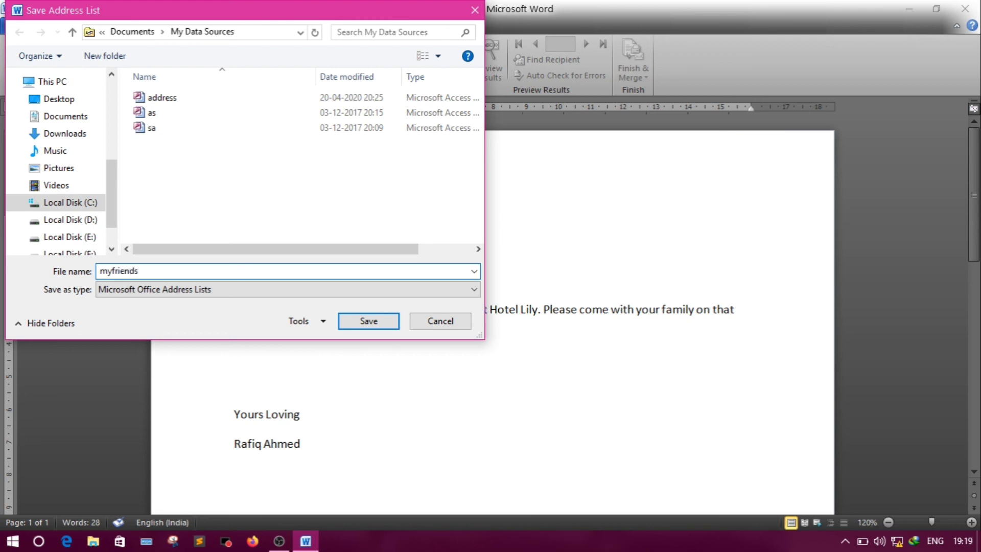
left_click(368, 320)
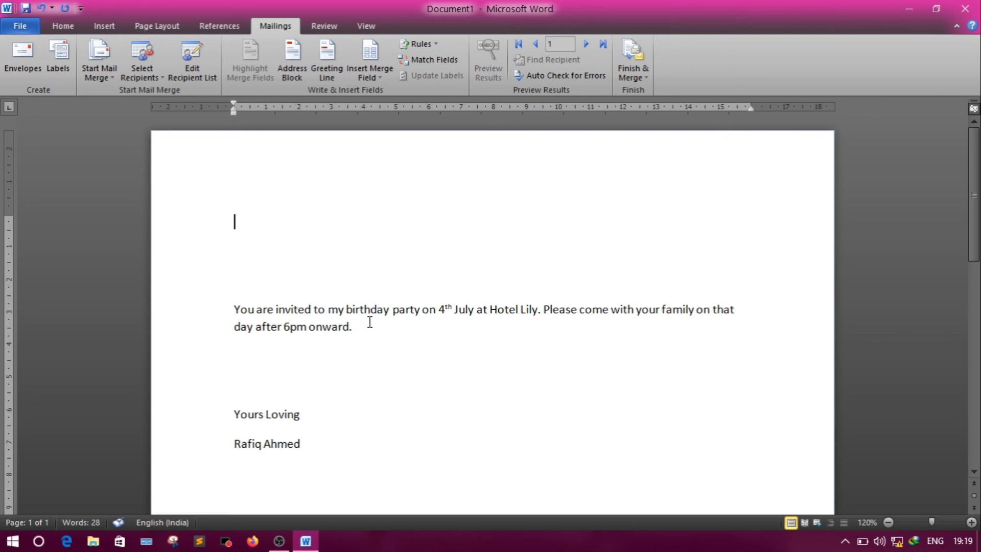
mouse_move(243, 219)
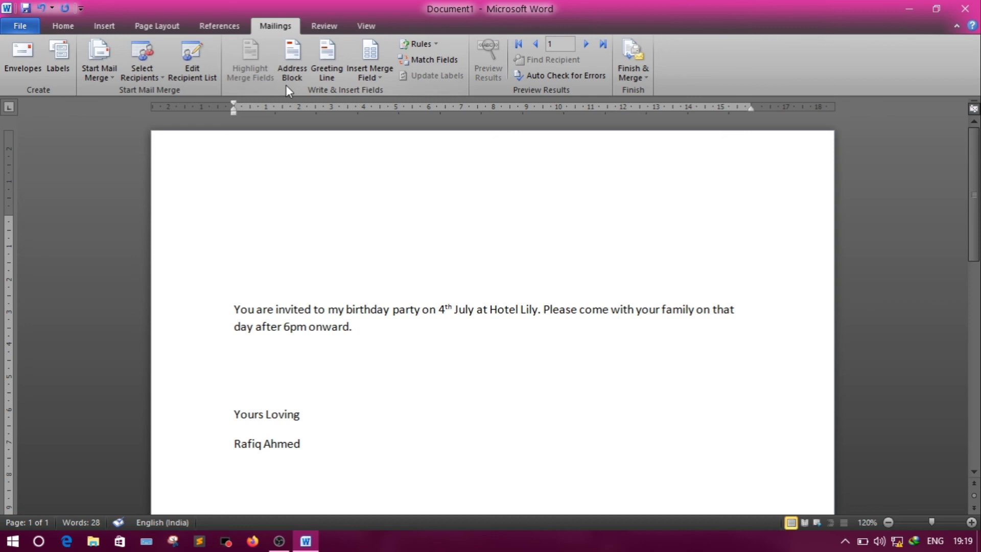
Step: Insert an Address Block at the top of the letter, previewing formats and choosing title plus full name
left_click(234, 221)
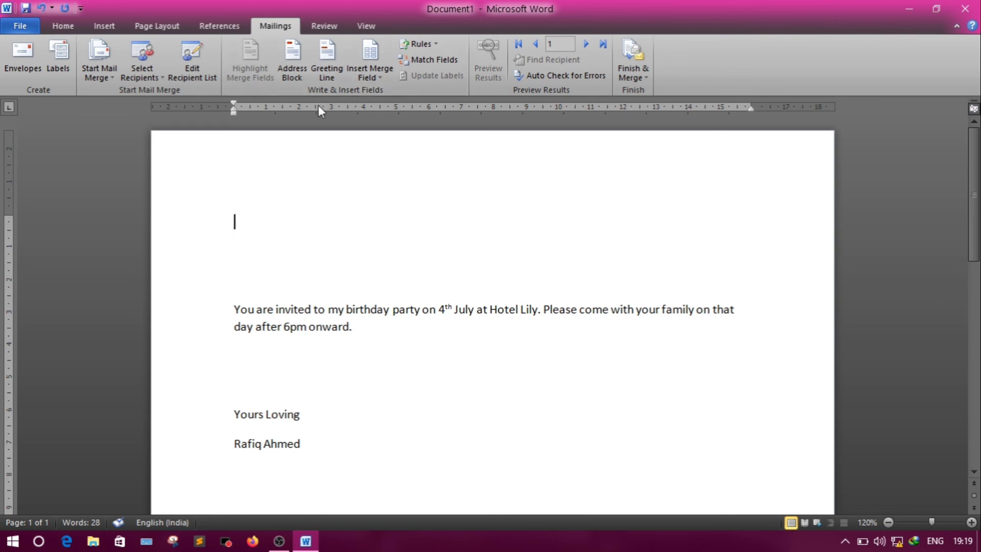
left_click(290, 60)
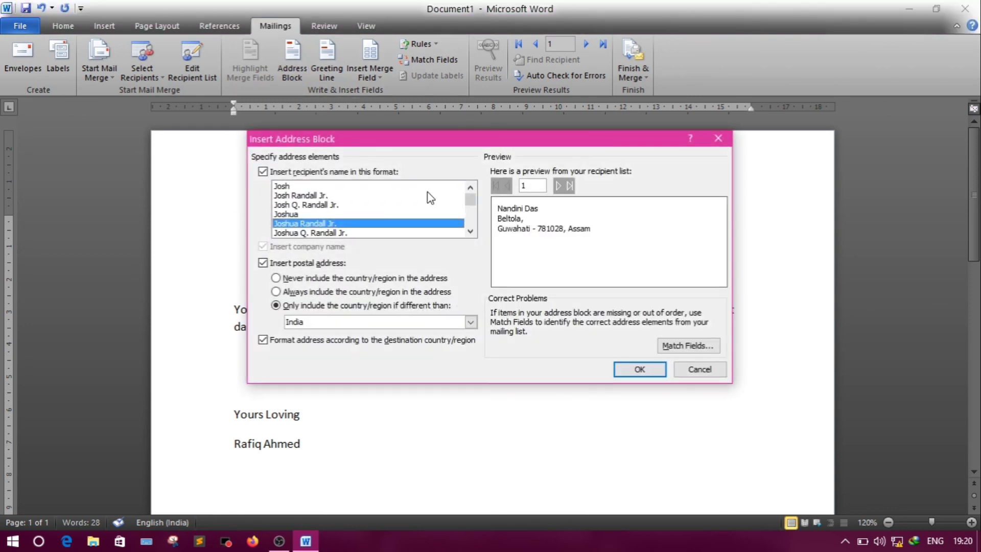
left_click(301, 195)
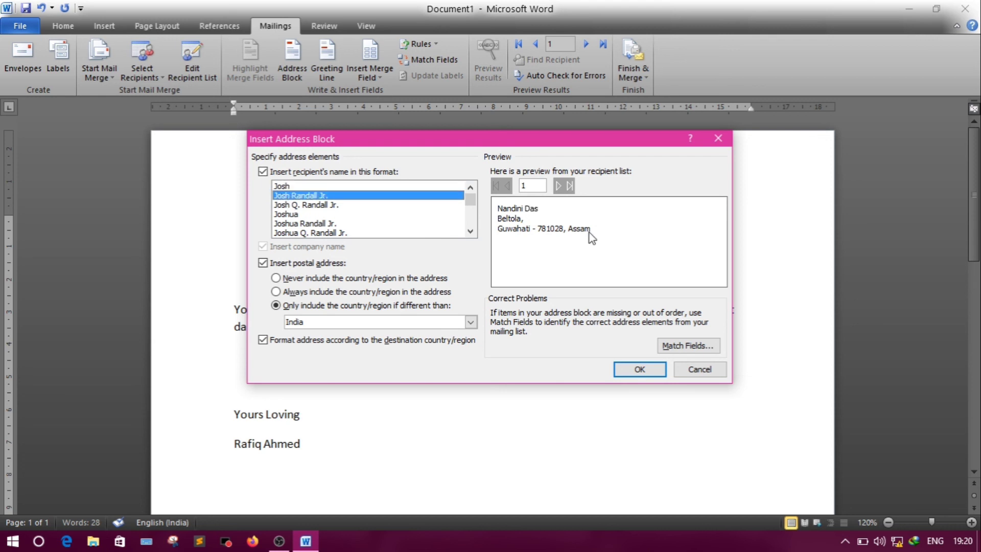
mouse_move(512, 245)
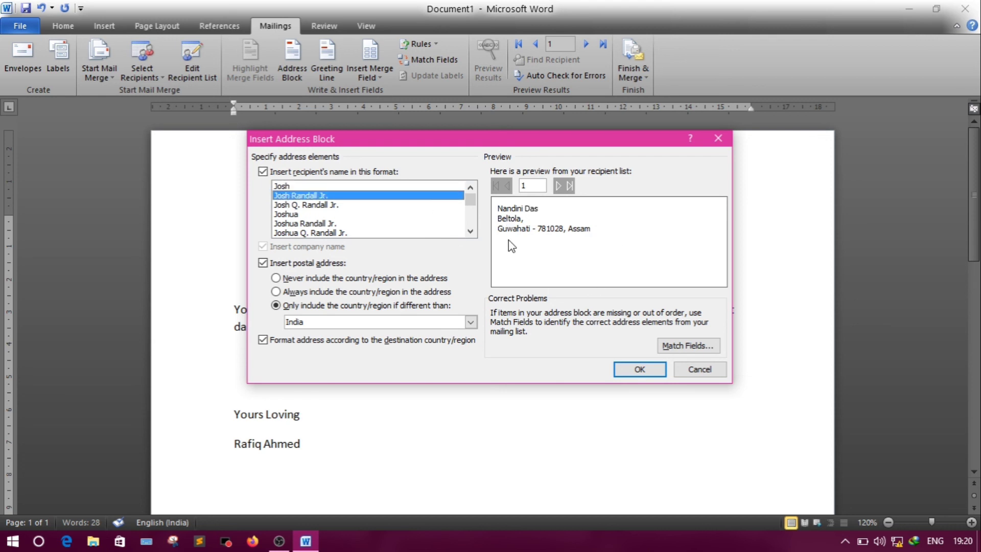
mouse_move(315, 213)
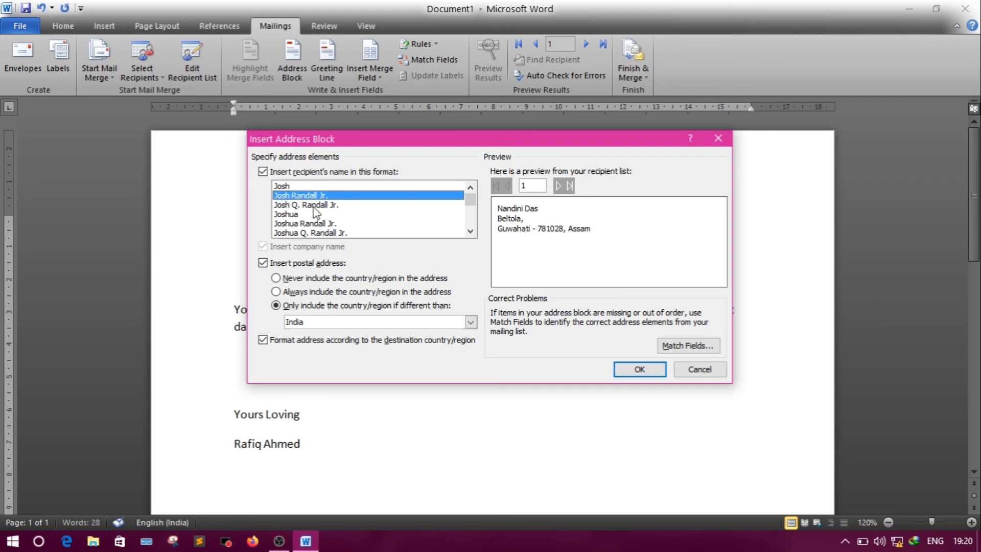
left_click(307, 205)
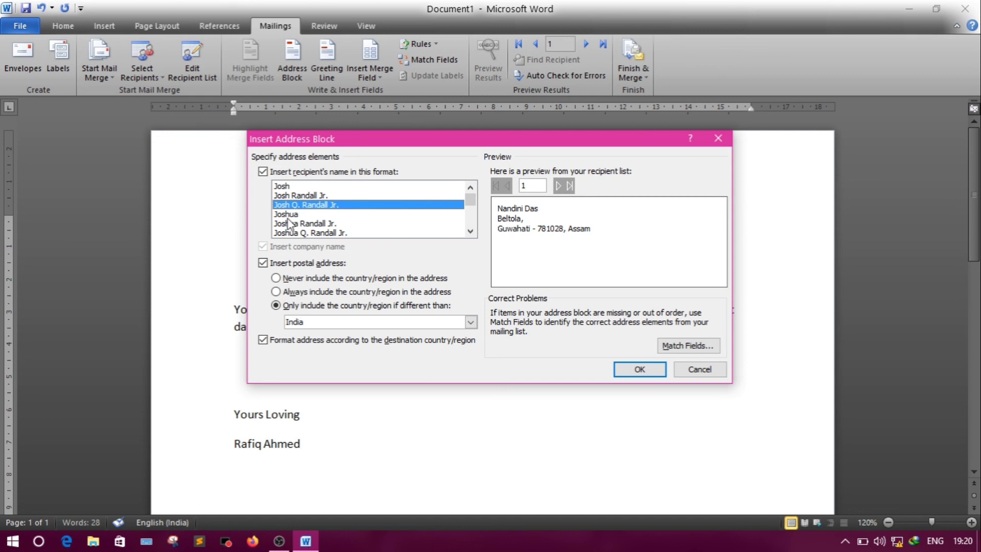
left_click(286, 214)
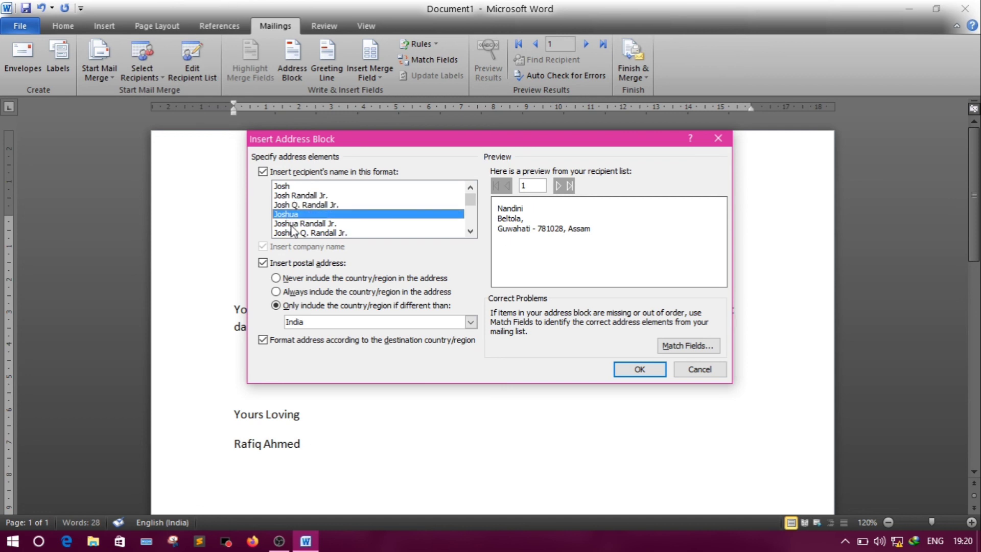
left_click(306, 223)
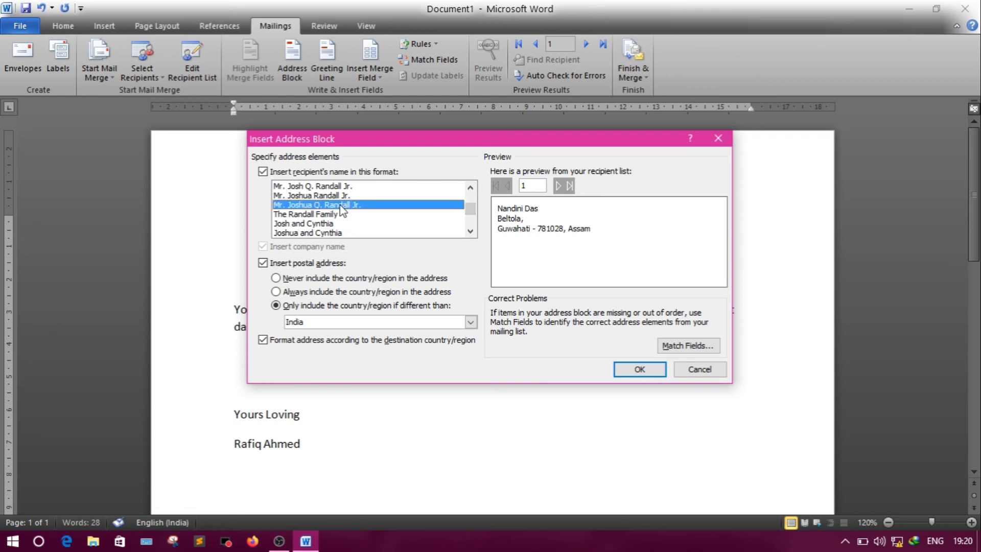
left_click(311, 214)
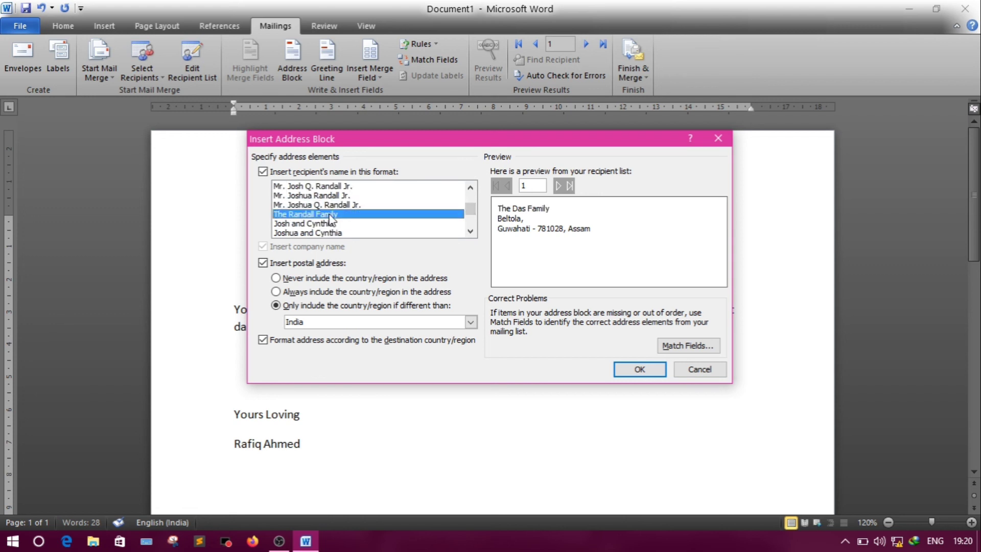
left_click(304, 223)
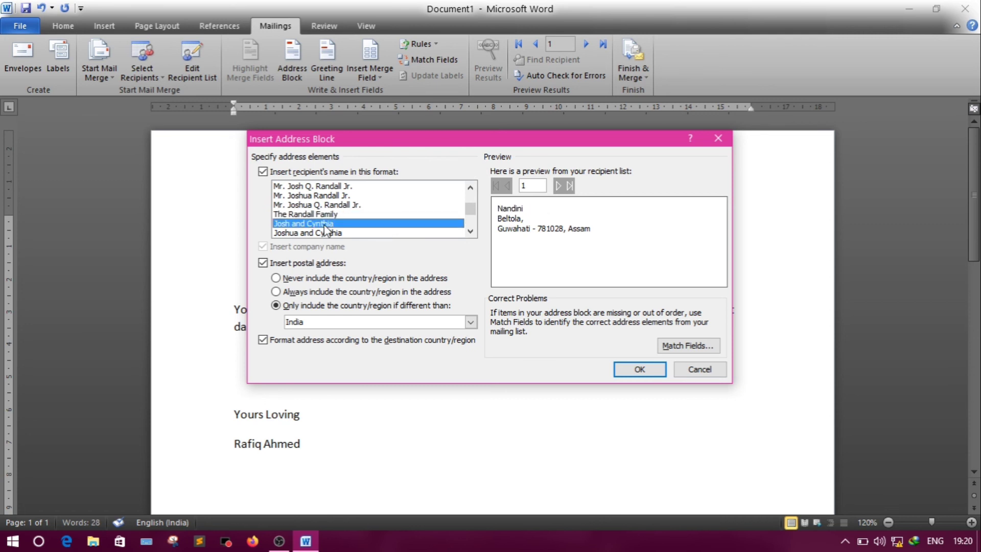
left_click(311, 195)
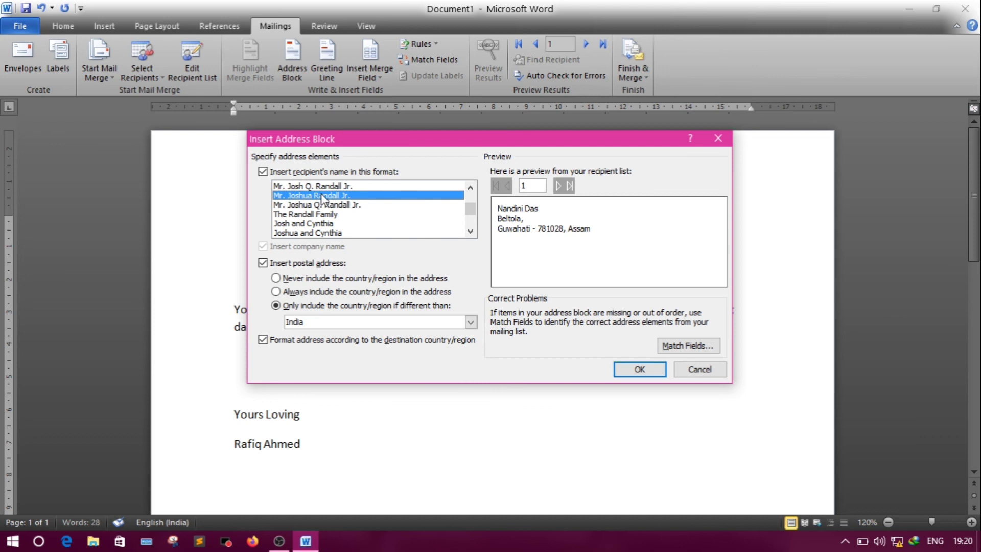
Step: Confirm the address block and add a blank line below it
left_click(638, 368)
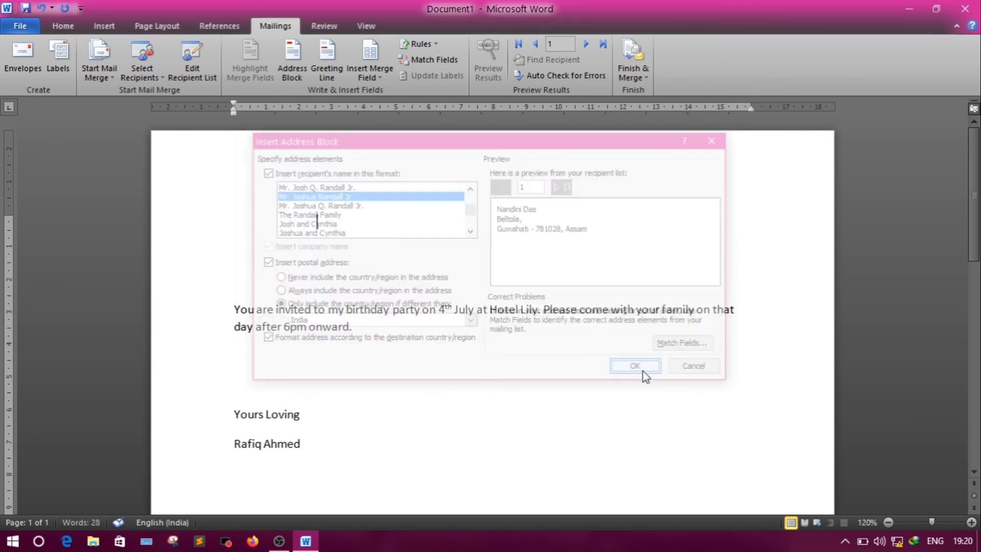
left_click(635, 365)
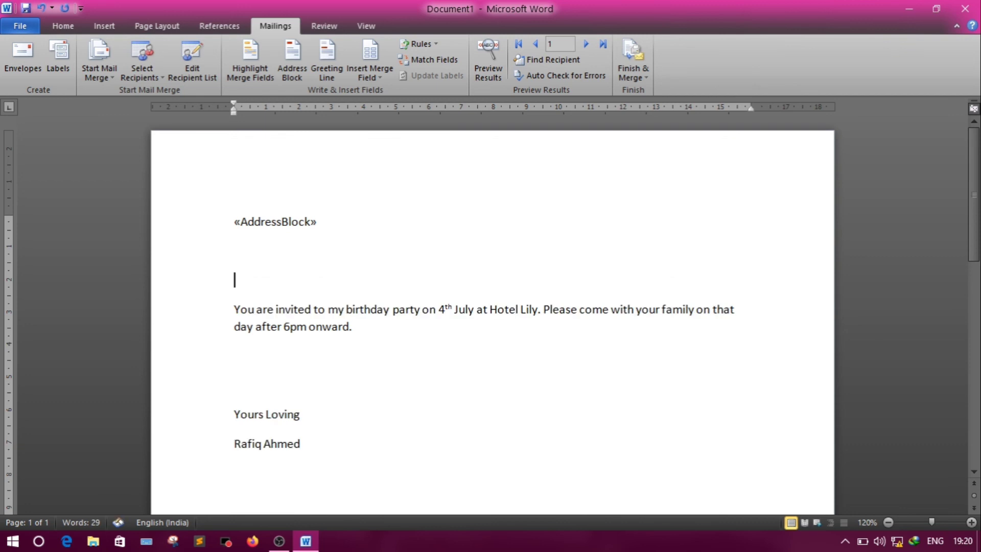
mouse_move(326, 59)
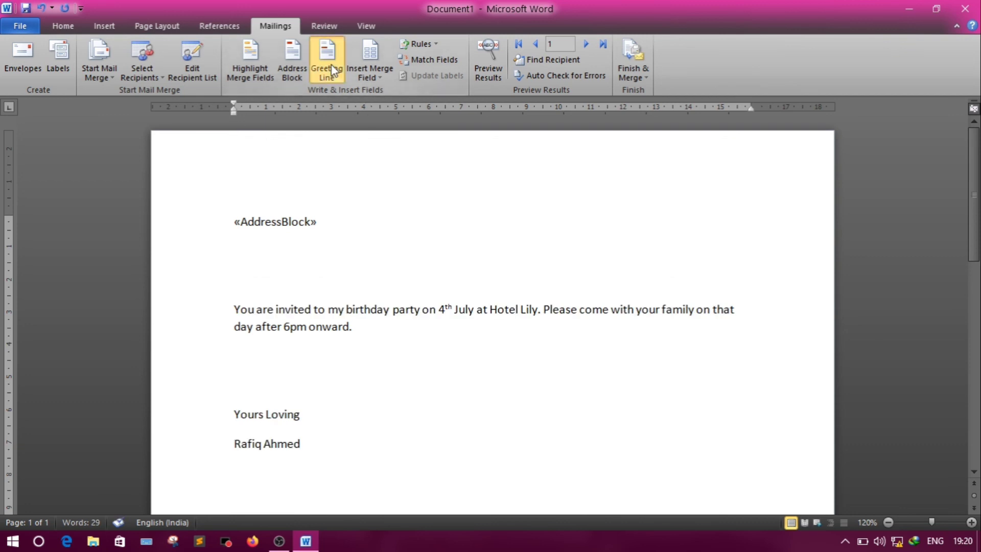
Step: Insert a Greeting Line using the first-name-only 'Josh' format, e.g. Dear Nandini
left_click(326, 59)
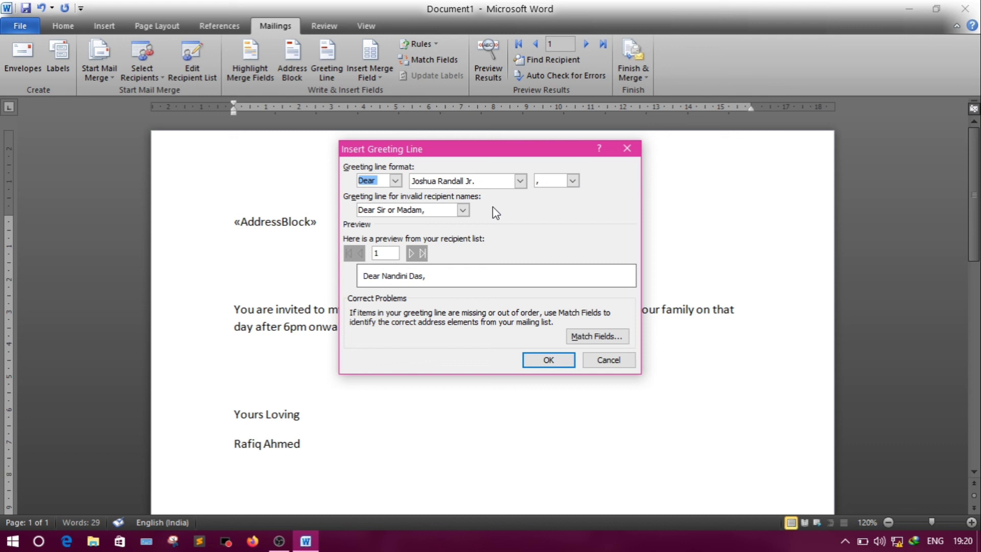
mouse_move(368, 281)
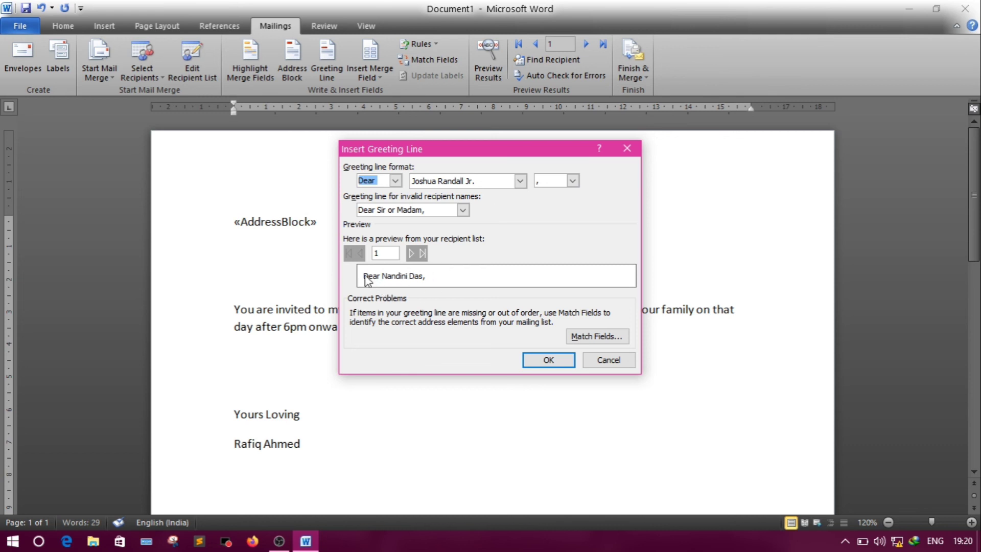
mouse_move(387, 293)
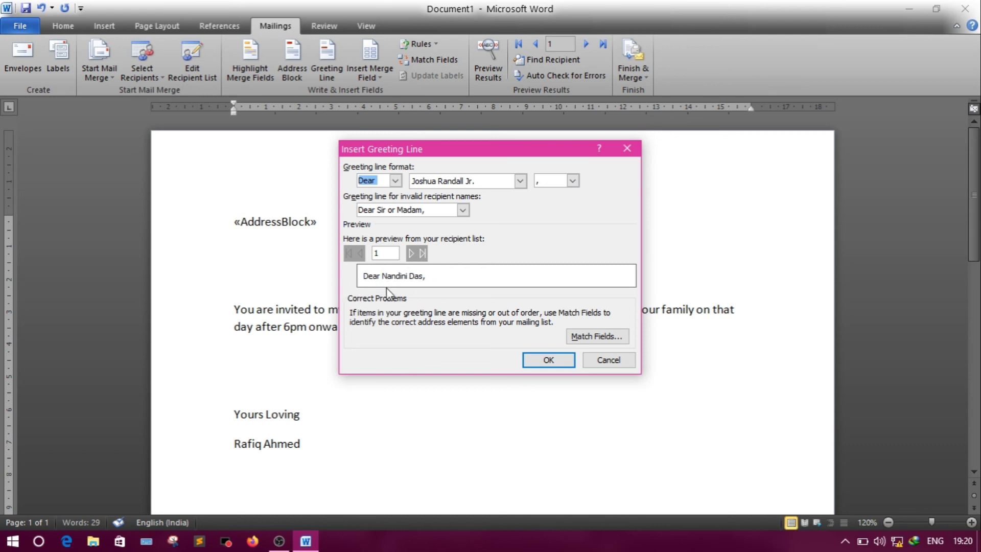
mouse_move(449, 282)
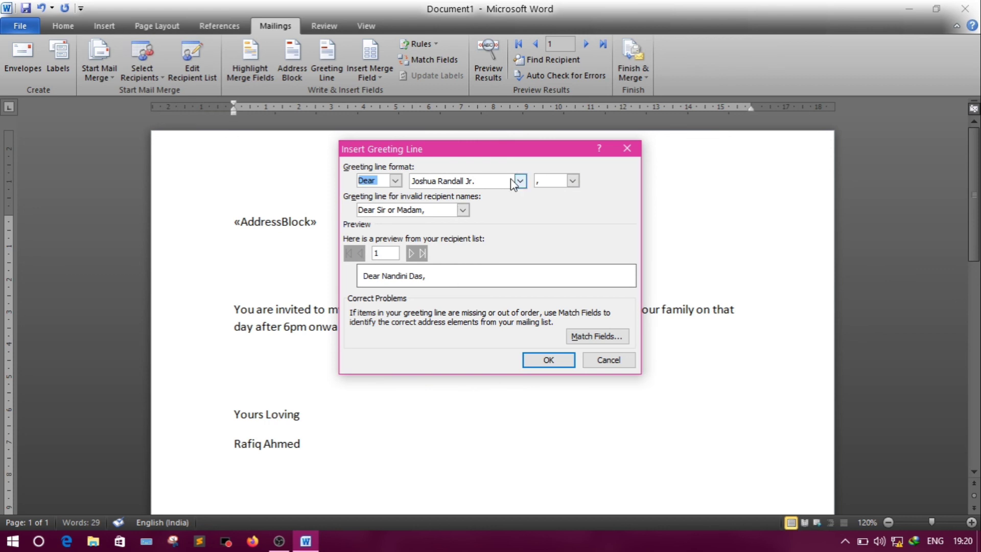
left_click(520, 180)
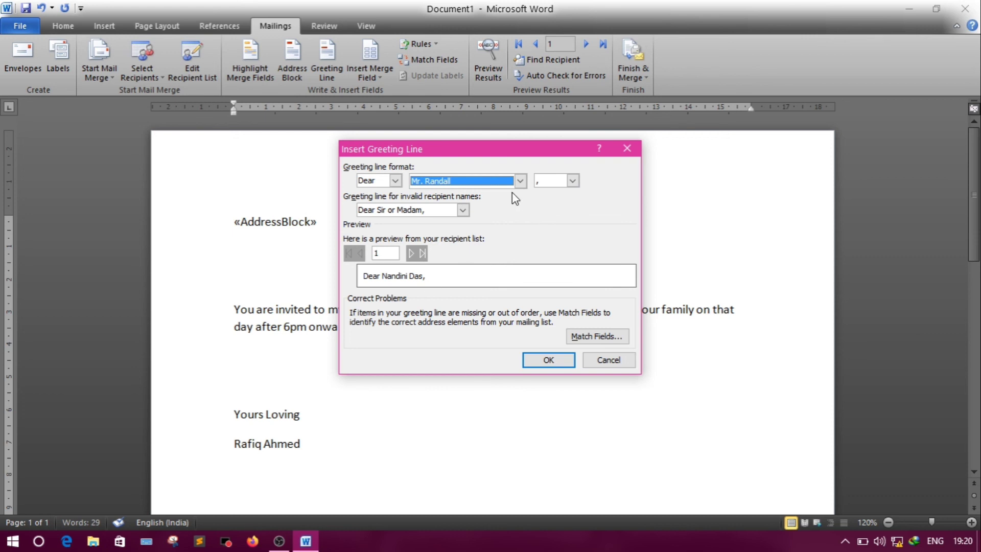
left_click(521, 181)
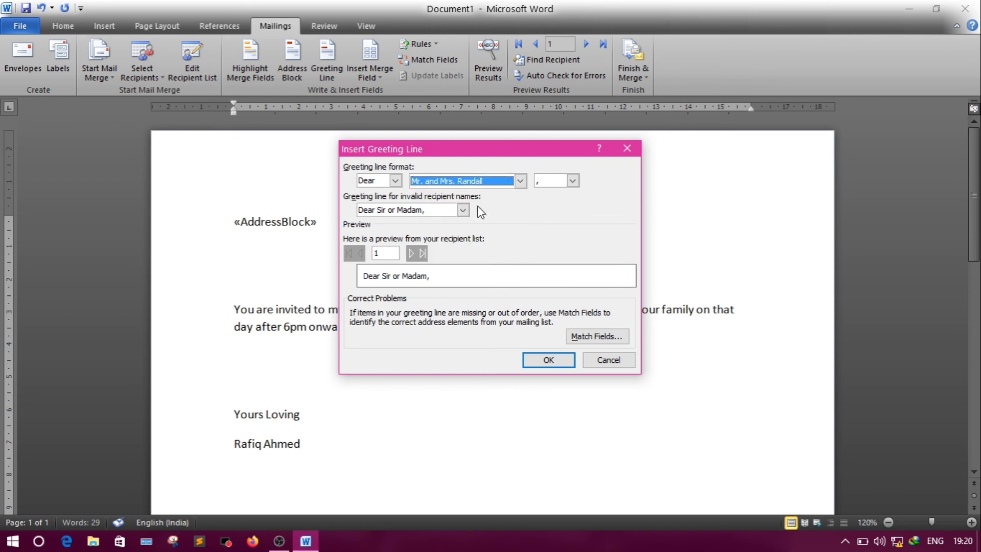
left_click(520, 180)
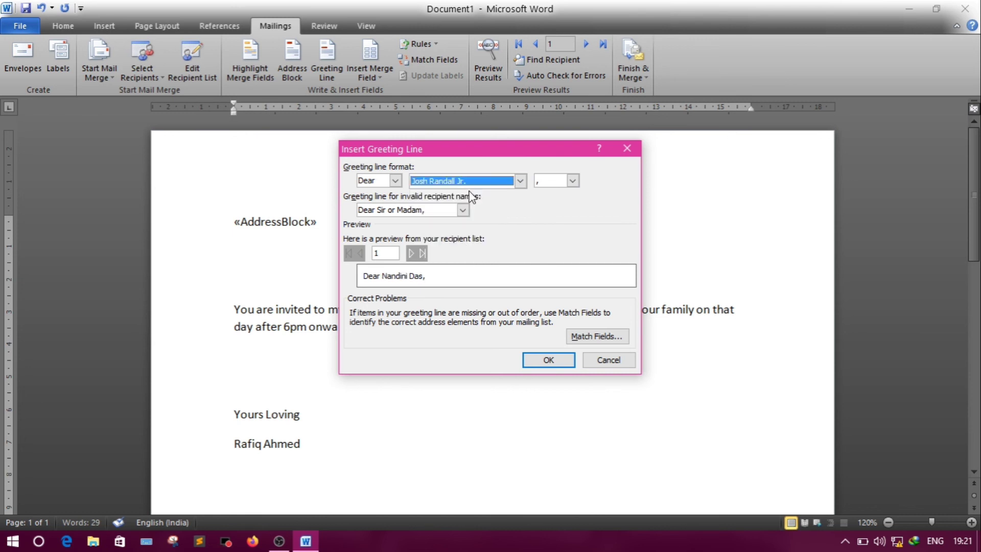
left_click(519, 180)
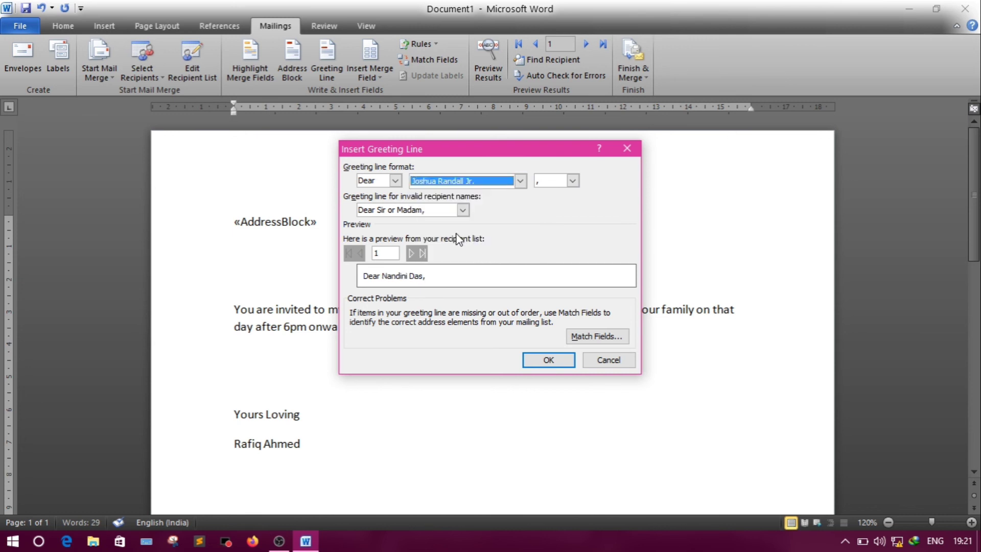
left_click(519, 180)
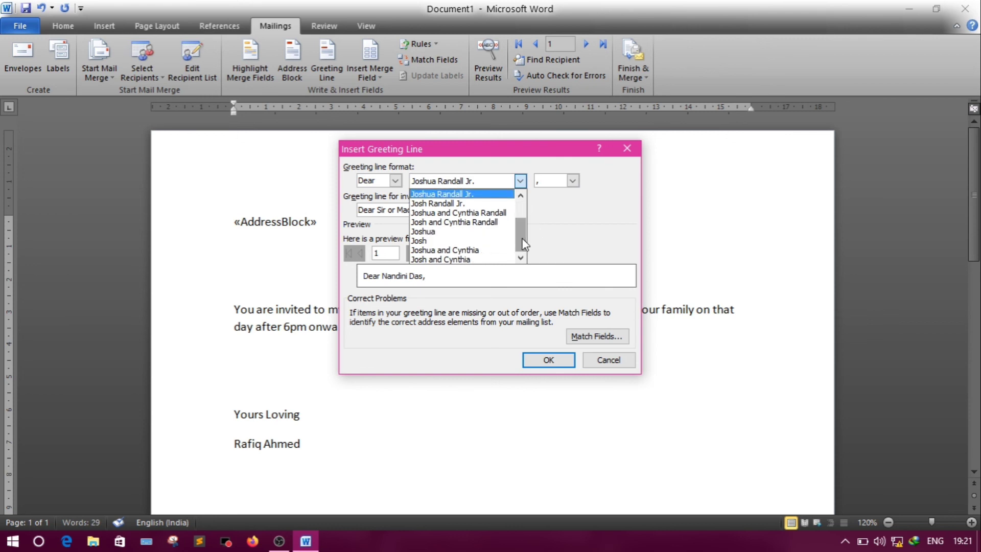
left_click(418, 241)
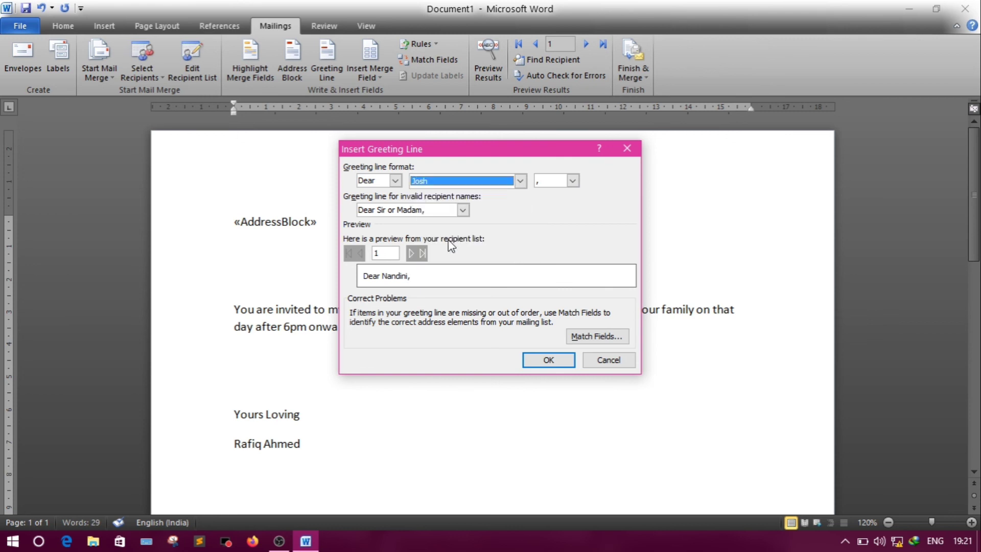
mouse_move(547, 359)
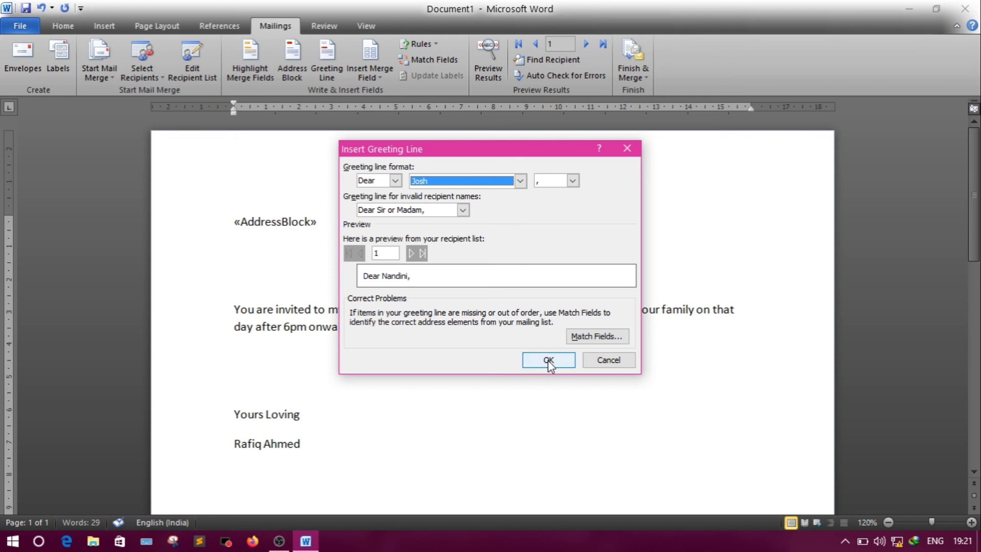
left_click(547, 359)
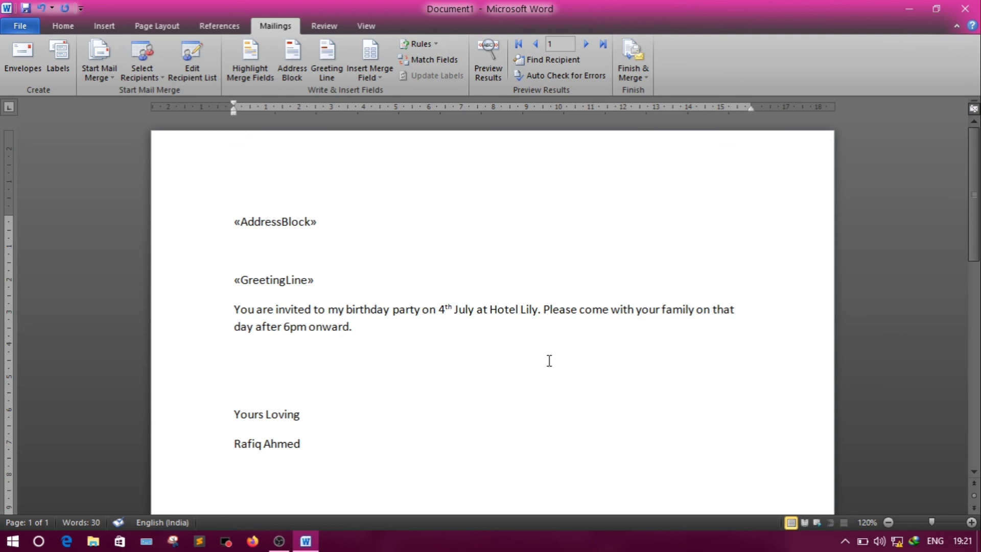
mouse_move(633, 59)
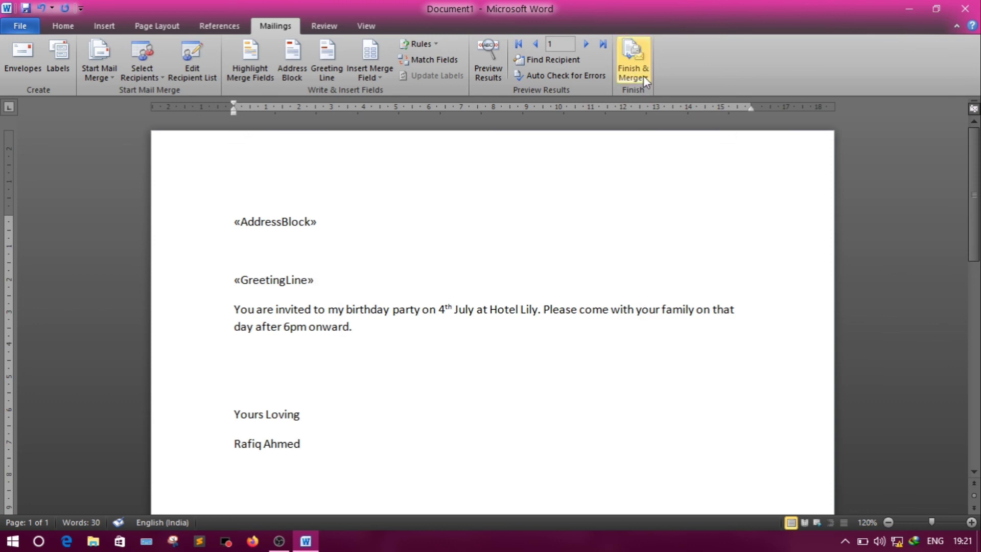
Step: Finish & Merge all records into individual documents, producing the three-page Letters1
left_click(632, 59)
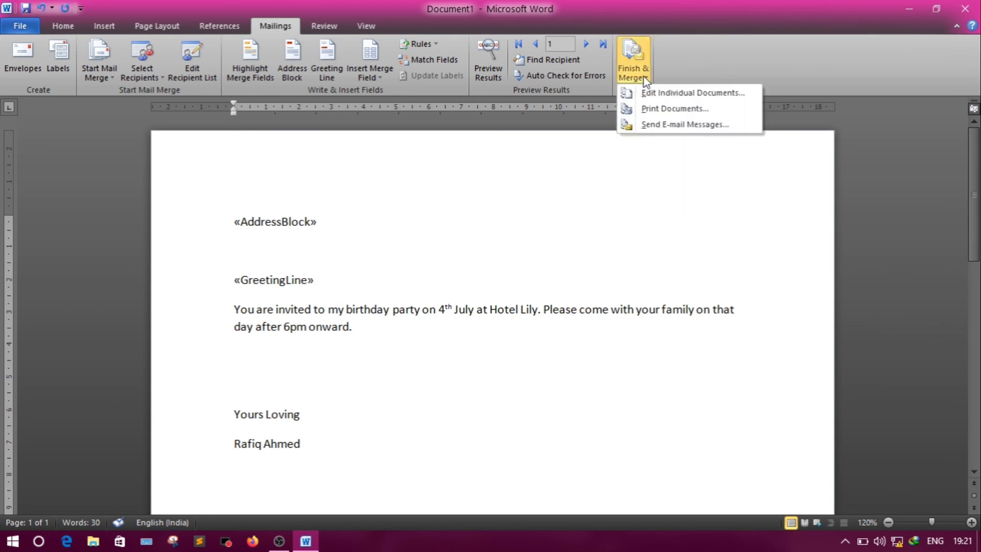
mouse_move(655, 87)
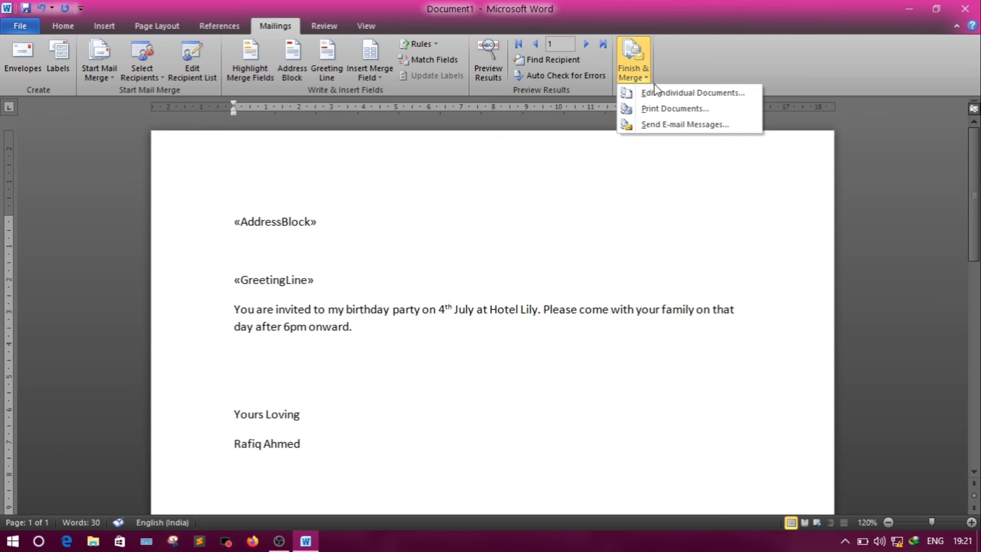
mouse_move(688, 92)
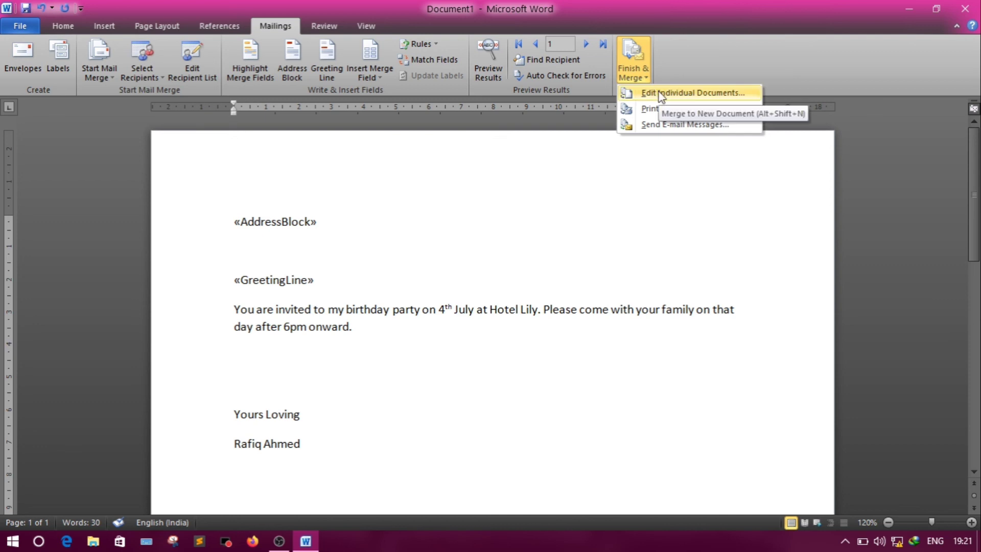
left_click(689, 92)
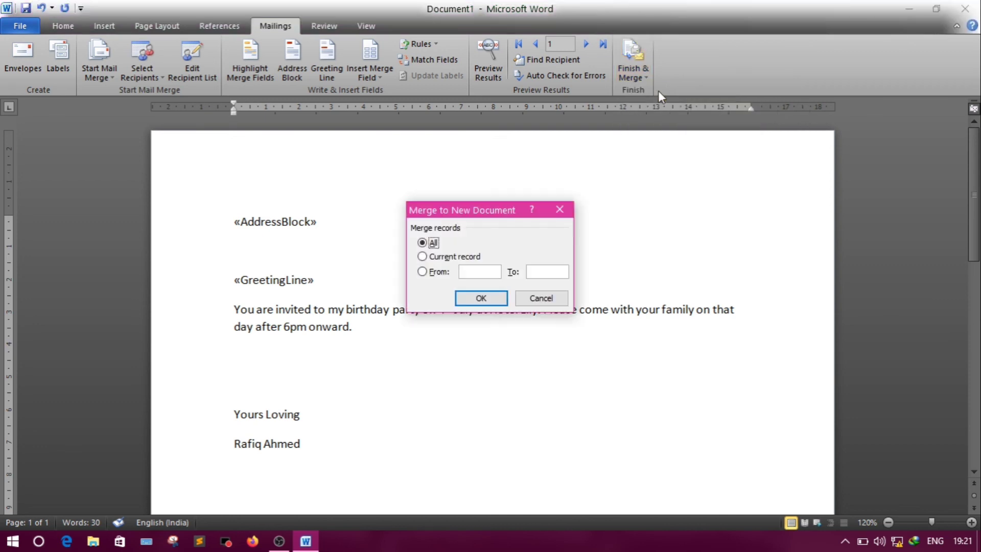
mouse_move(503, 321)
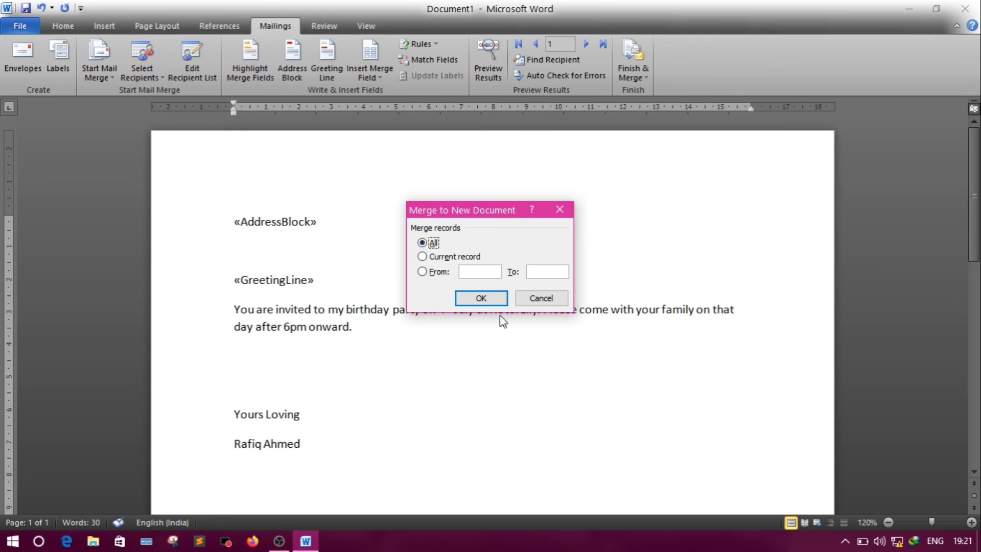
left_click(480, 298)
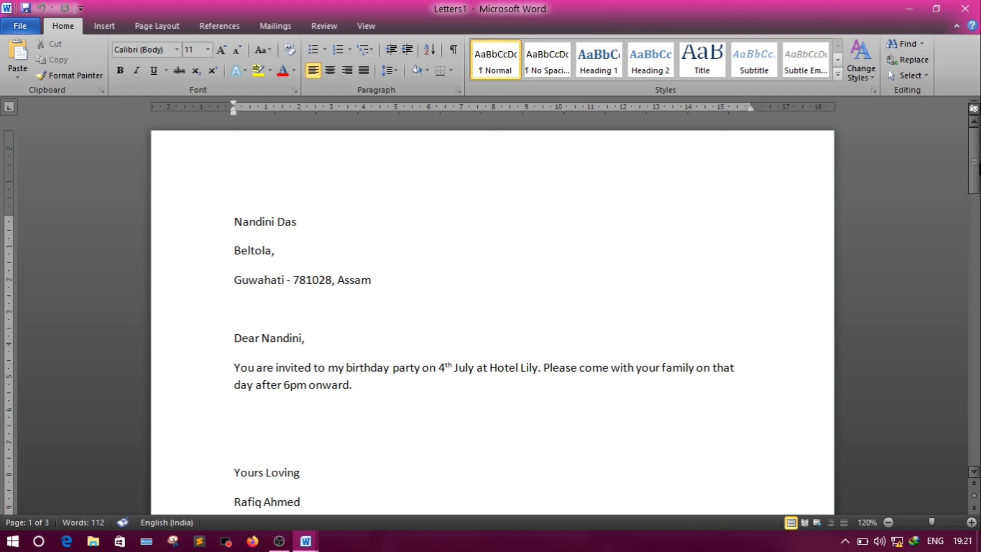
left_click(234, 221)
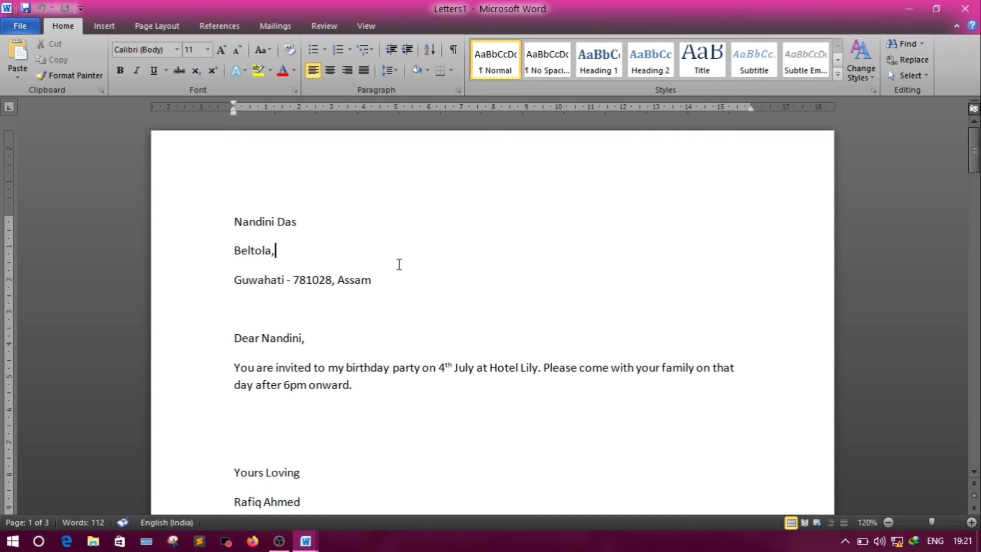
left_click(276, 337)
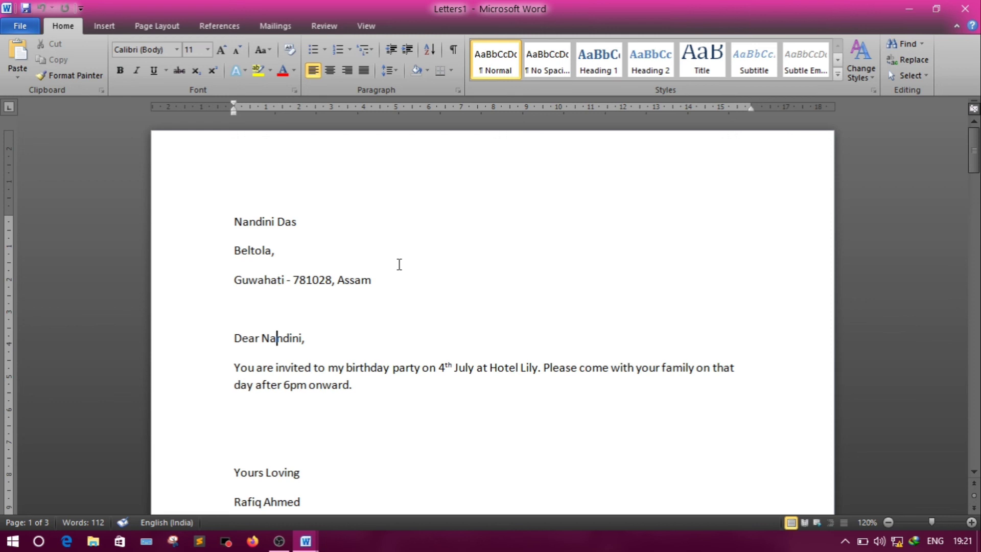
scroll("down", 3)
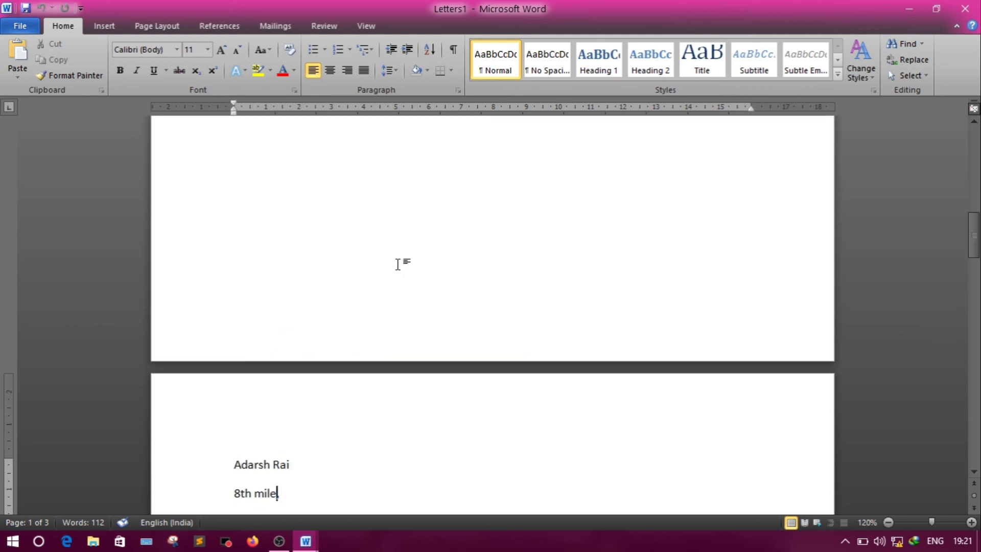
scroll("down", 3)
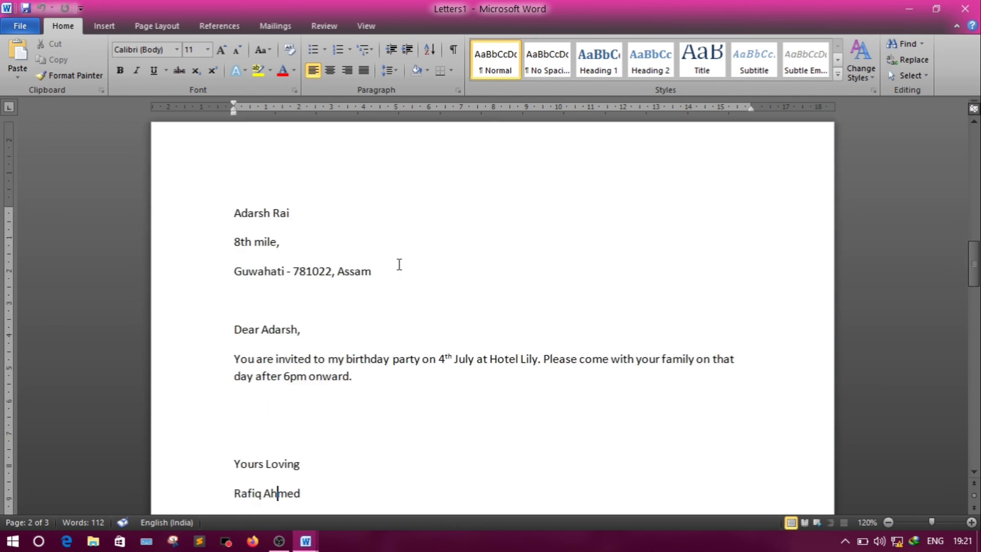
scroll("down", 3)
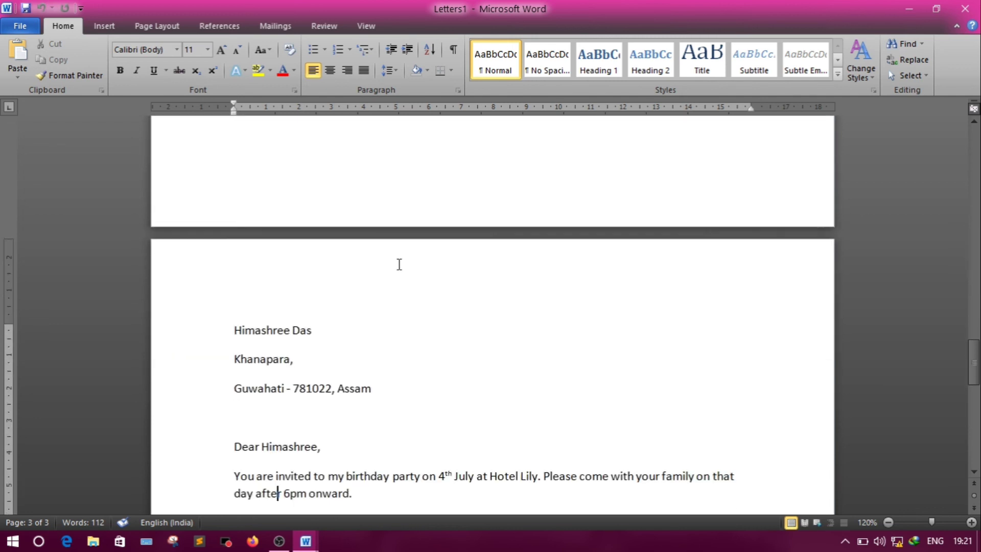
scroll("down", 3)
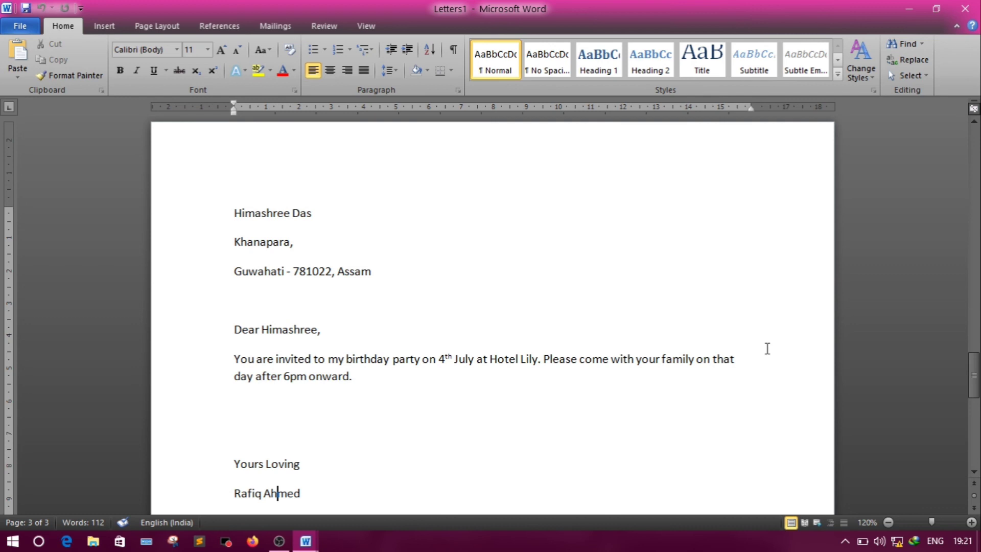
mouse_move(974, 486)
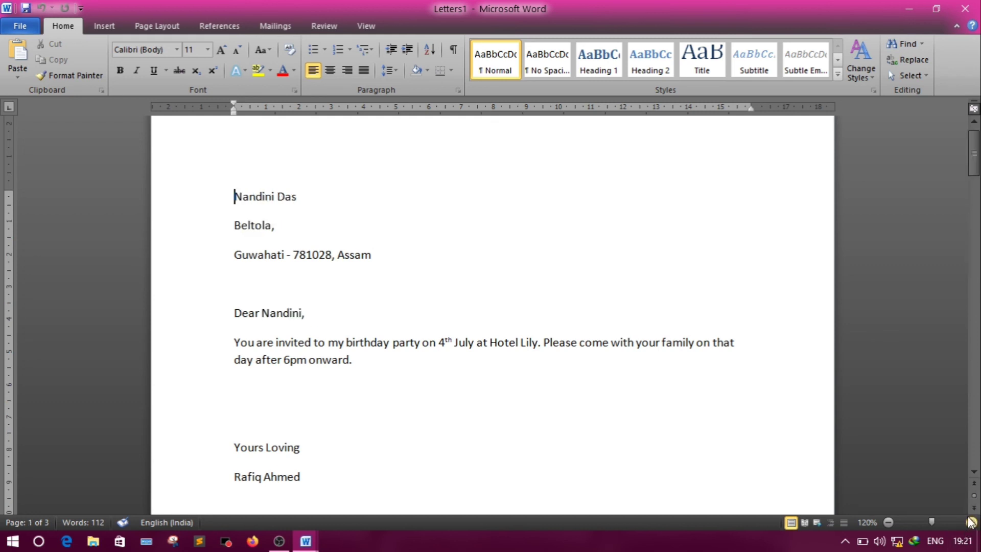
mouse_move(973, 508)
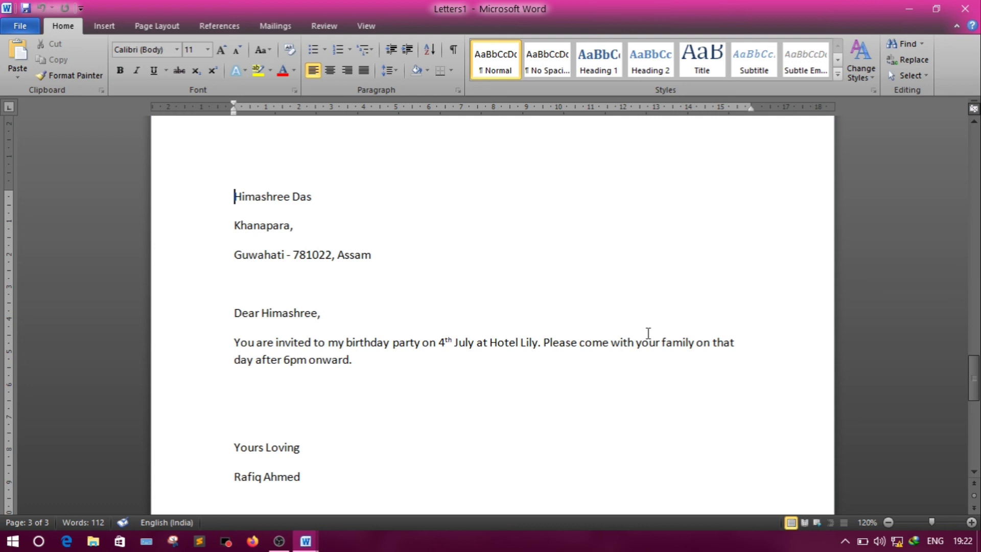
mouse_move(370, 156)
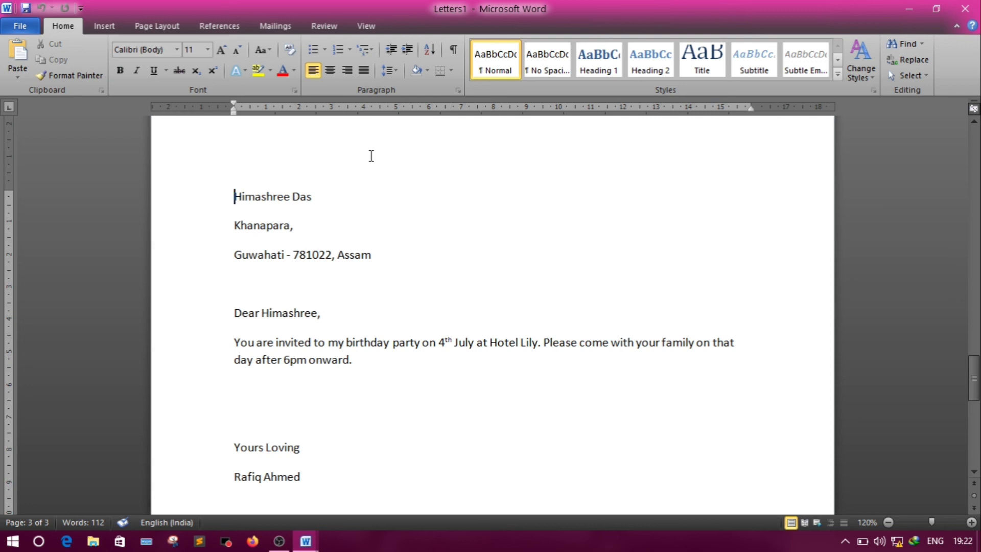
mouse_move(480, 271)
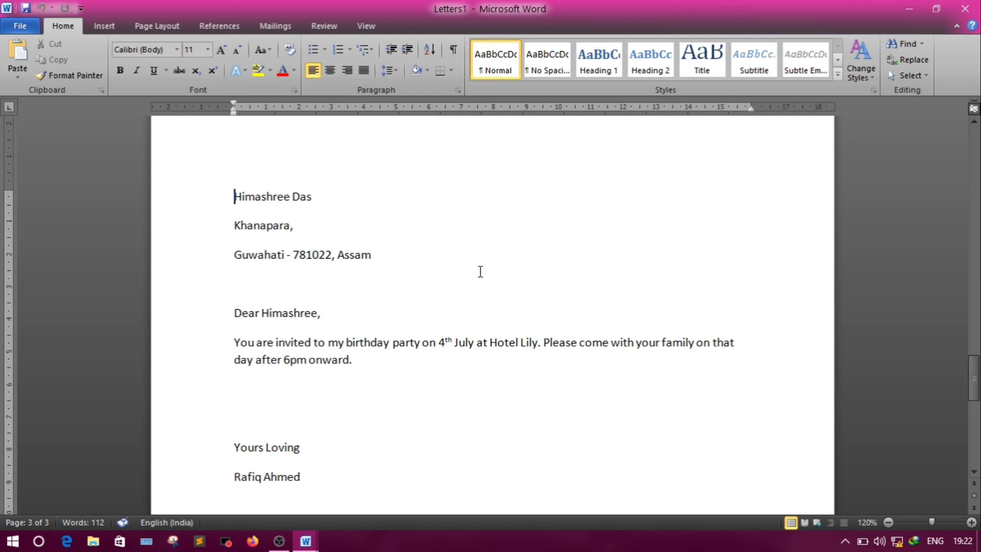
mouse_move(512, 353)
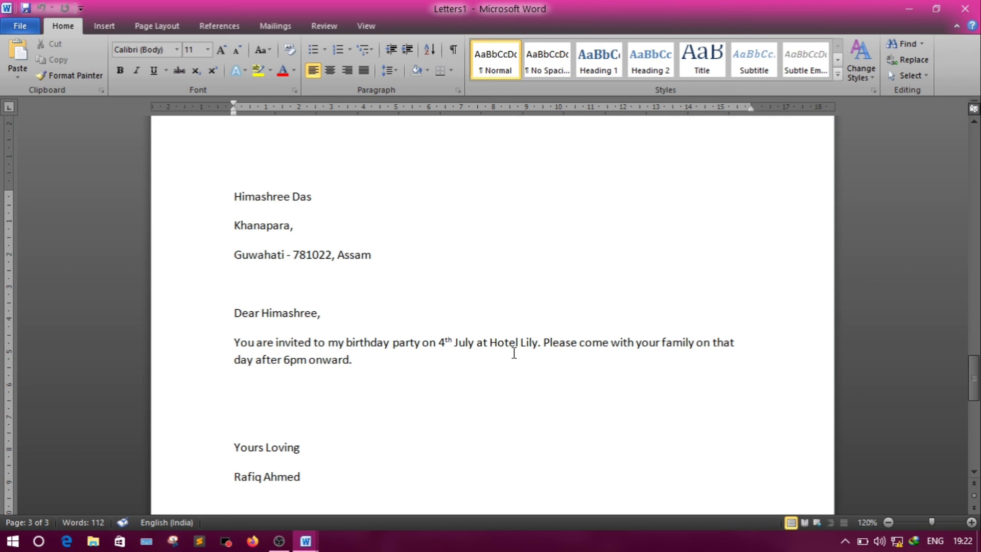
mouse_move(329, 540)
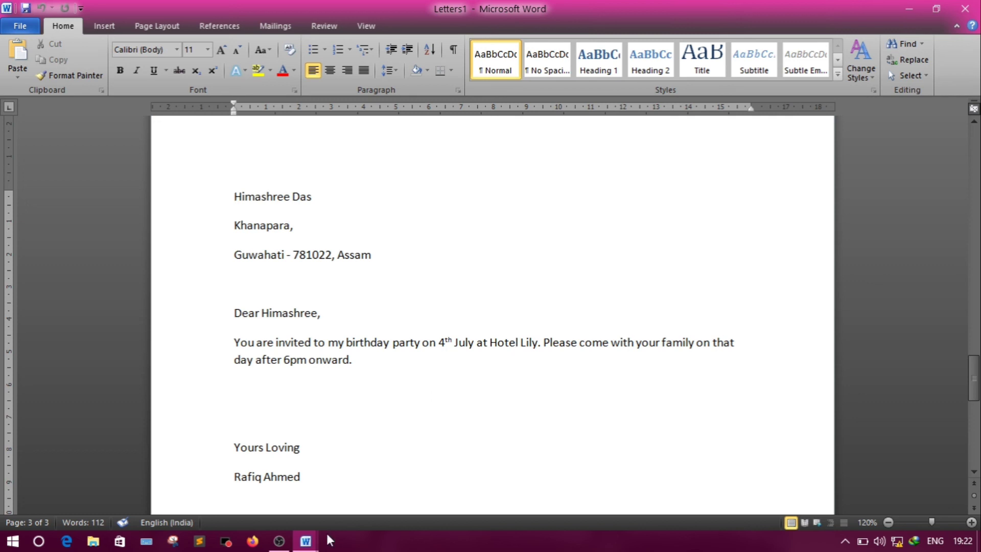
mouse_move(306, 540)
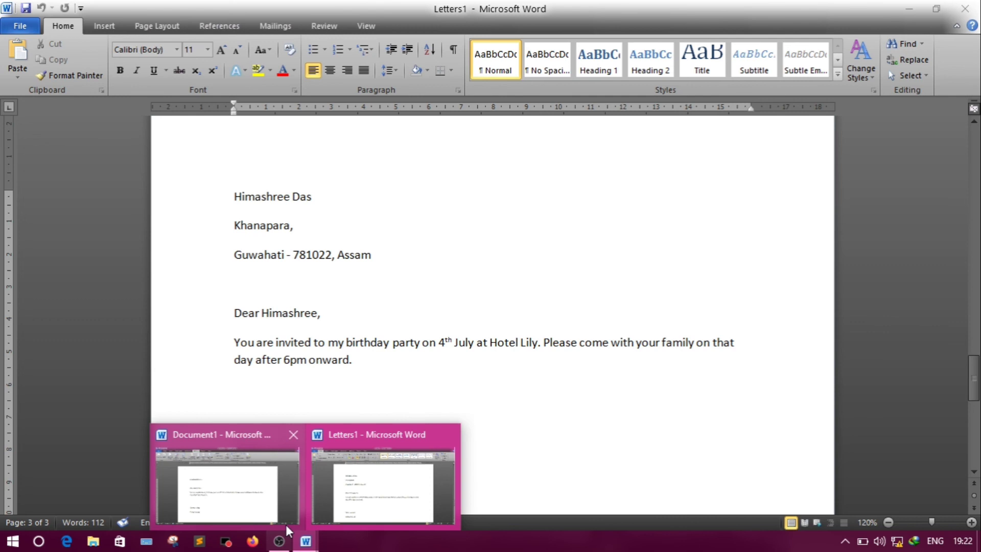
left_click(226, 488)
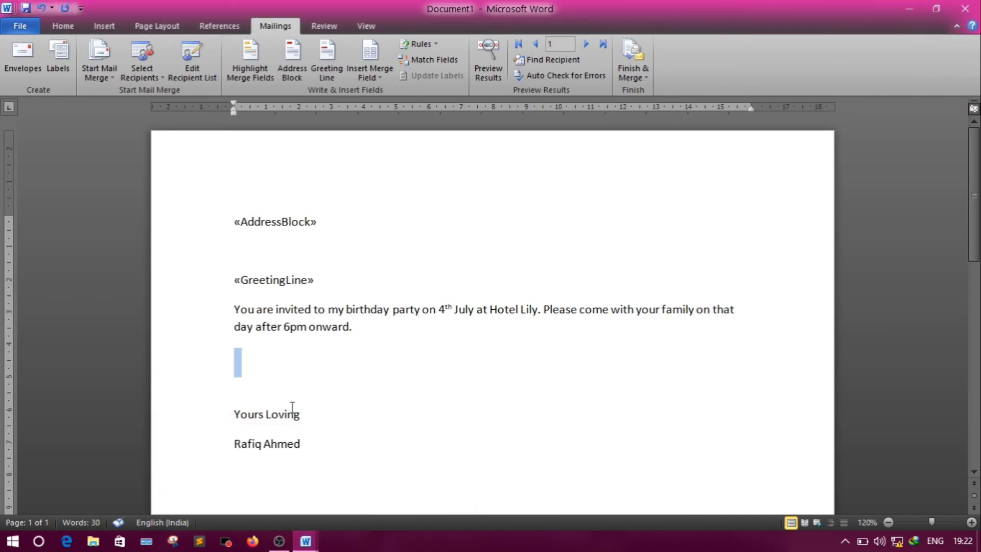
mouse_move(392, 396)
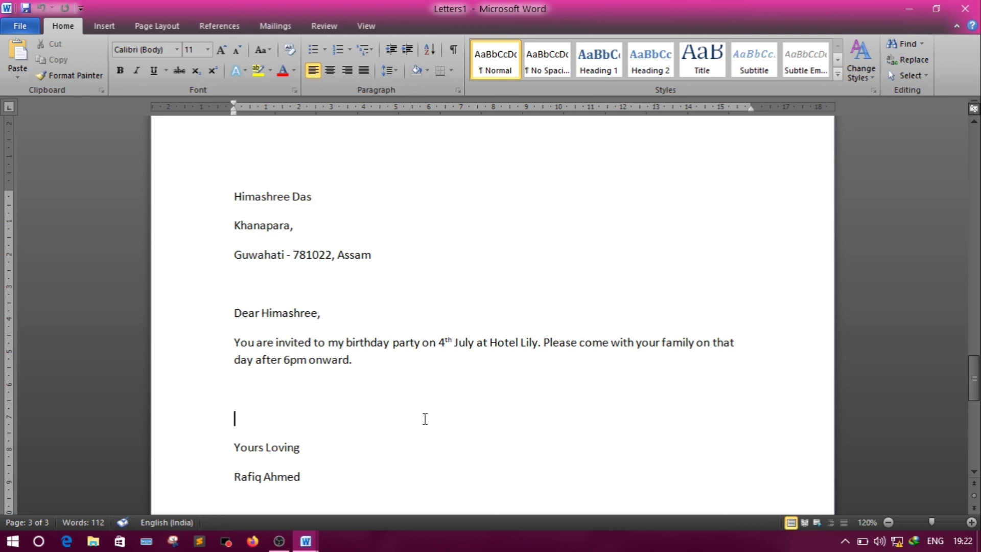
left_click(301, 447)
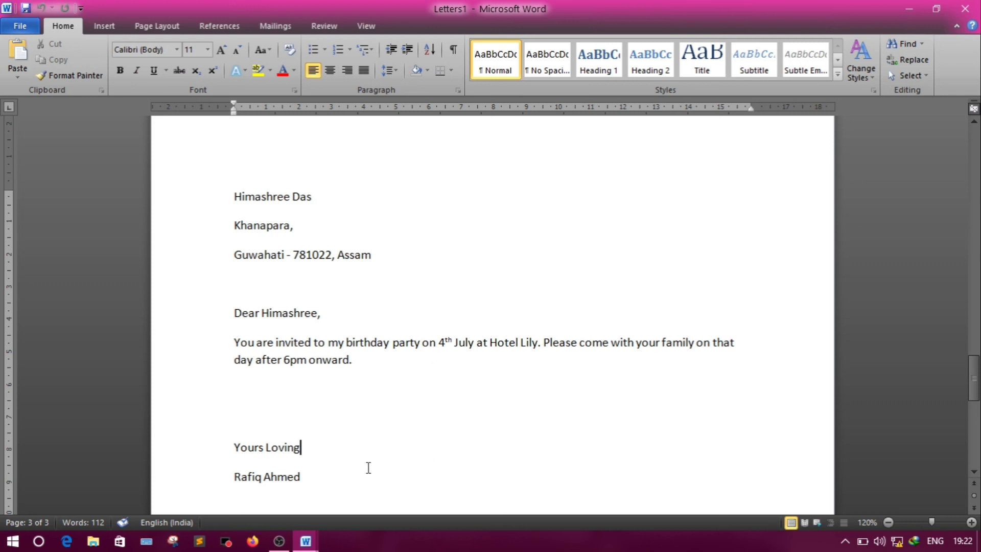
mouse_move(481, 410)
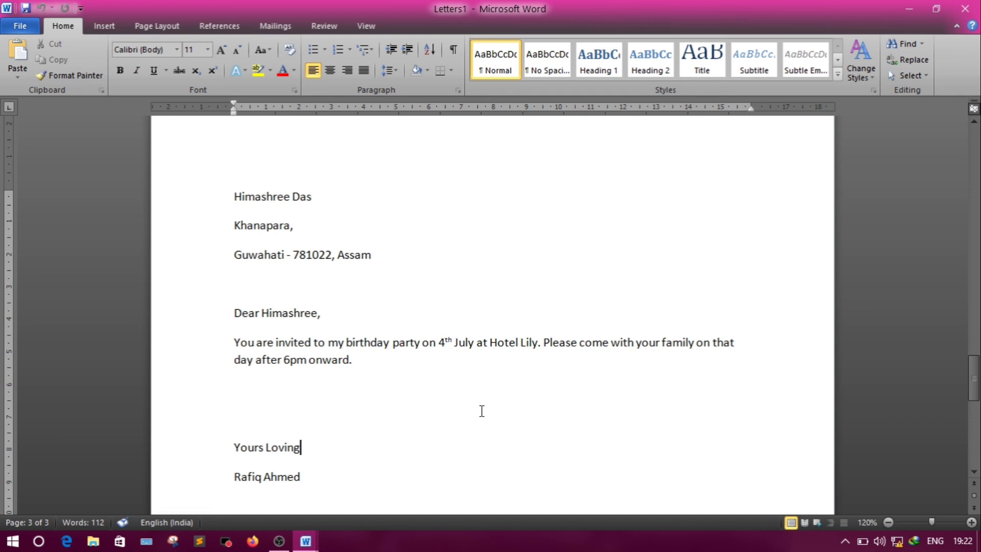
mouse_move(20, 25)
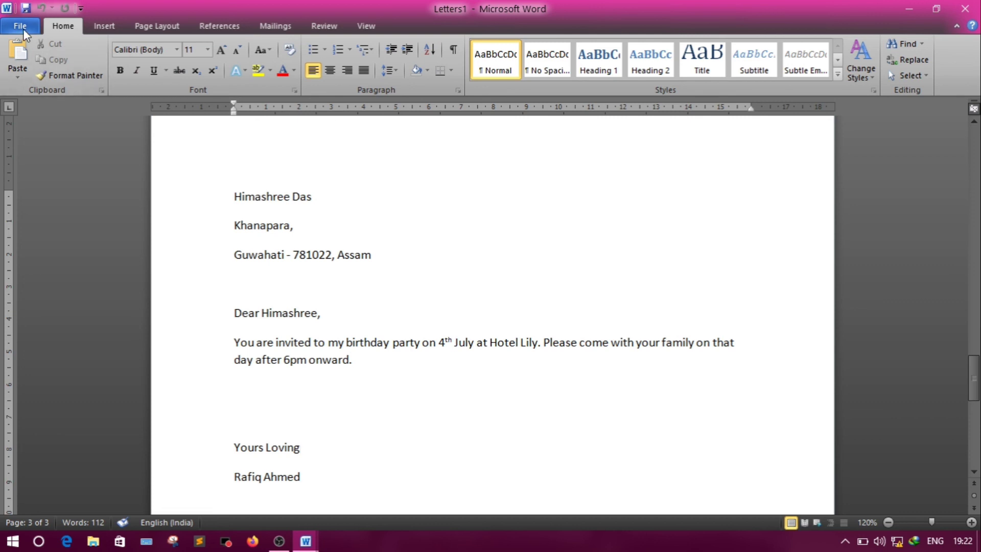
Step: Browse the File backstage through Print preview and Save & Send, returning to Info
left_click(19, 26)
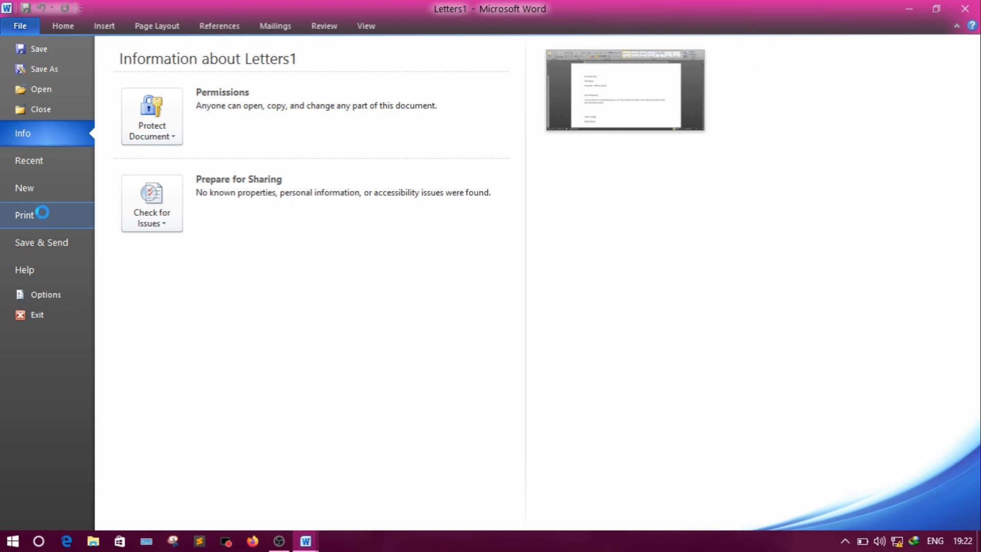
left_click(25, 215)
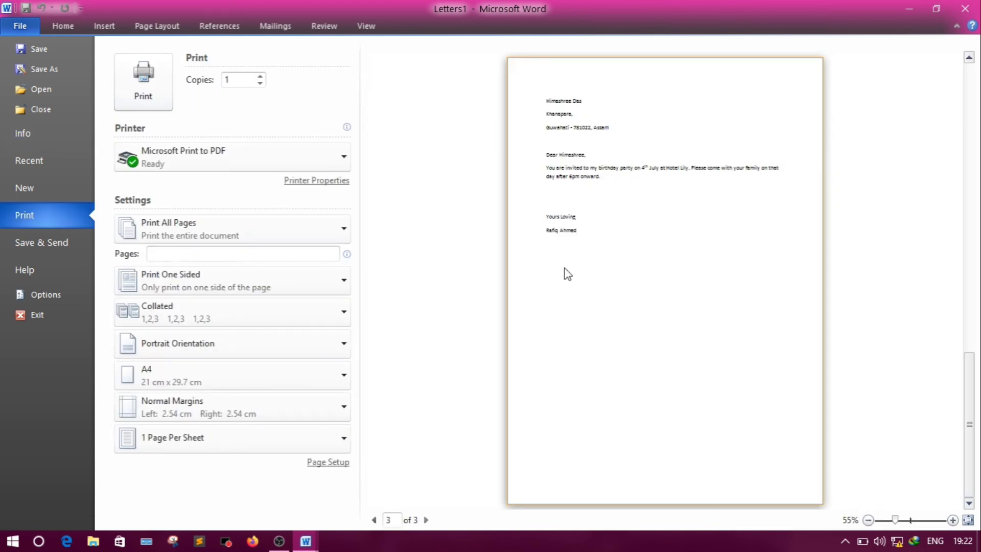
mouse_move(41, 242)
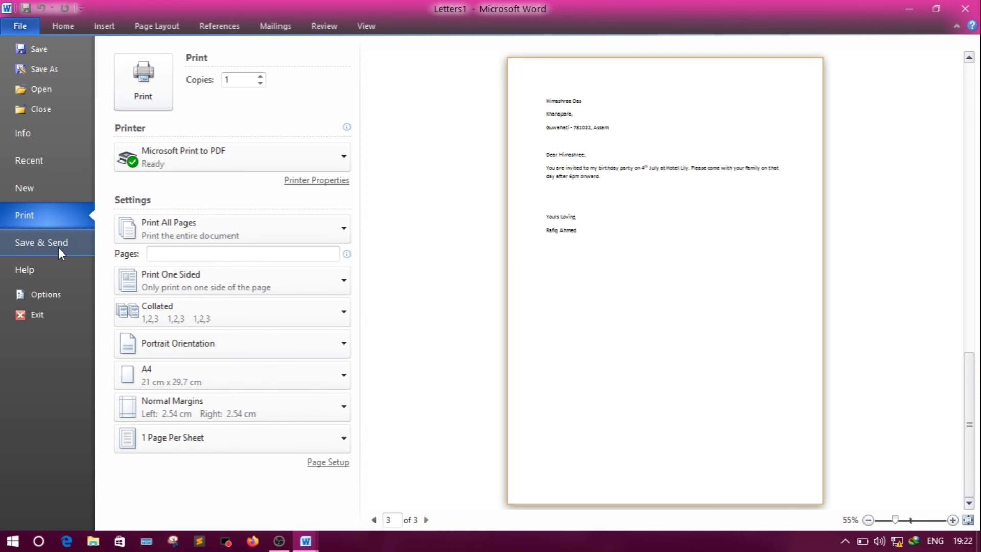
left_click(41, 242)
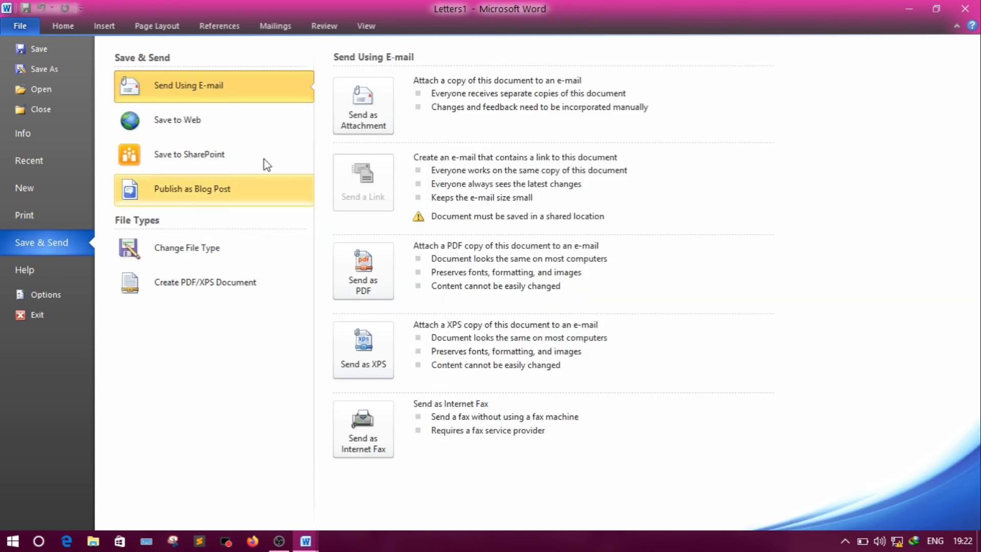
mouse_move(363, 105)
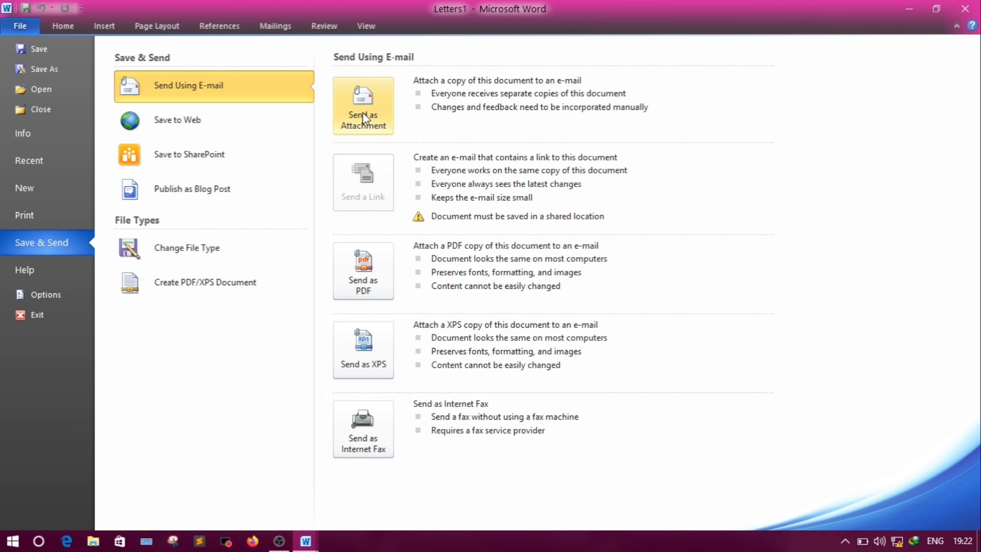
mouse_move(22, 28)
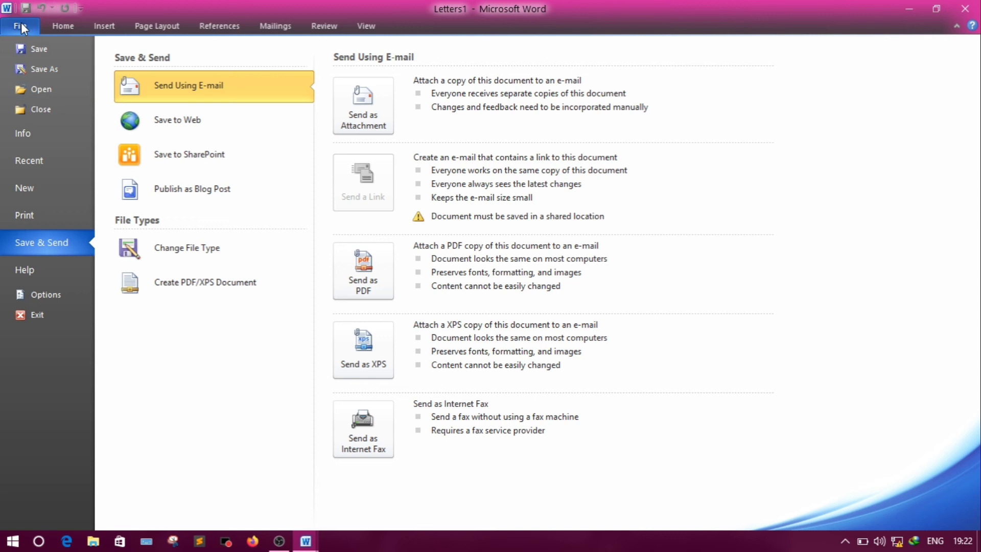
left_click(22, 133)
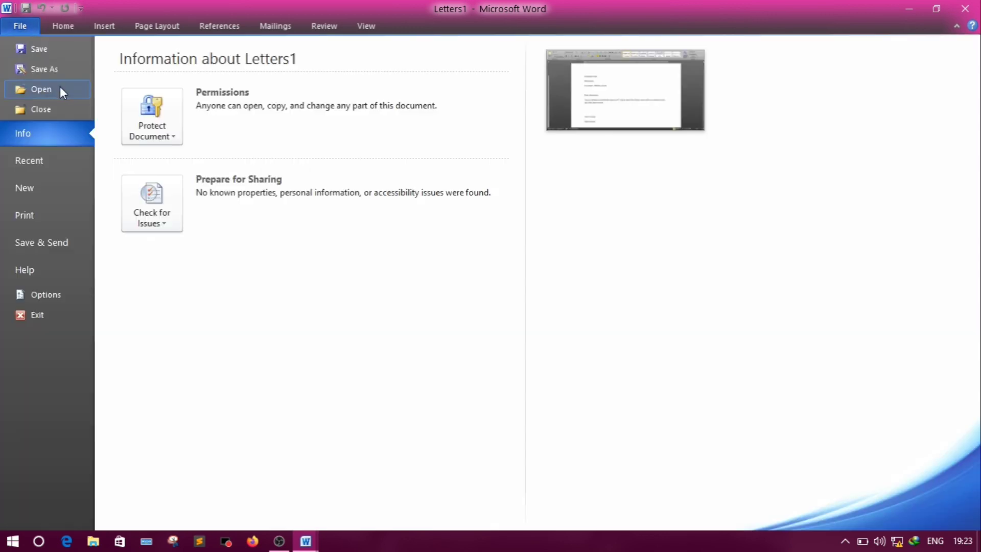
Step: Save the merged document as 'letters' in Documents, then minimise Word
left_click(43, 69)
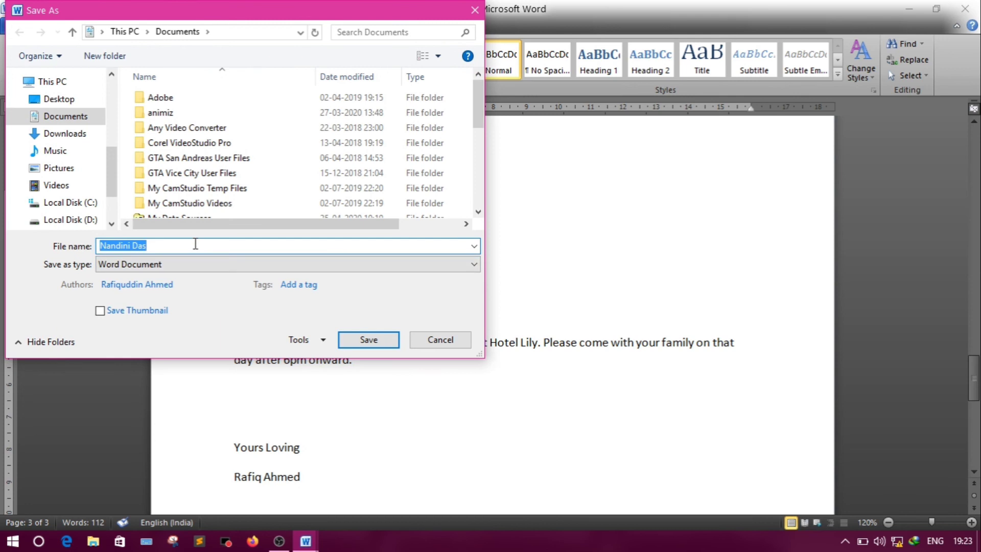
type("letters")
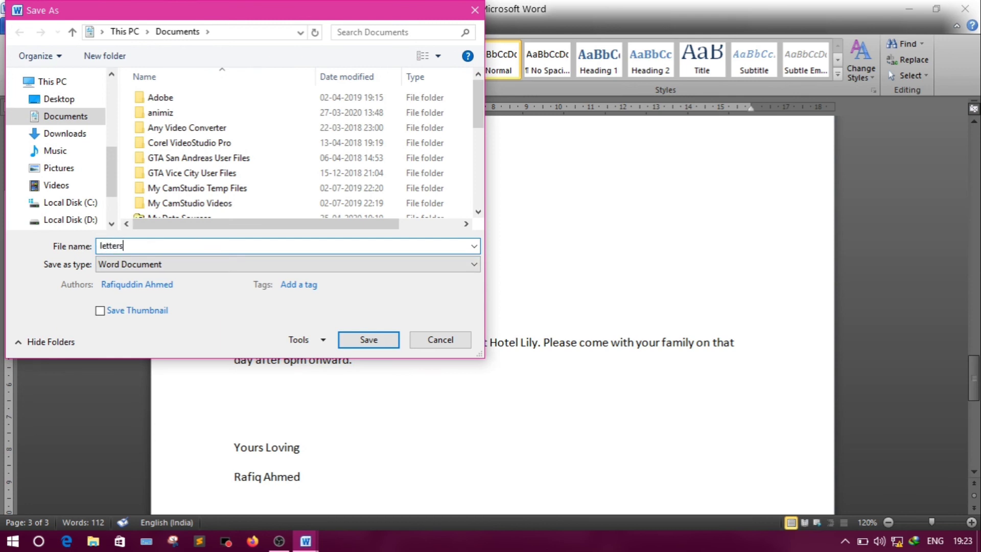
left_click(367, 339)
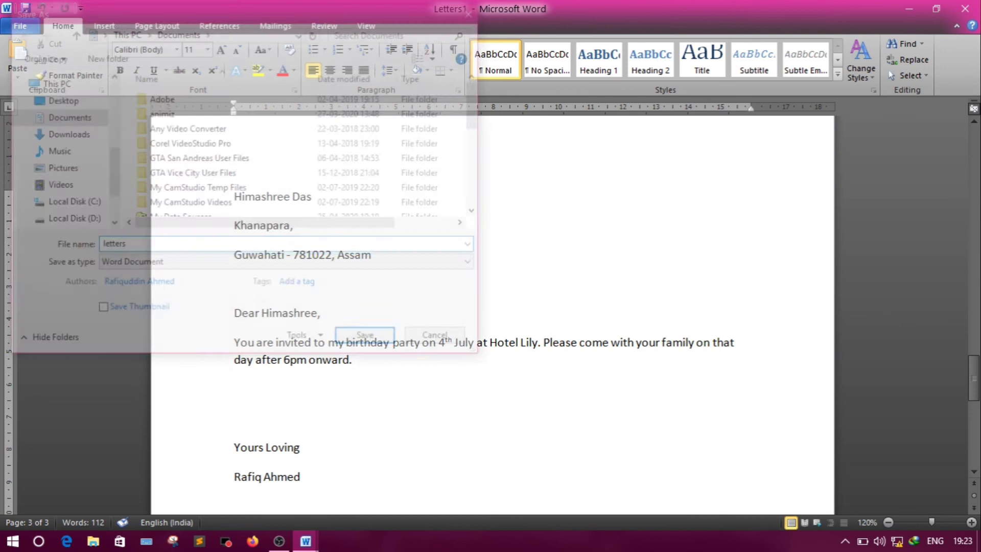
left_click(364, 334)
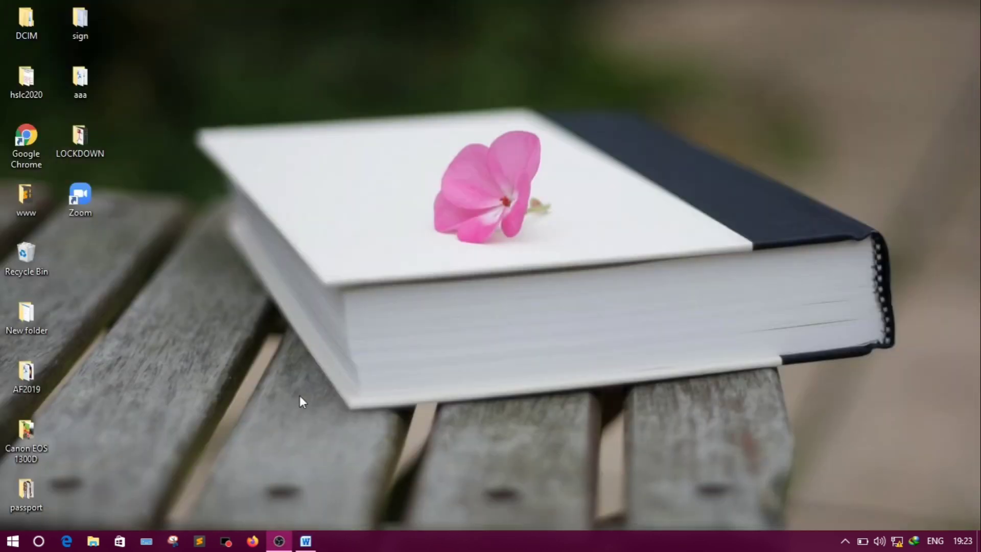
mouse_move(275, 269)
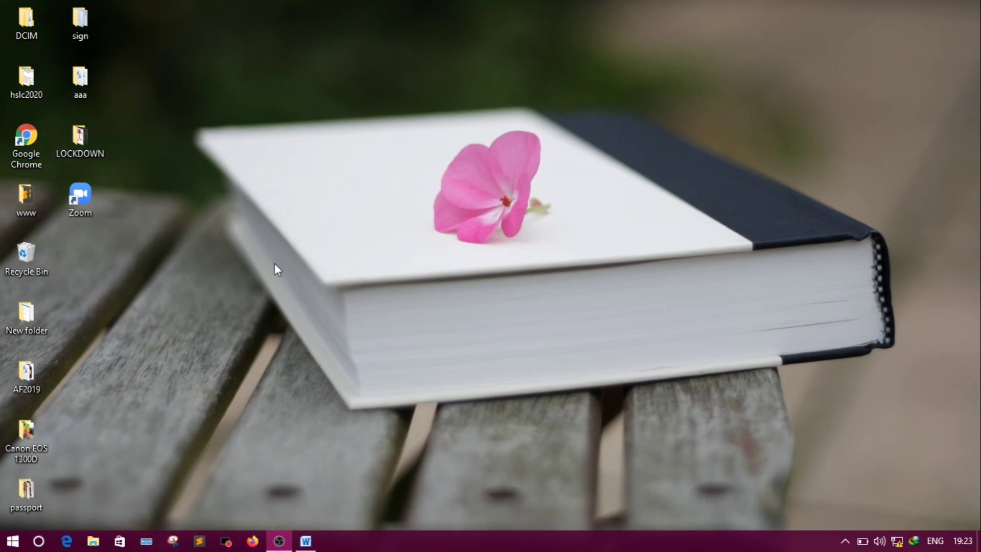
mouse_move(397, 225)
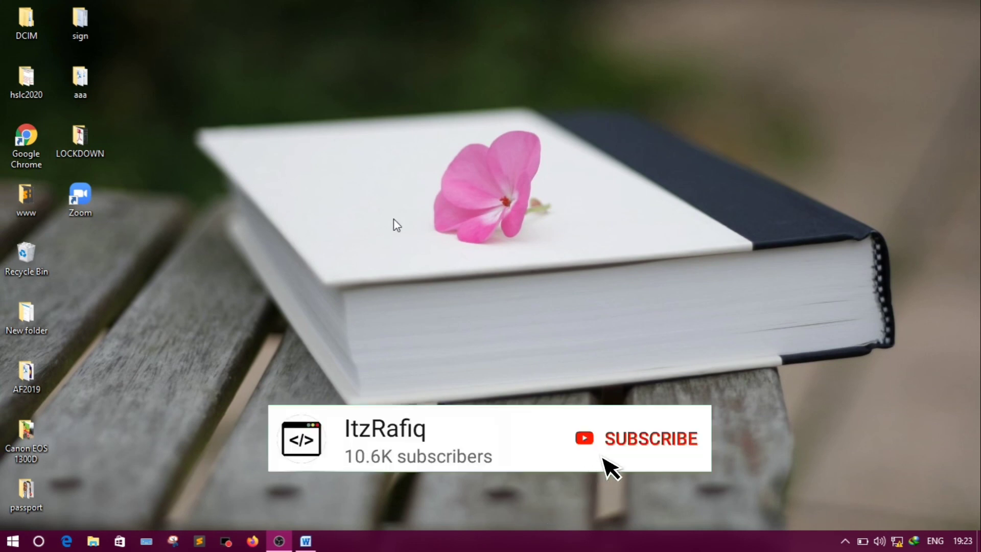
left_click(651, 437)
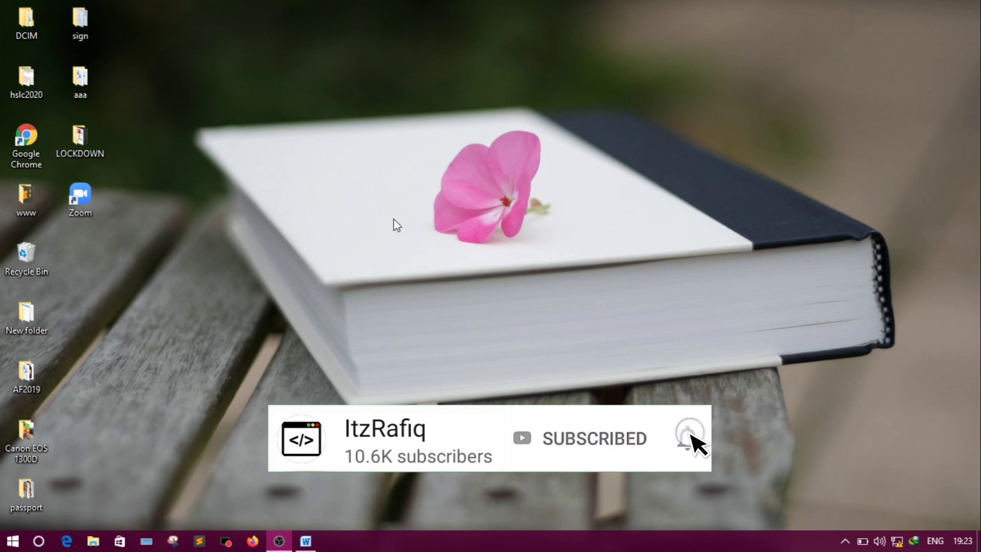
left_click(688, 437)
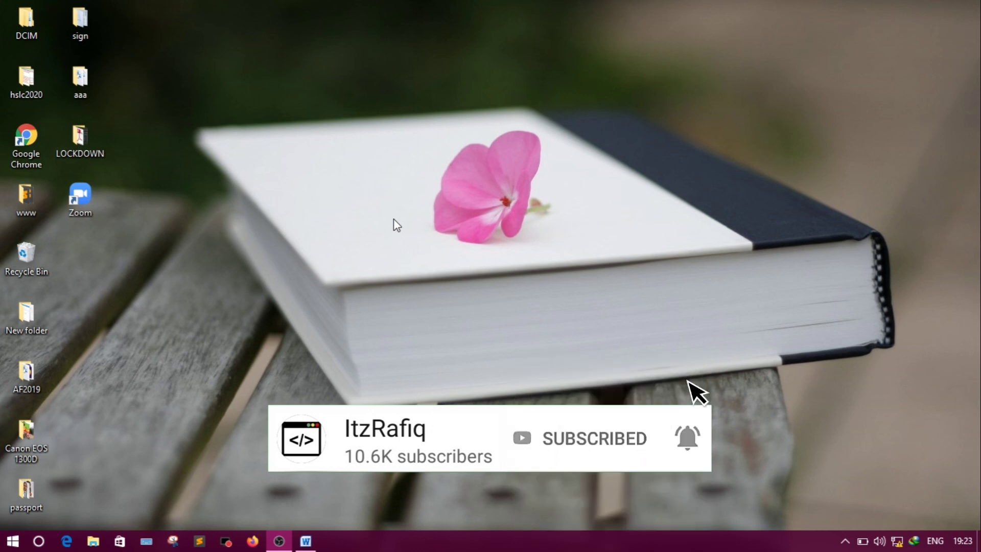
mouse_move(396, 226)
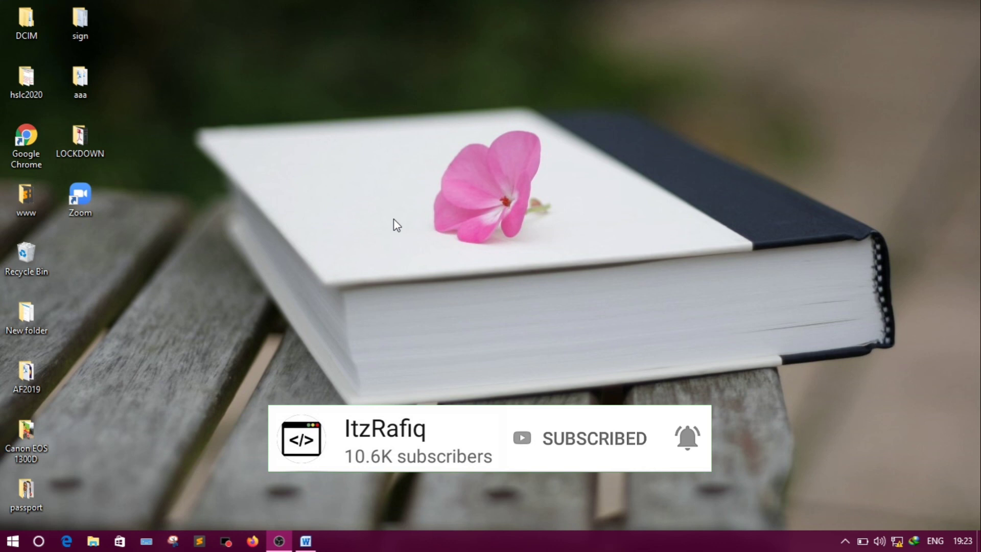